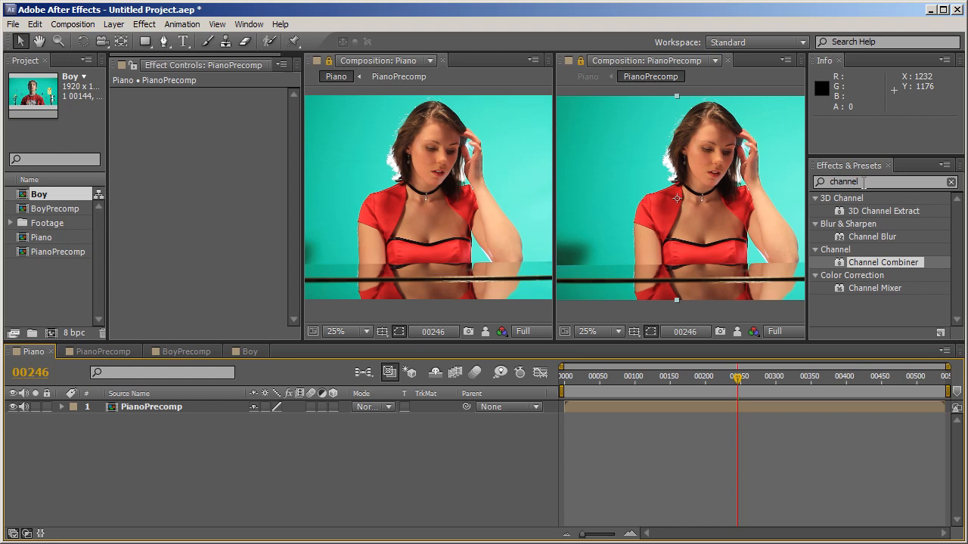
mouse_move(864, 269)
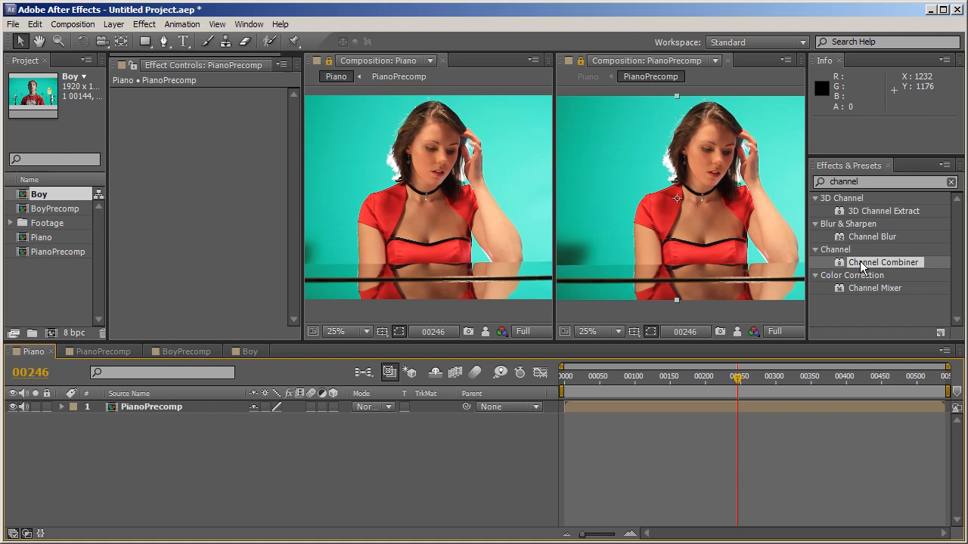
mouse_move(905, 269)
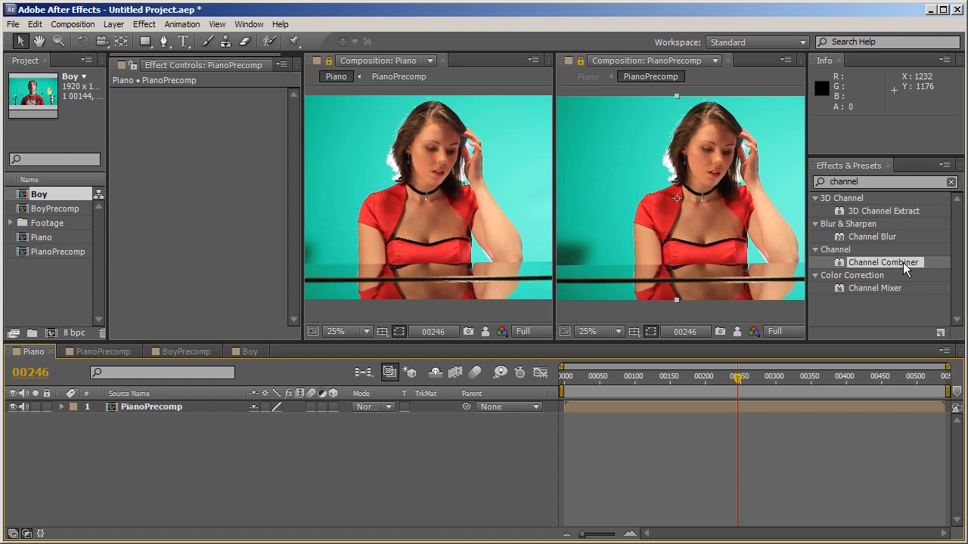
mouse_move(905, 248)
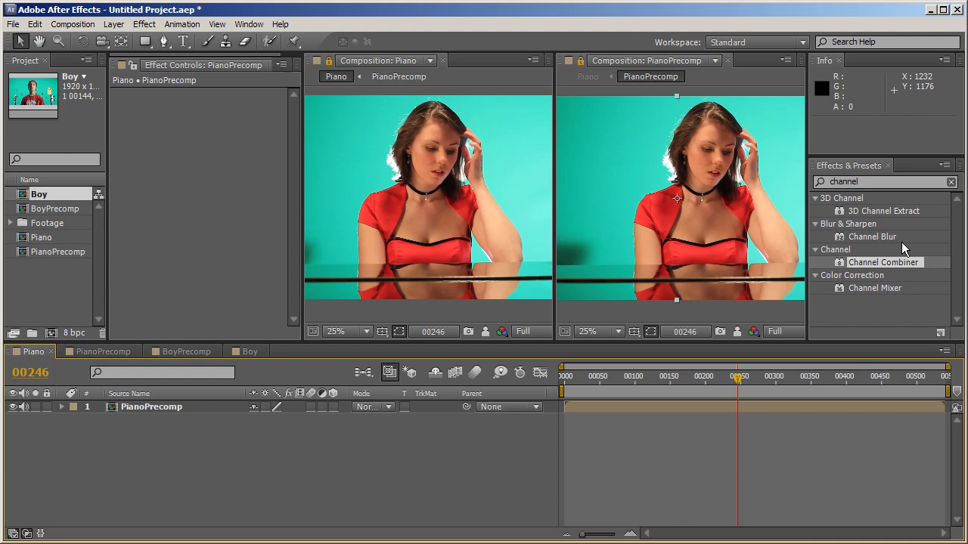
mouse_move(498, 196)
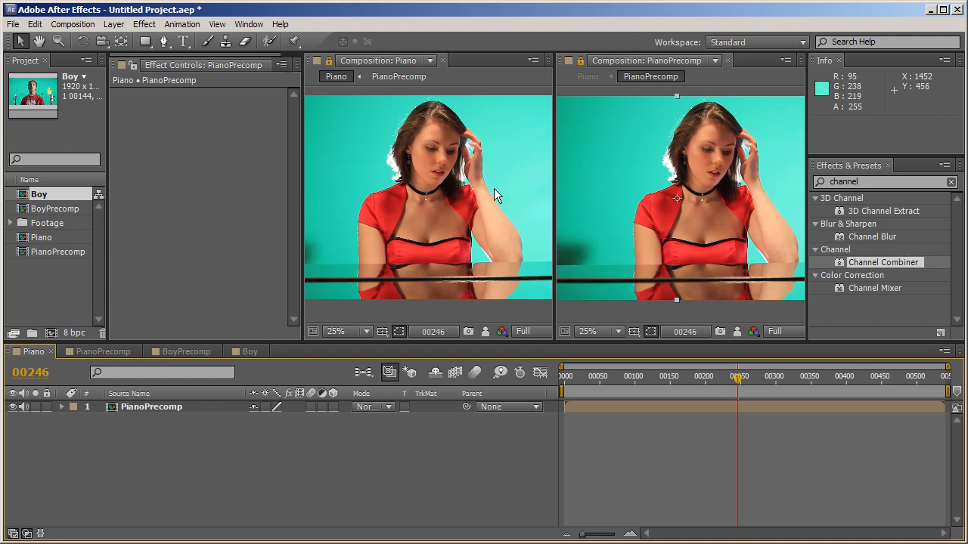
mouse_move(188, 339)
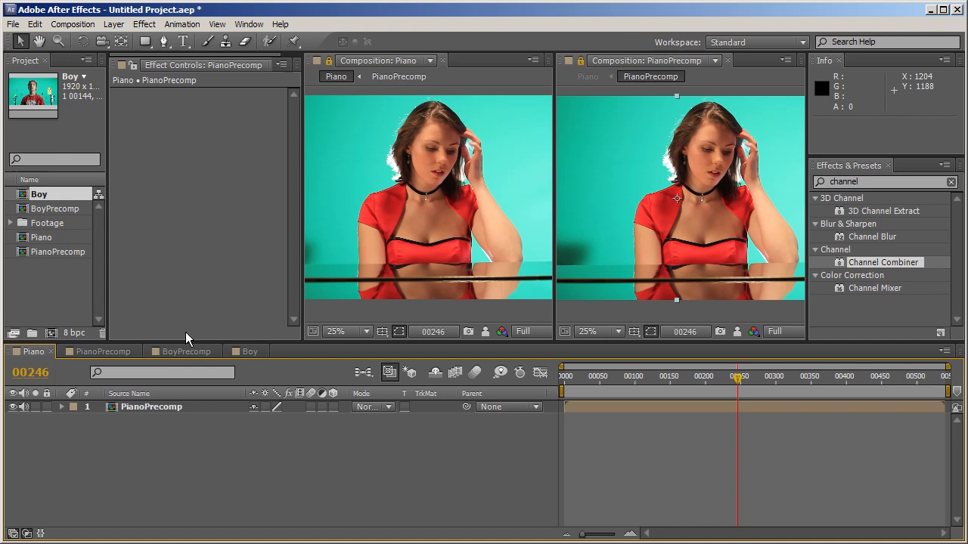
mouse_move(12, 266)
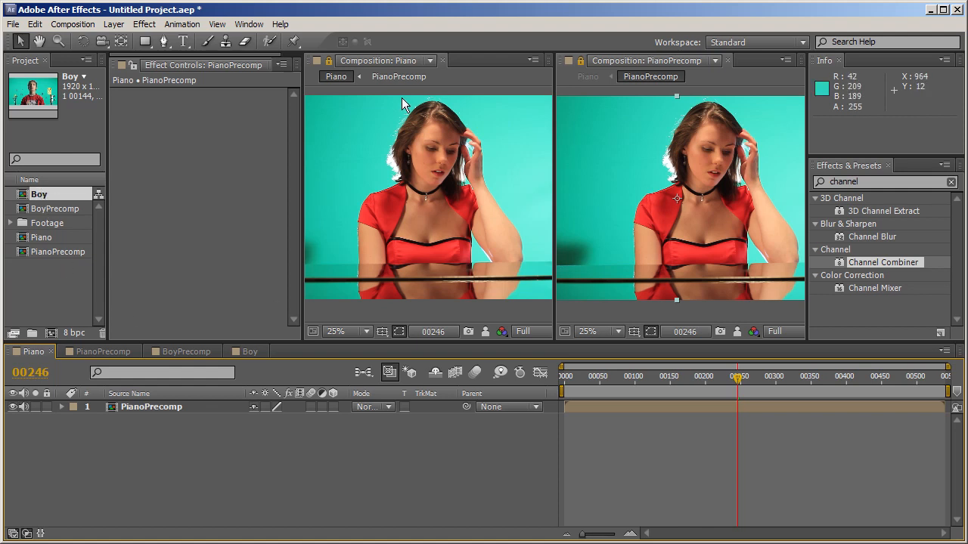
mouse_move(502, 153)
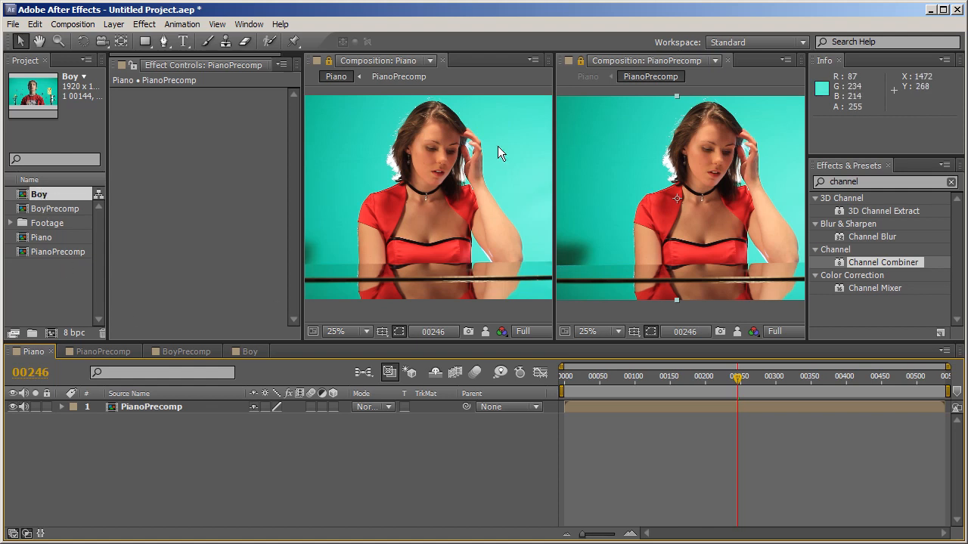
mouse_move(401, 70)
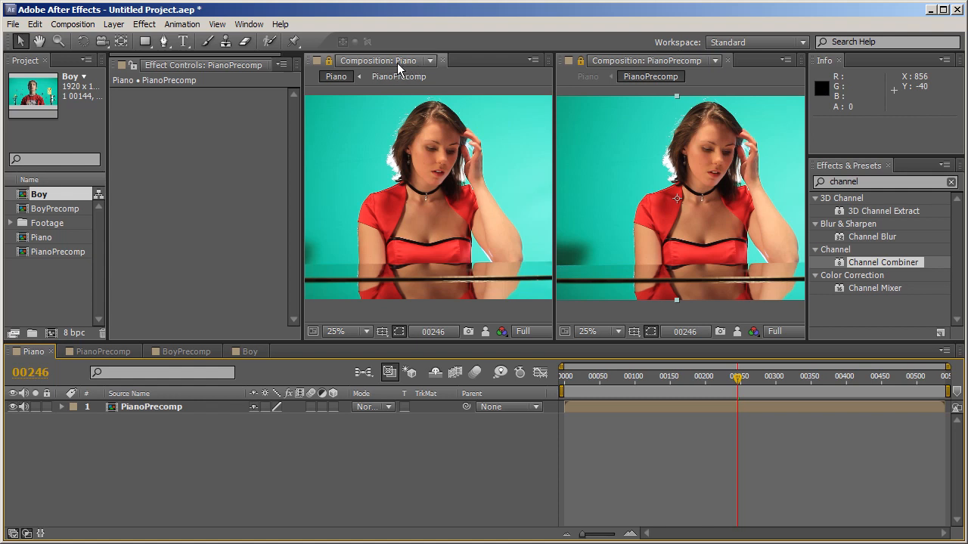
mouse_move(684, 120)
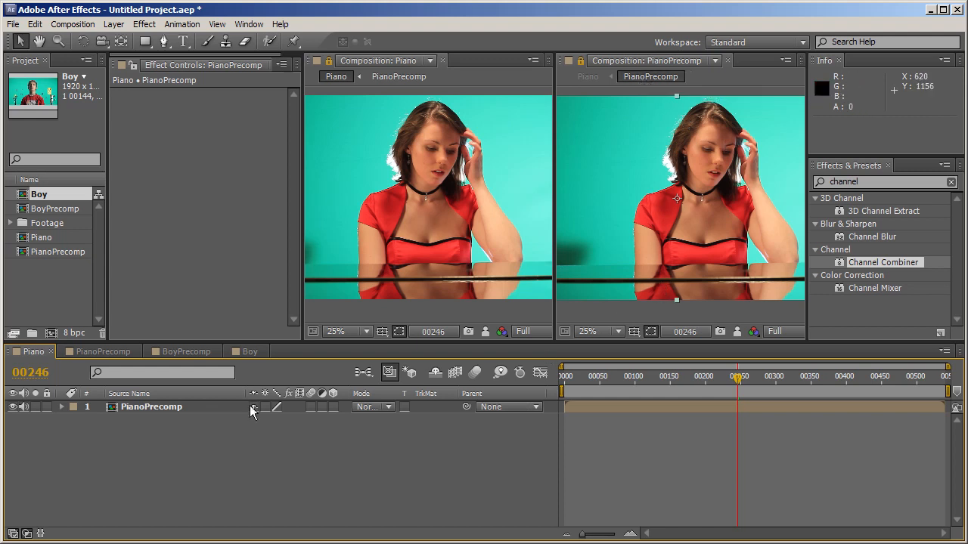
Step: Open the PianoPrecomp composition from its layer, check back on Piano, and return to PianoPrecomp
click(152, 406)
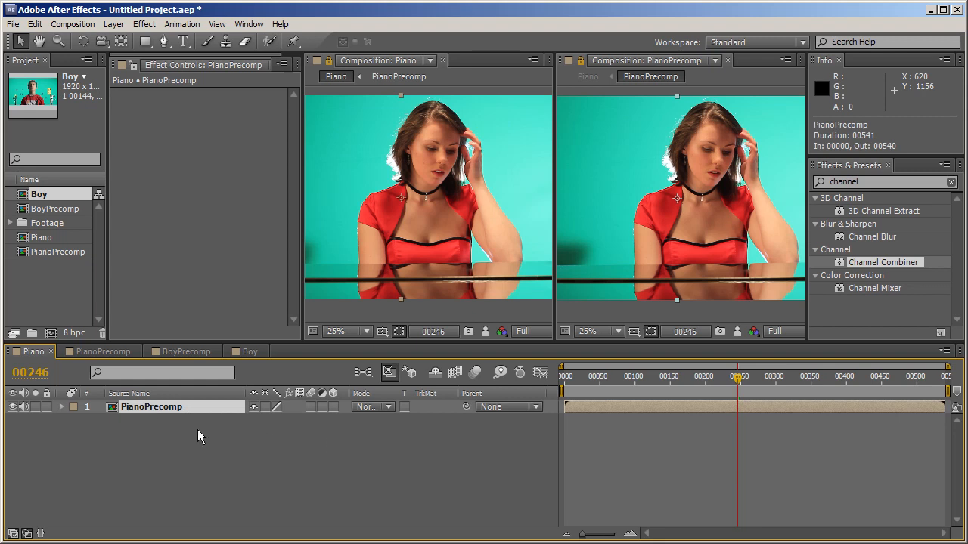
click(99, 350)
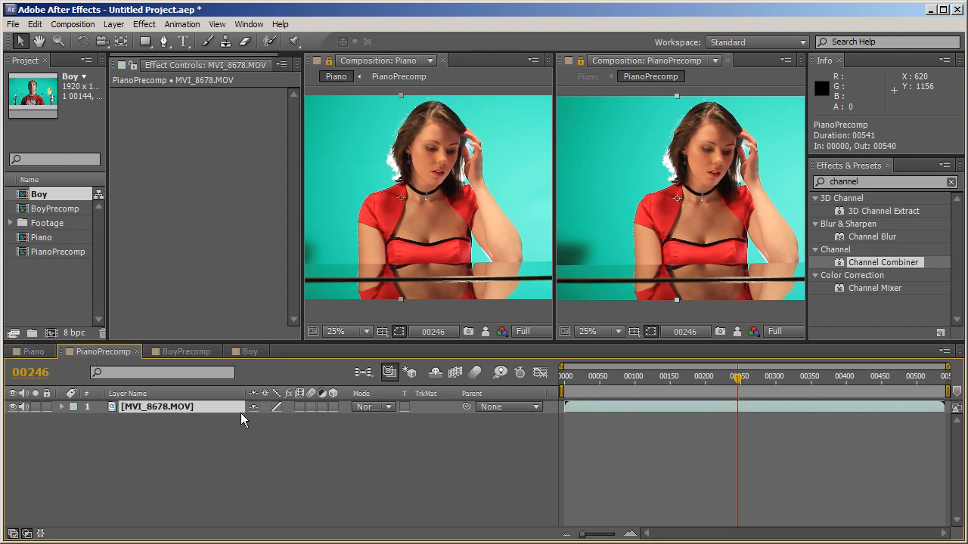
mouse_move(147, 415)
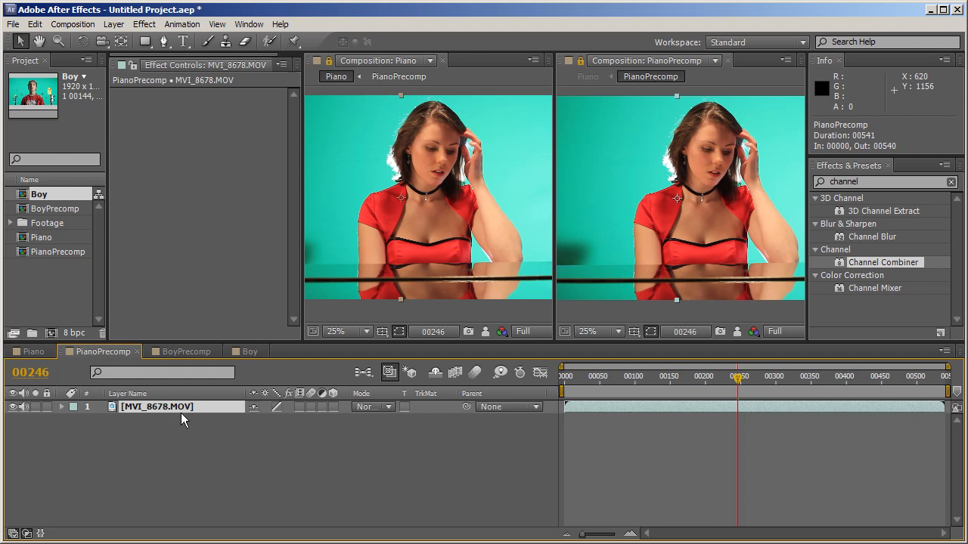
click(33, 351)
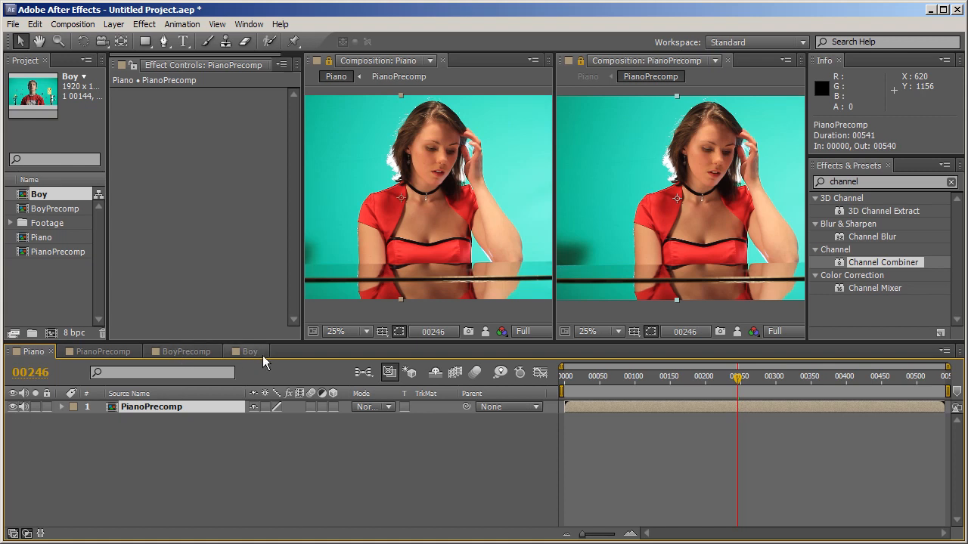
mouse_move(244, 468)
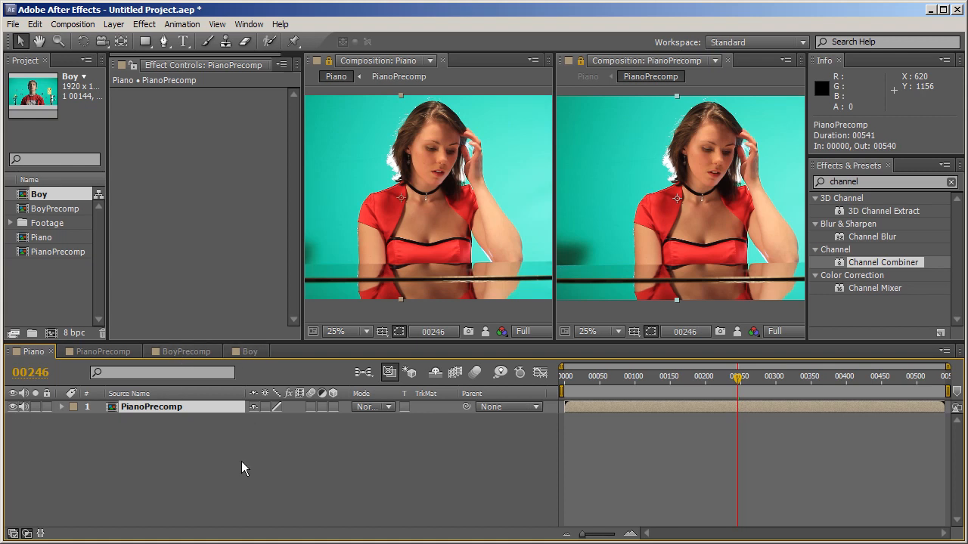
click(100, 351)
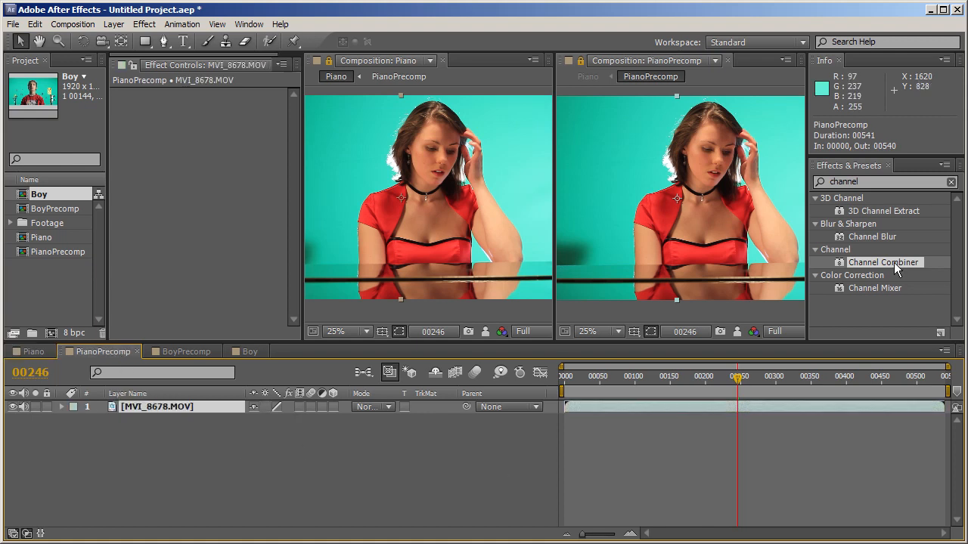
Step: Apply Channel Combiner to the MVI_8678.MOV footage layer
double_click(884, 262)
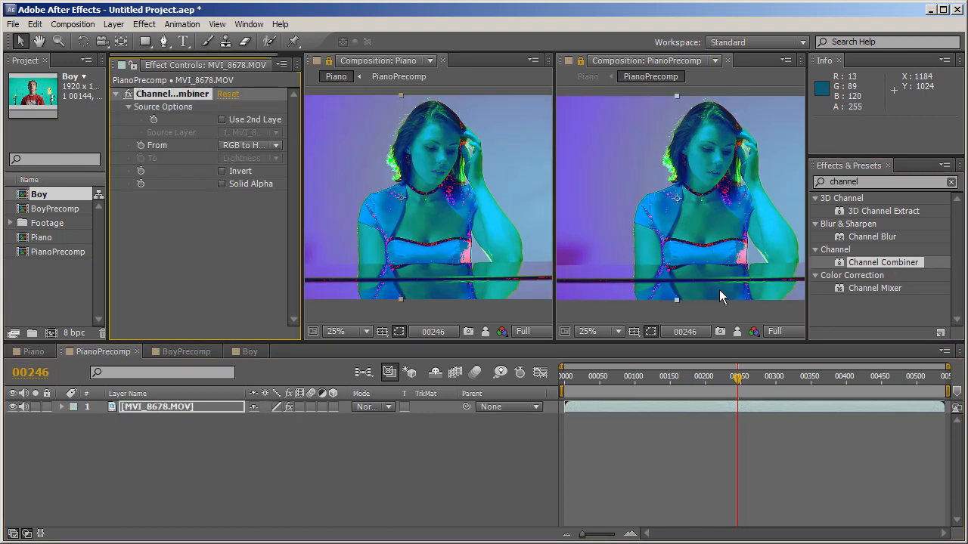
mouse_move(715, 195)
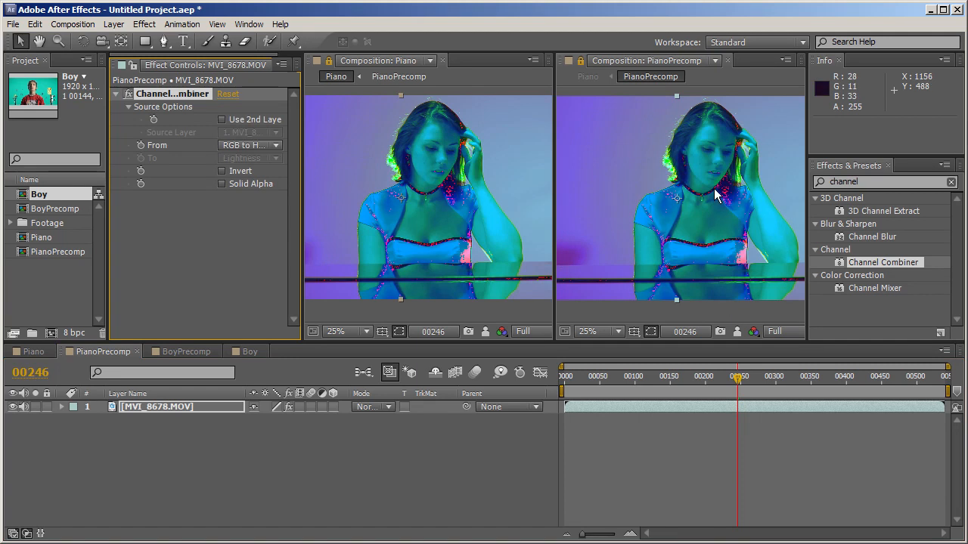
mouse_move(700, 204)
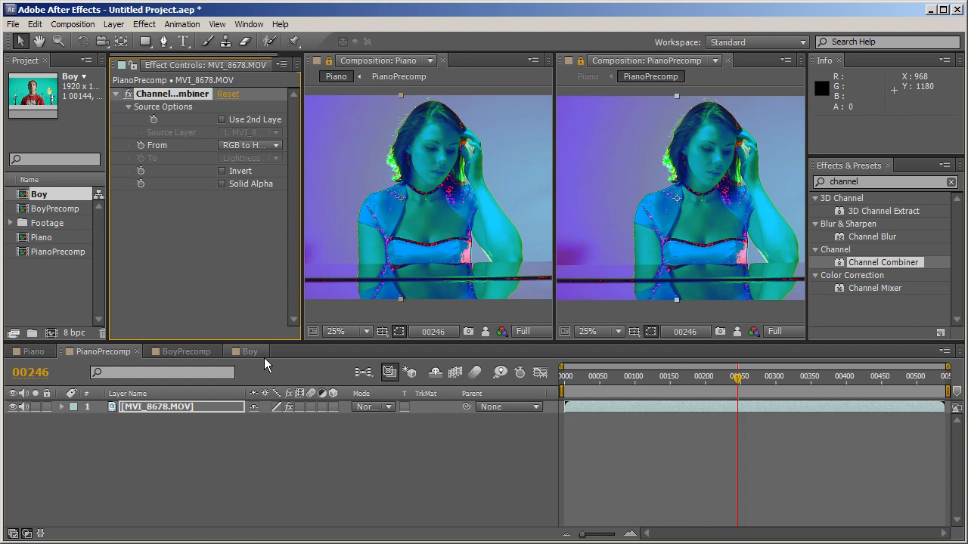
mouse_move(278, 369)
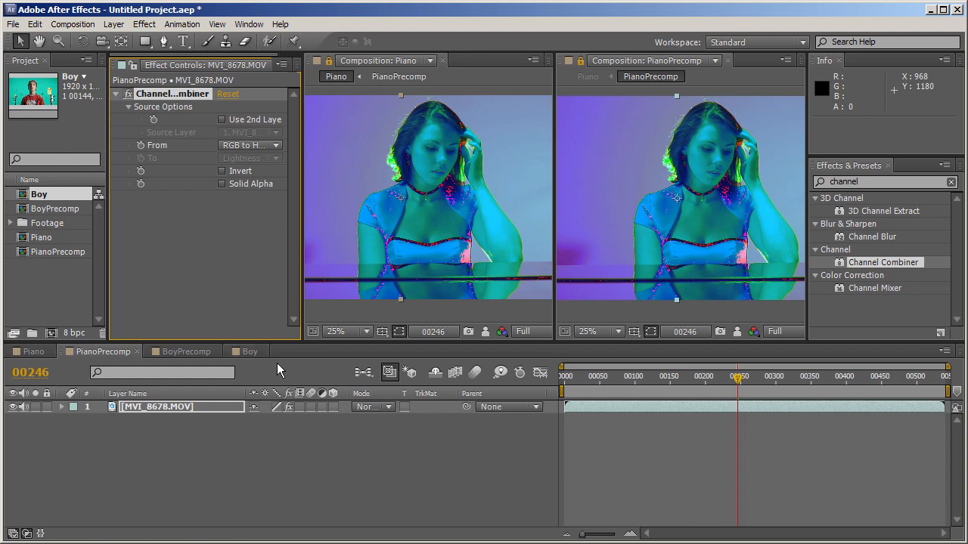
mouse_move(160, 154)
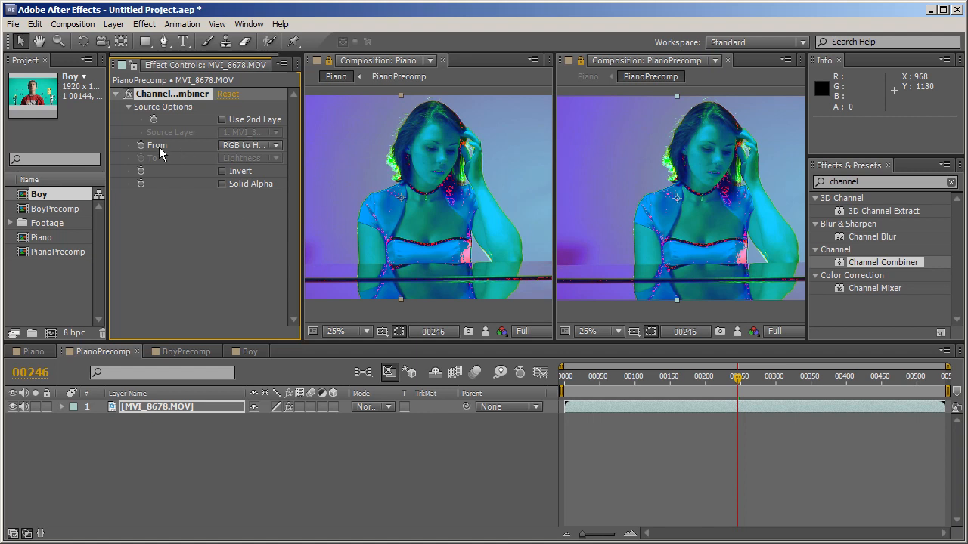
mouse_move(227, 156)
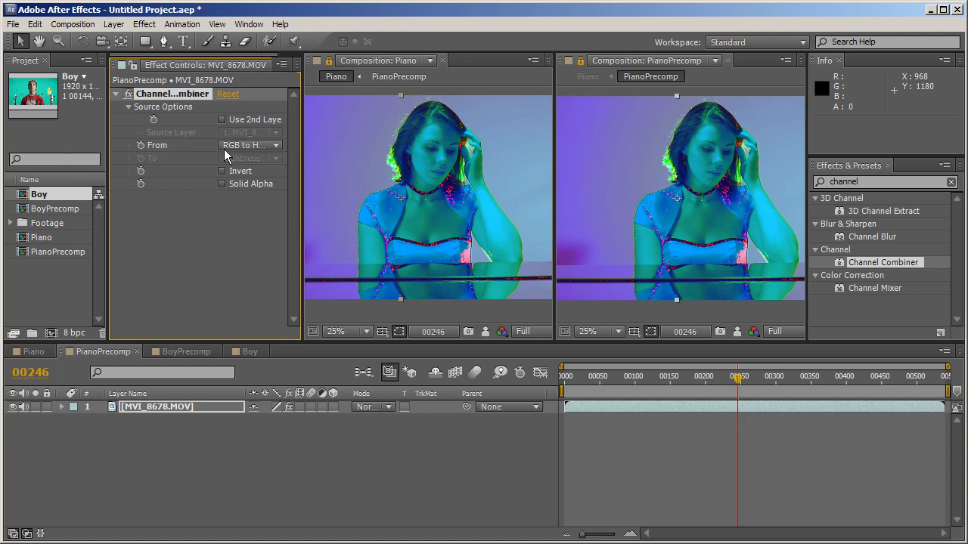
Step: Review the Channel Combiner From choices and keep the RGB to HLS conversion
click(250, 145)
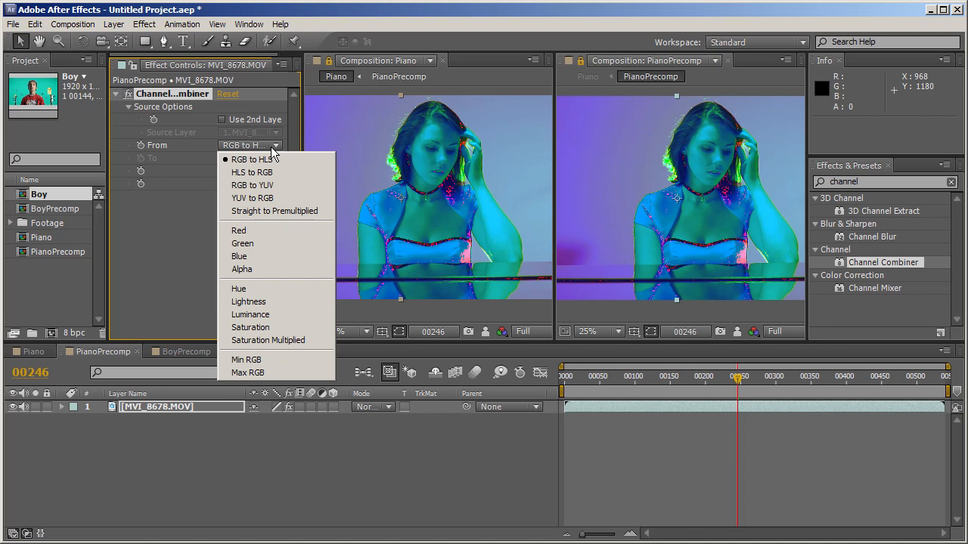
mouse_move(281, 185)
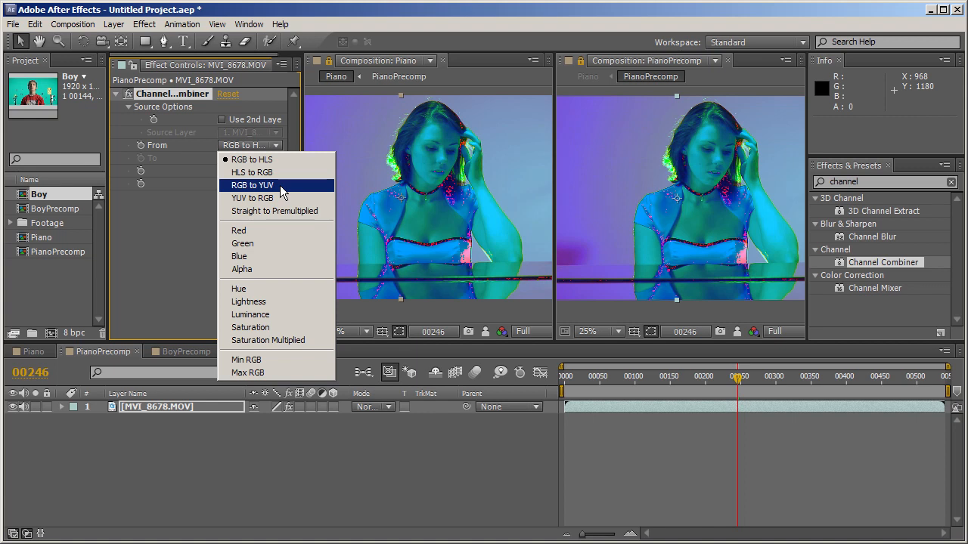
mouse_move(281, 198)
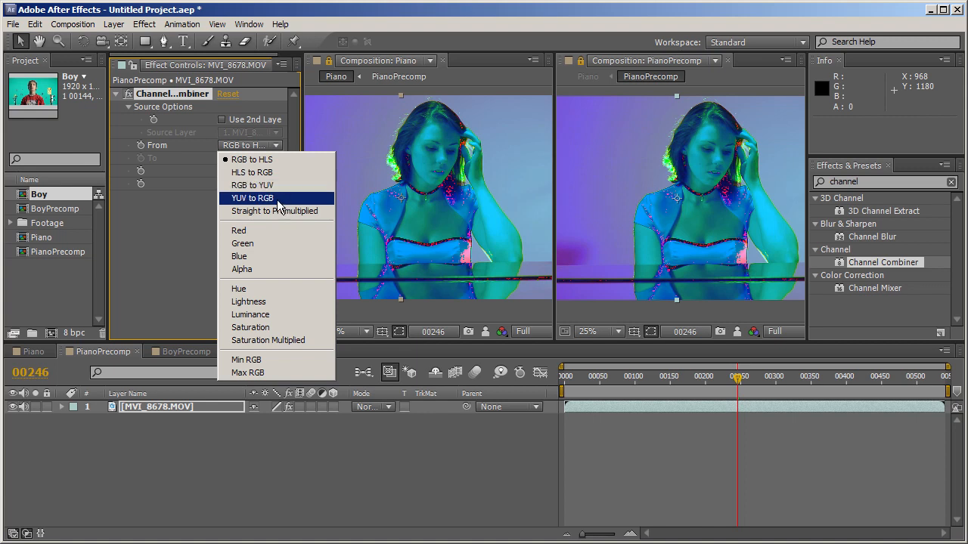
click(249, 315)
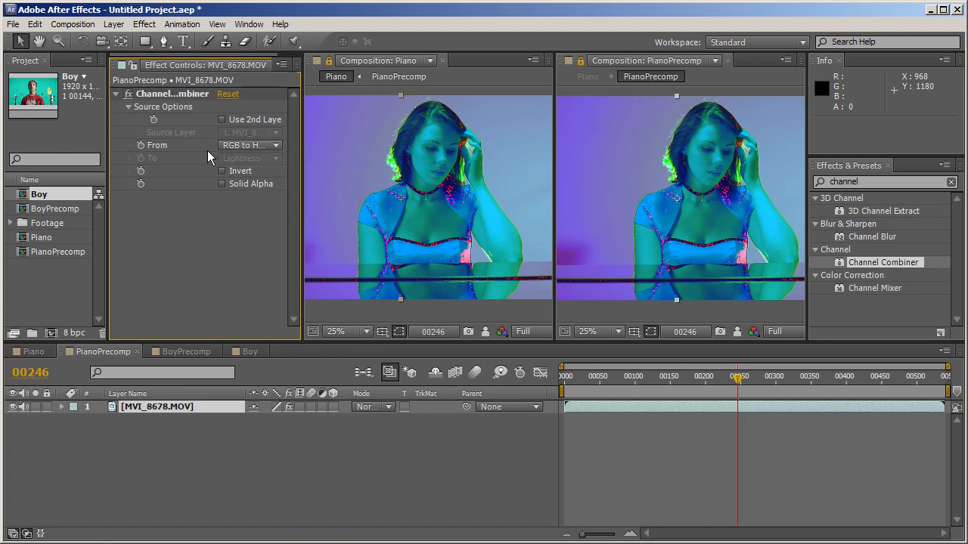
mouse_move(220, 123)
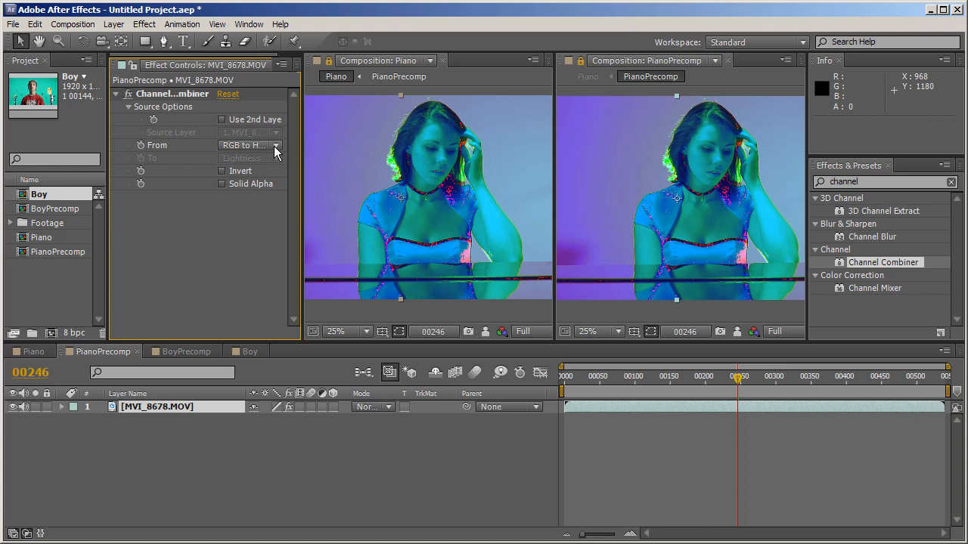
click(250, 145)
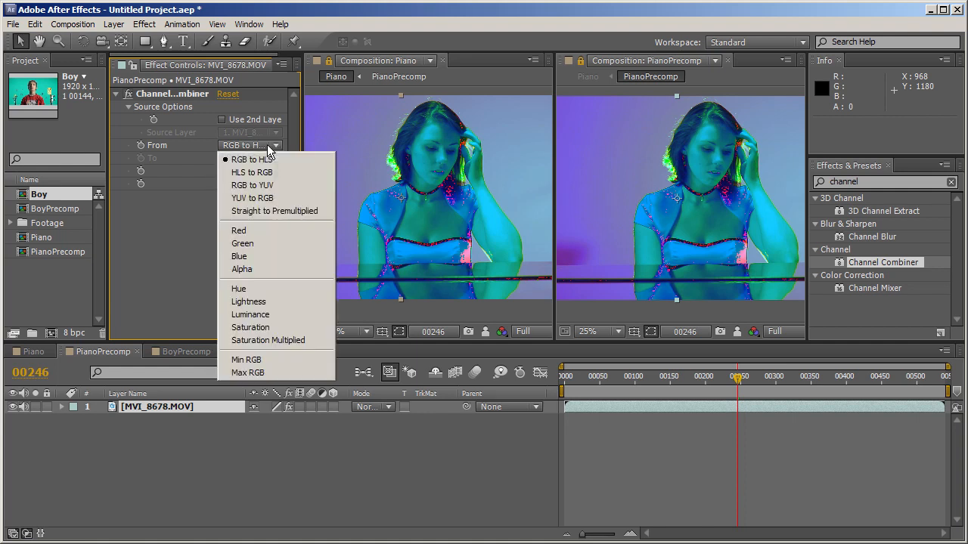
mouse_move(252, 160)
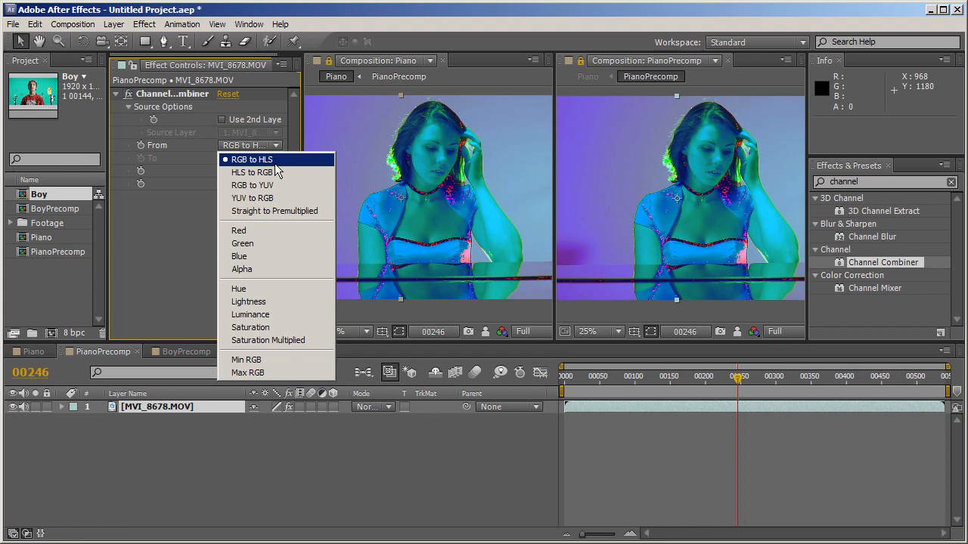
mouse_move(238, 166)
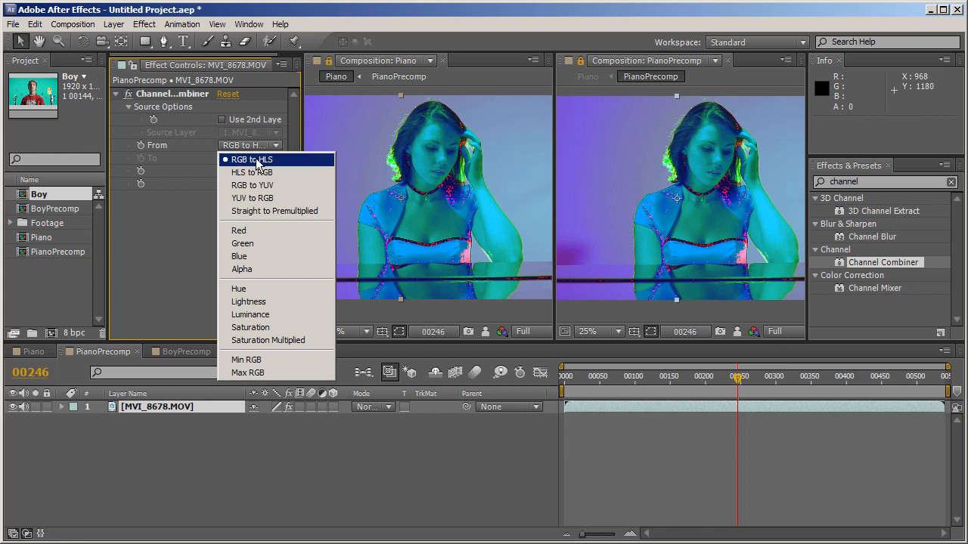
mouse_move(268, 174)
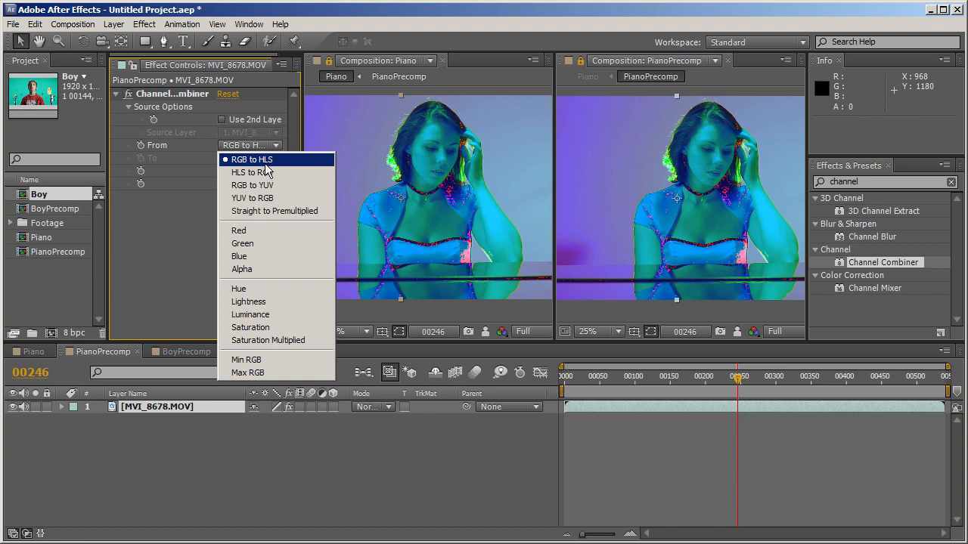
mouse_move(260, 173)
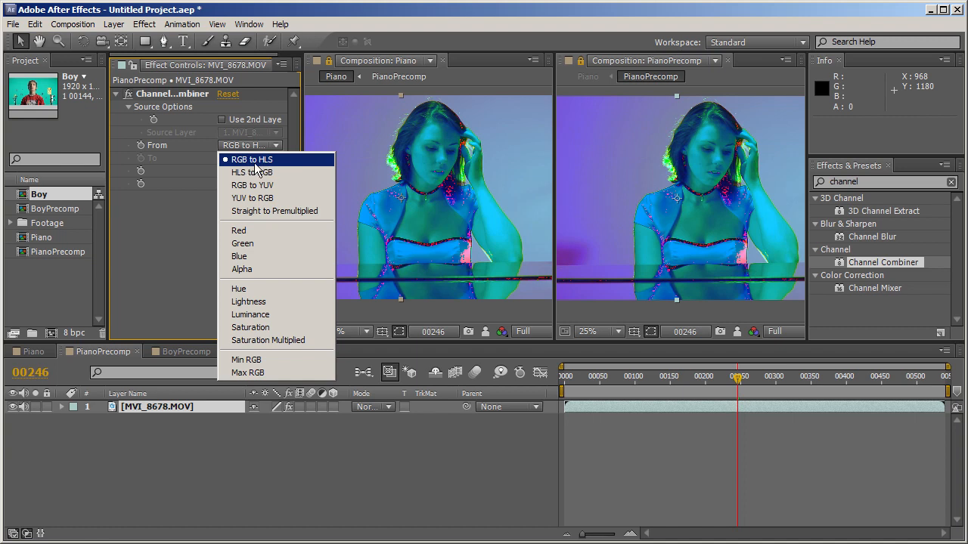
mouse_move(272, 170)
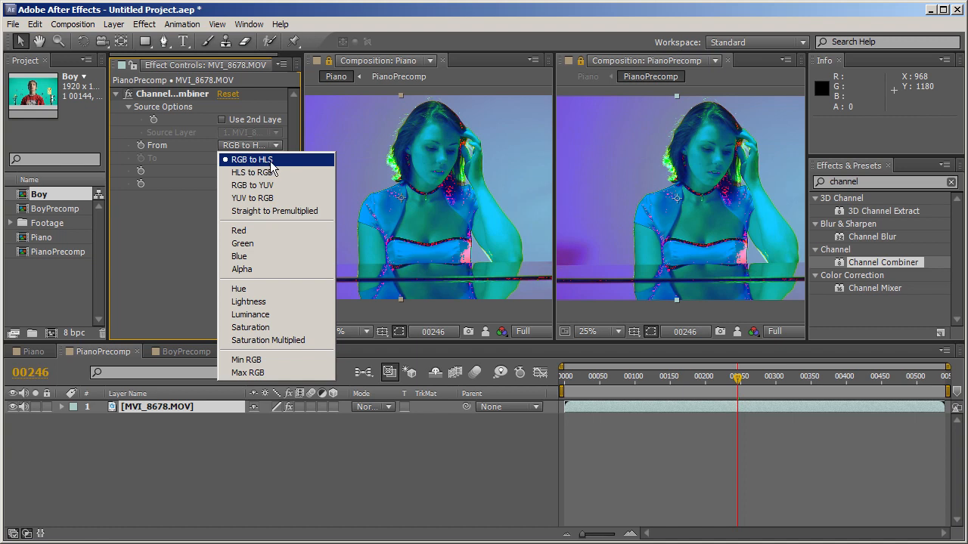
click(249, 301)
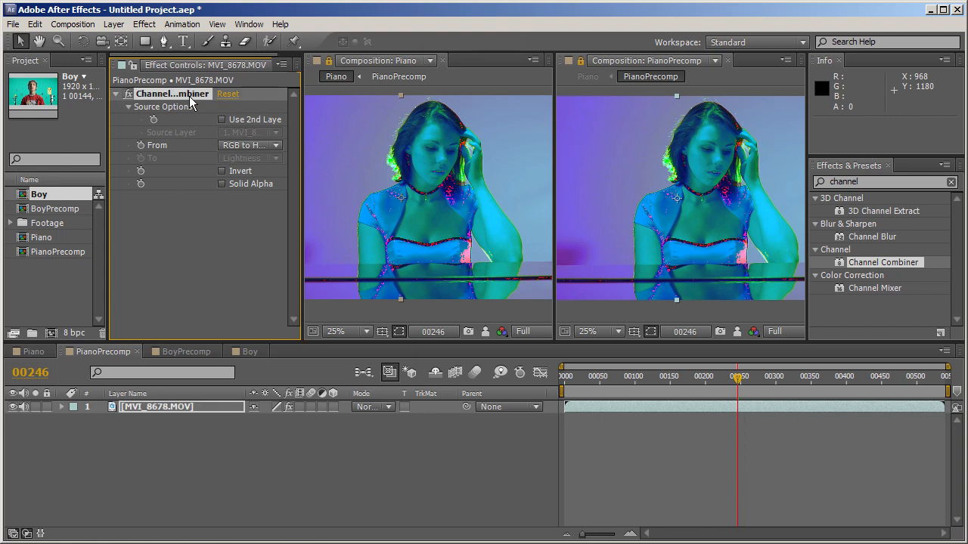
mouse_move(872, 262)
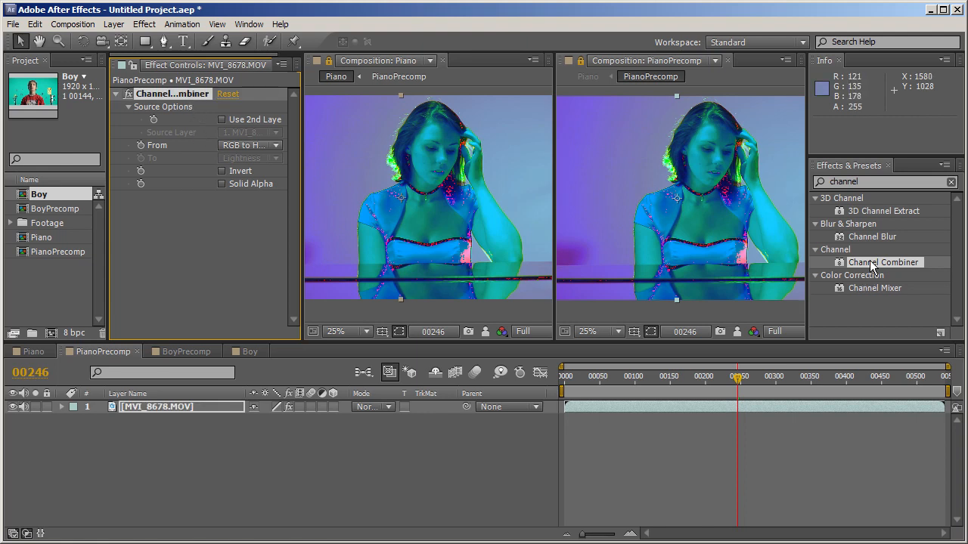
Step: Set the second Channel Combiner's From conversion to HLS to RGB
click(250, 248)
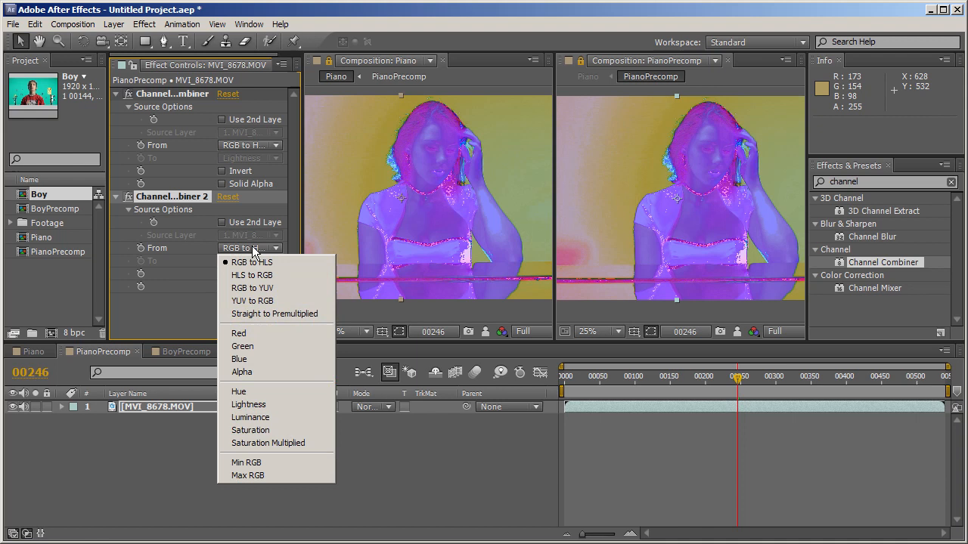
mouse_move(251, 275)
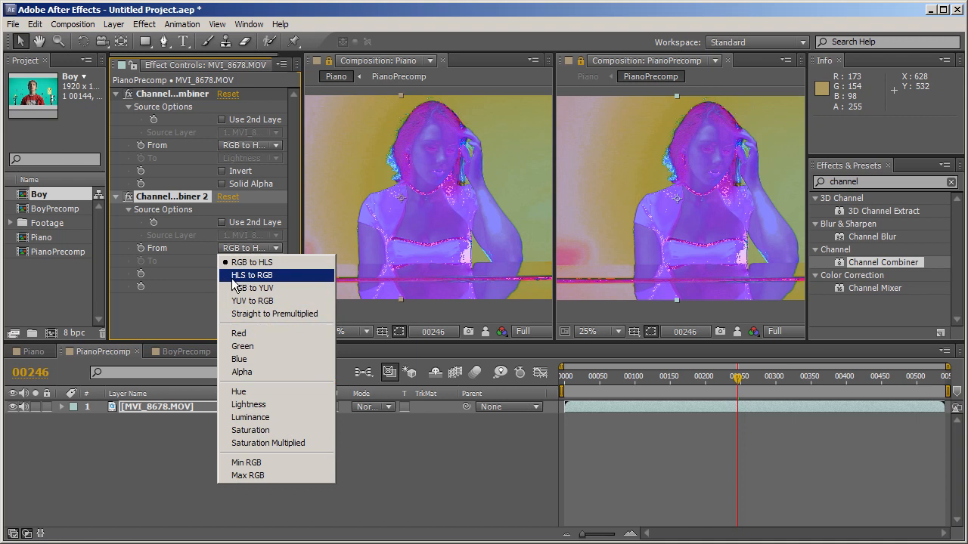
mouse_move(265, 285)
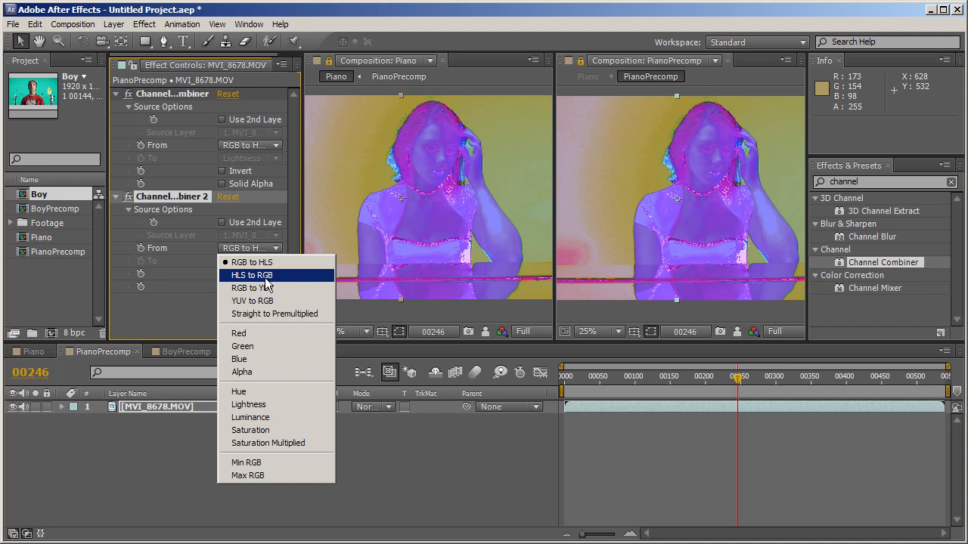
click(250, 274)
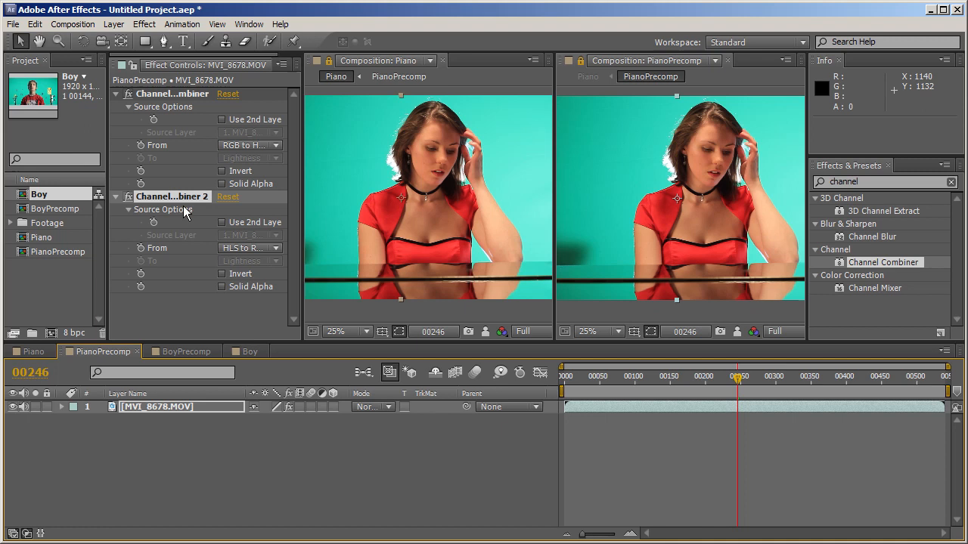
mouse_move(900, 326)
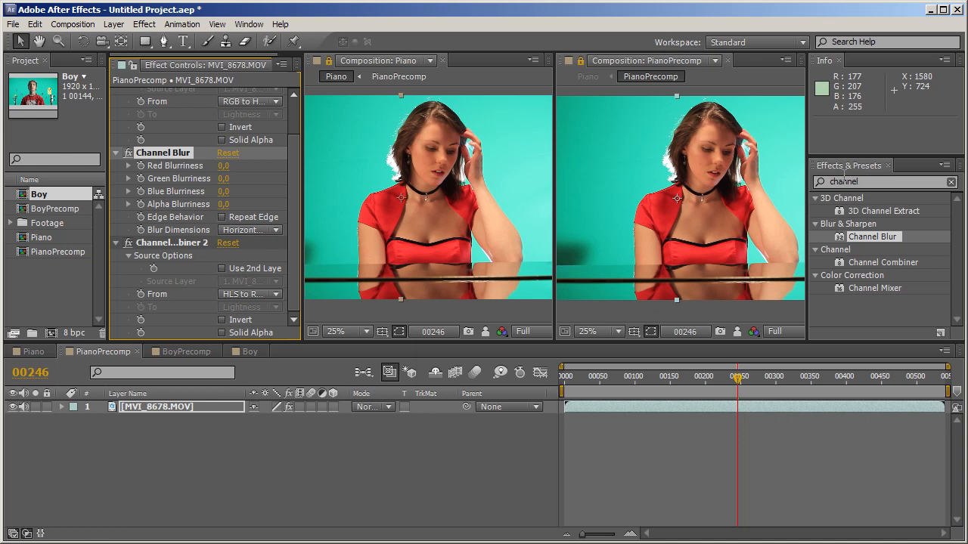
mouse_move(653, 256)
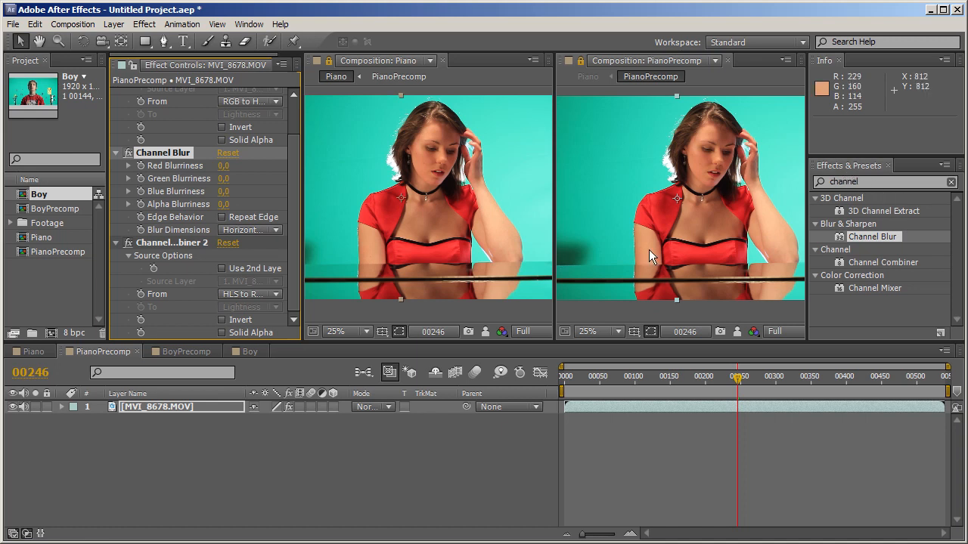
mouse_move(242, 186)
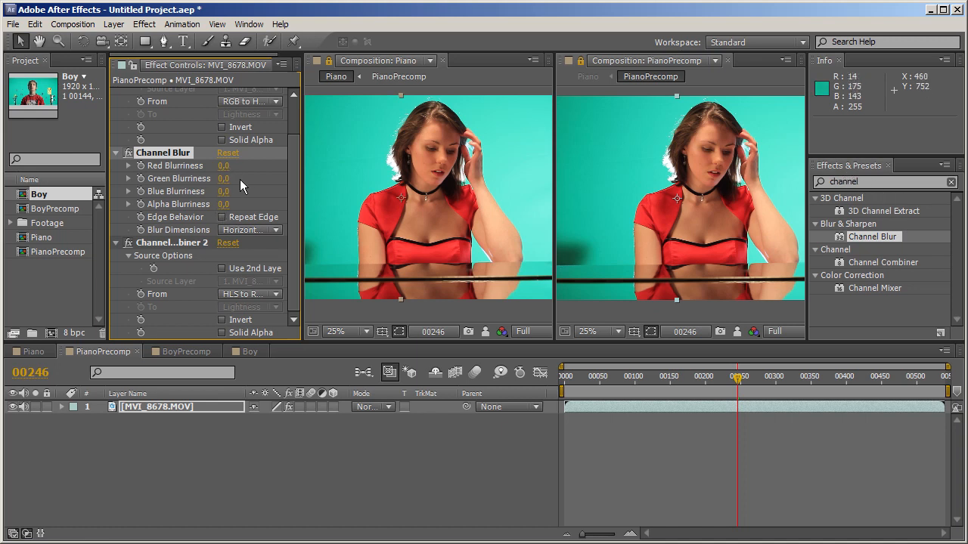
Step: Review the first Channel Combiner's conversion setting above the new Channel Blur
scroll(down, 3)
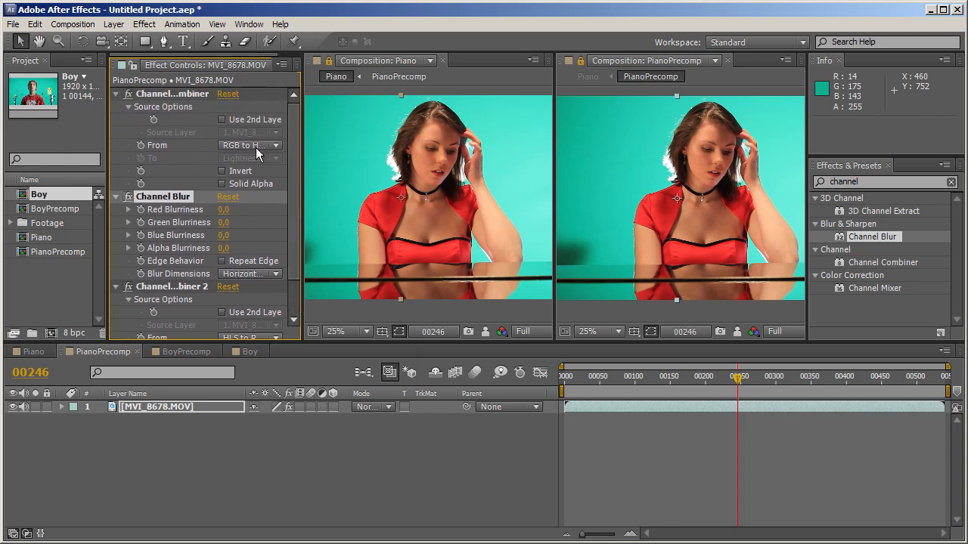
click(250, 145)
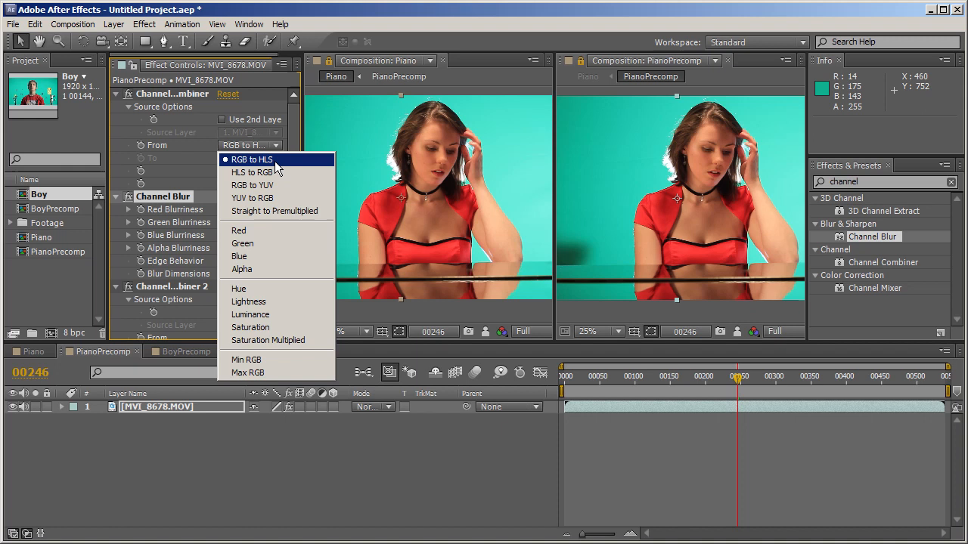
mouse_move(172, 238)
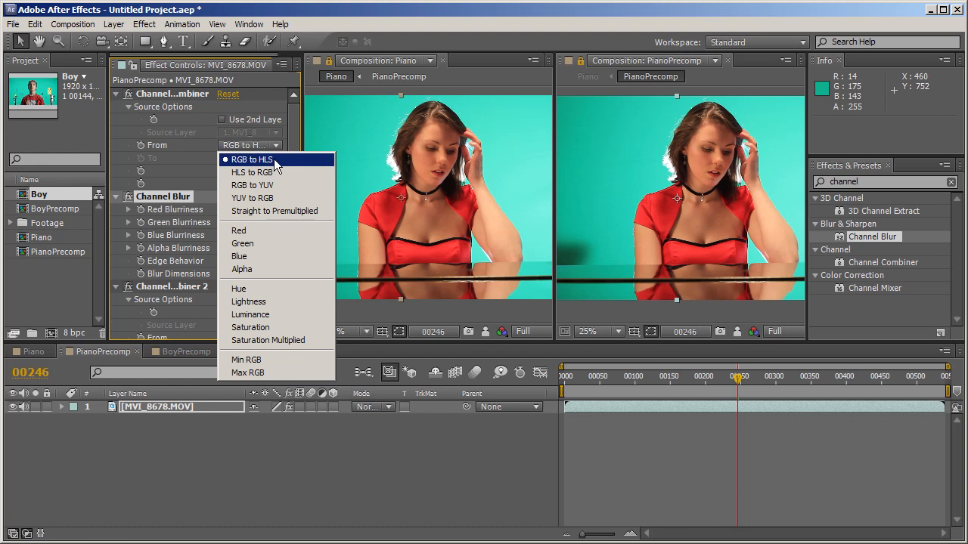
mouse_move(216, 248)
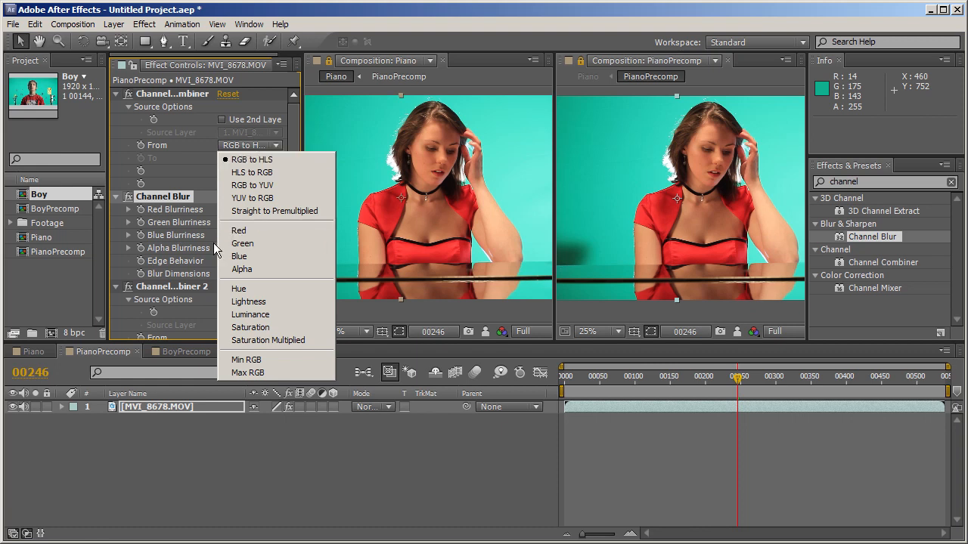
mouse_move(269, 160)
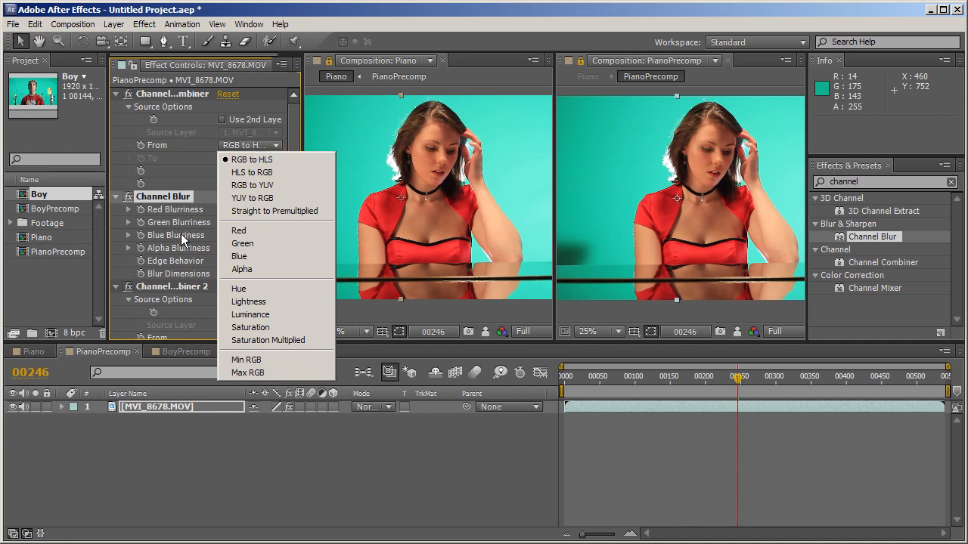
Step: Enable Repeat Edge on Channel Blur and scrub Blue Blurriness up to test it
click(250, 315)
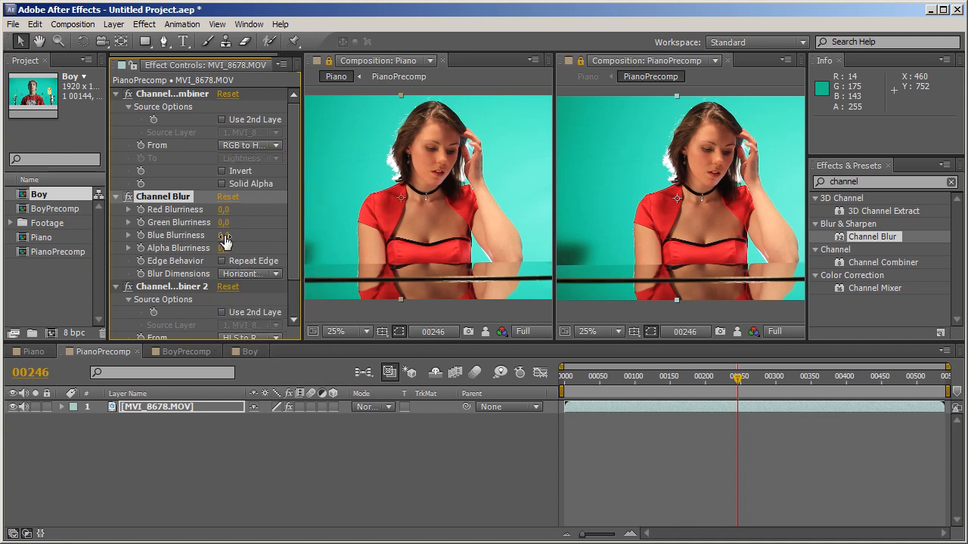
mouse_move(224, 267)
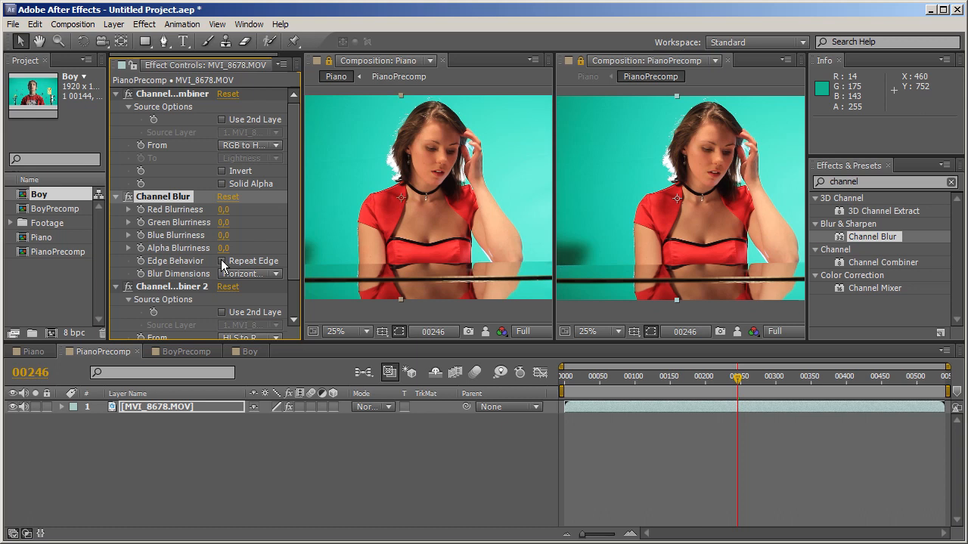
click(221, 261)
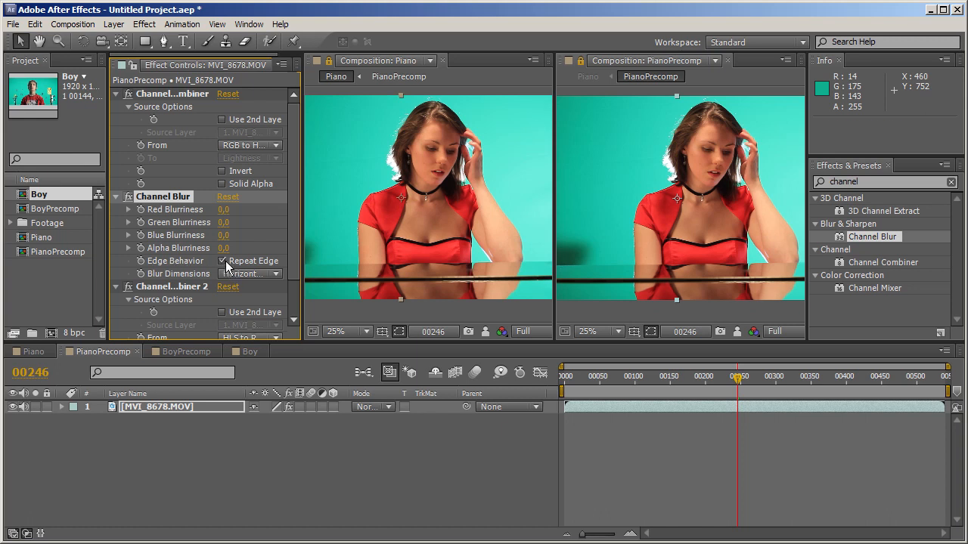
drag(224, 236, 239, 235)
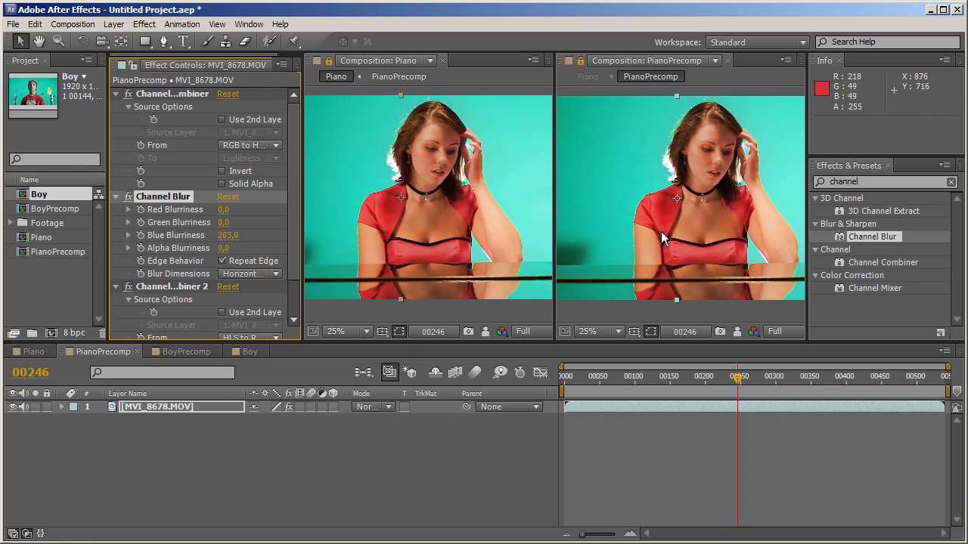
mouse_move(690, 218)
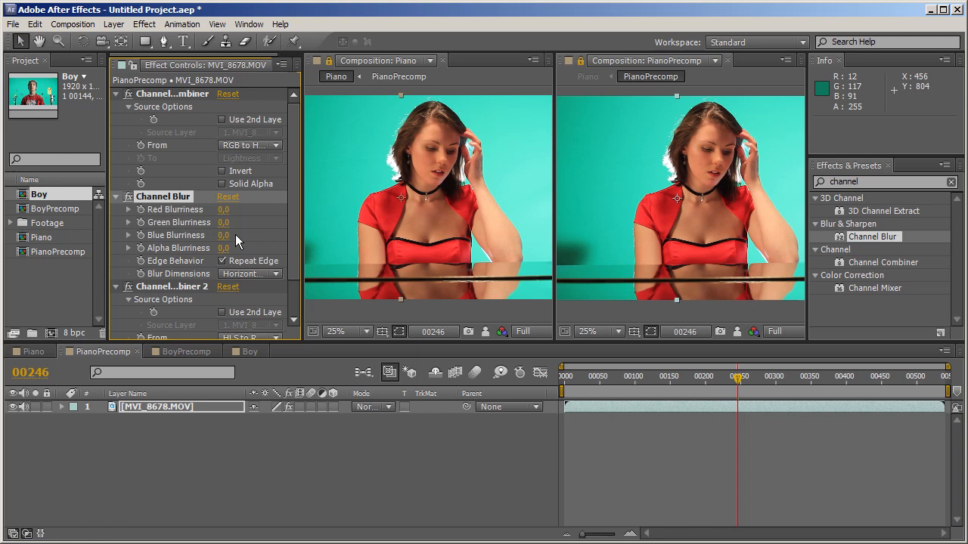
Step: Scrub Channel Blur's Green Blurriness up to about 237, smearing the footage
click(245, 145)
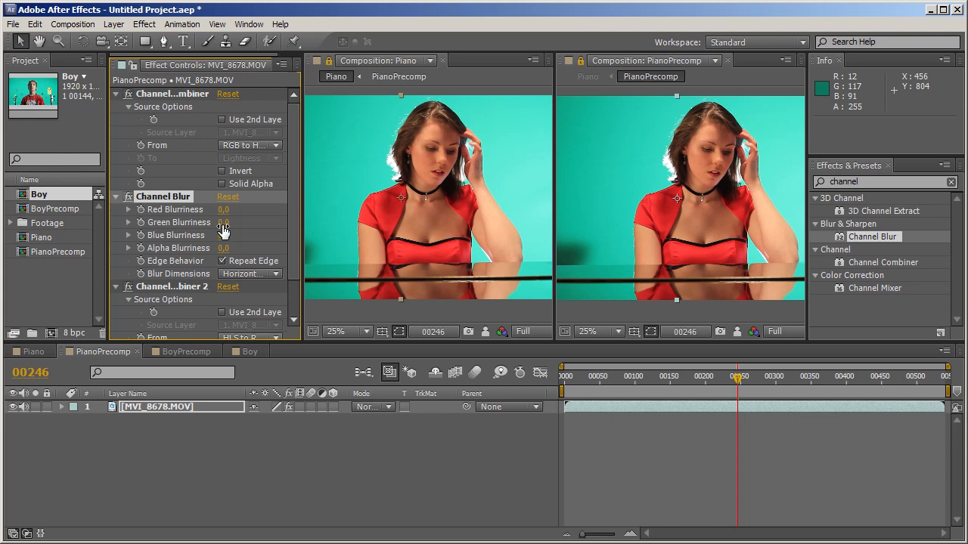
drag(224, 221, 242, 221)
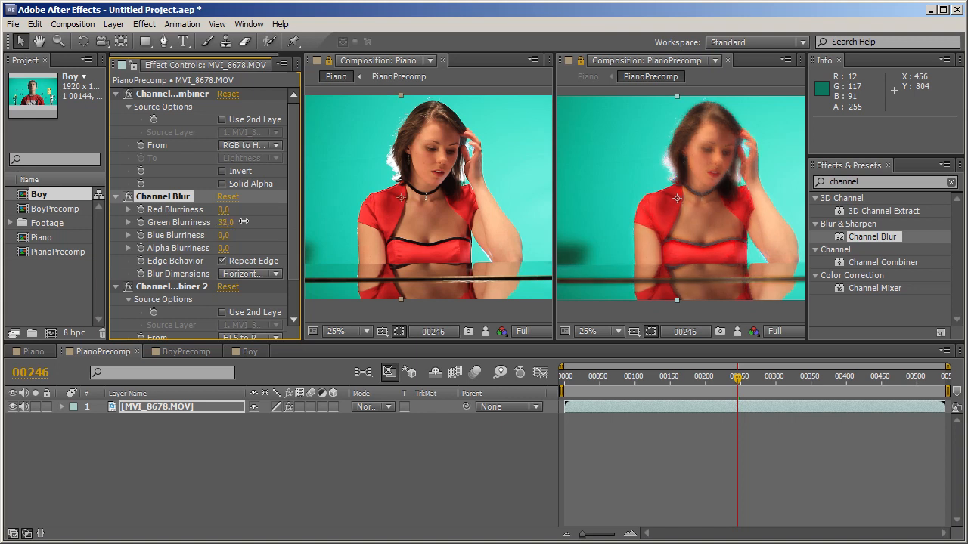
drag(225, 221, 249, 221)
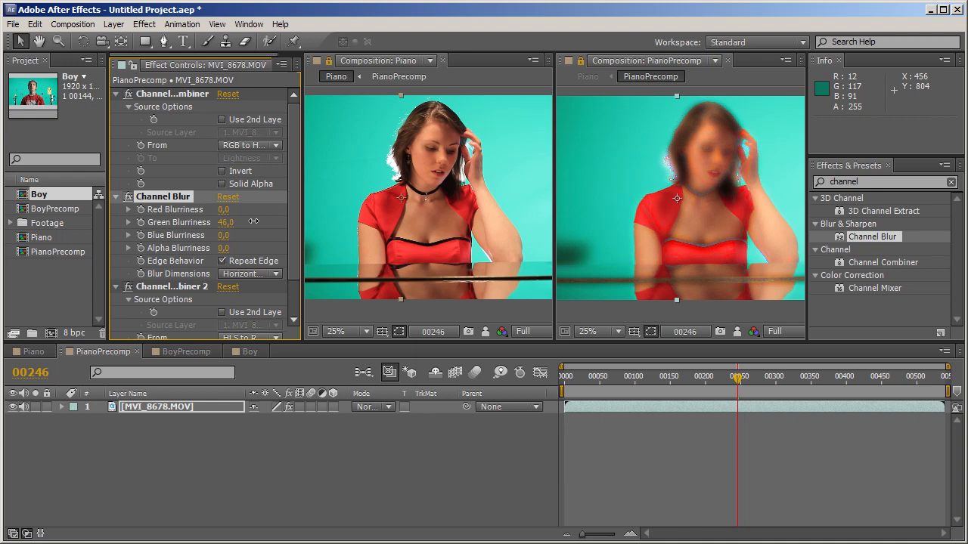
drag(226, 221, 295, 222)
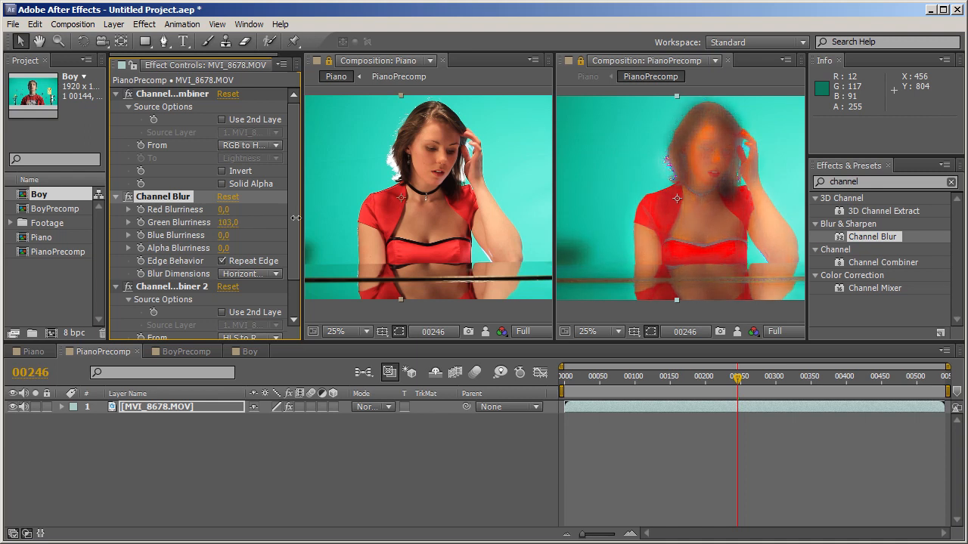
drag(227, 221, 264, 221)
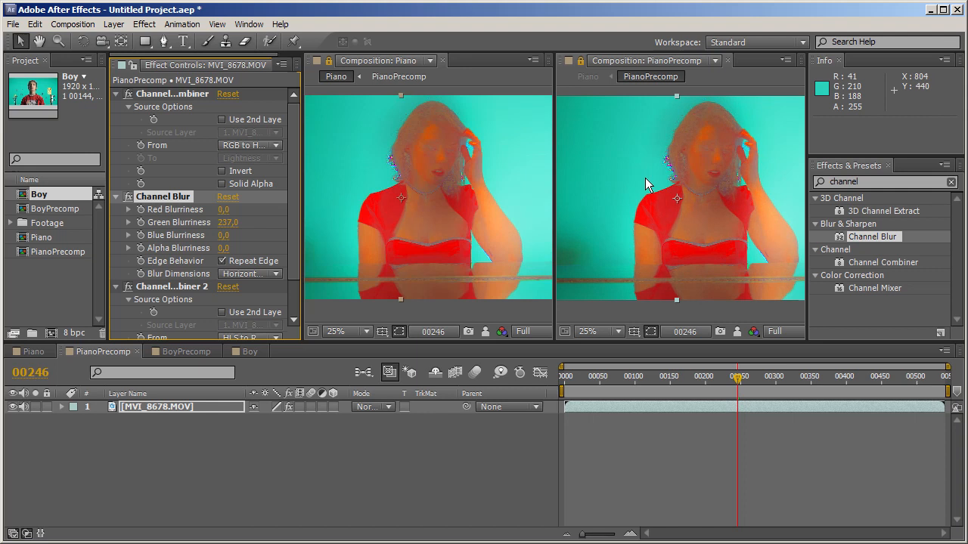
mouse_move(722, 166)
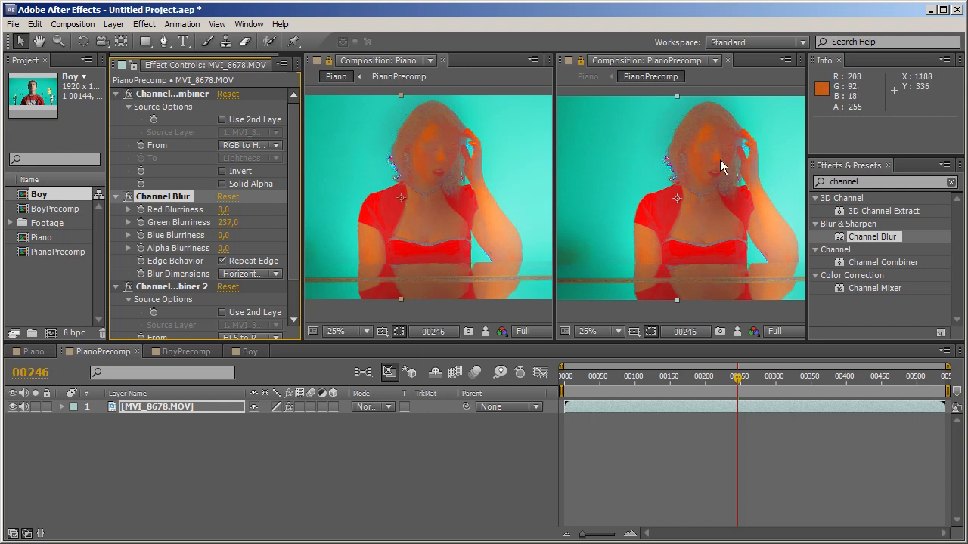
mouse_move(723, 179)
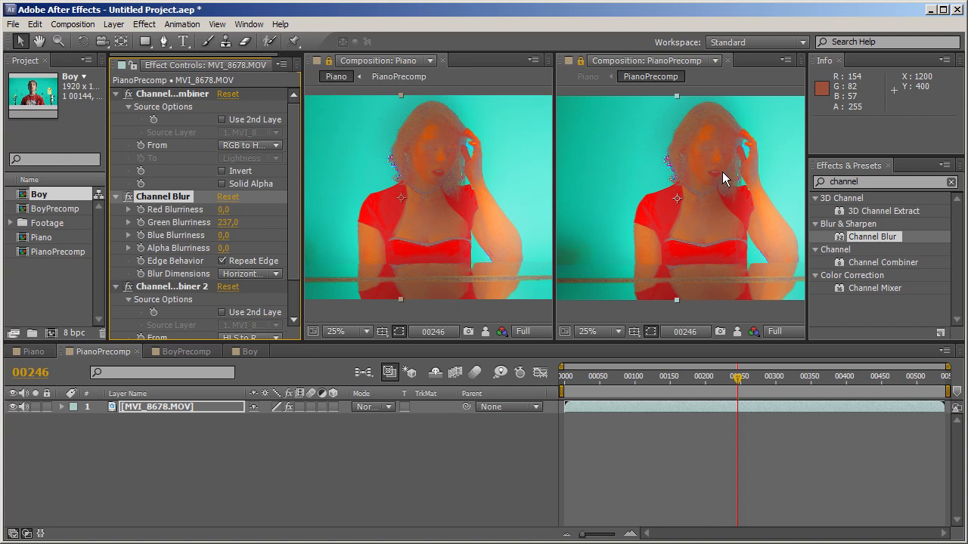
mouse_move(697, 173)
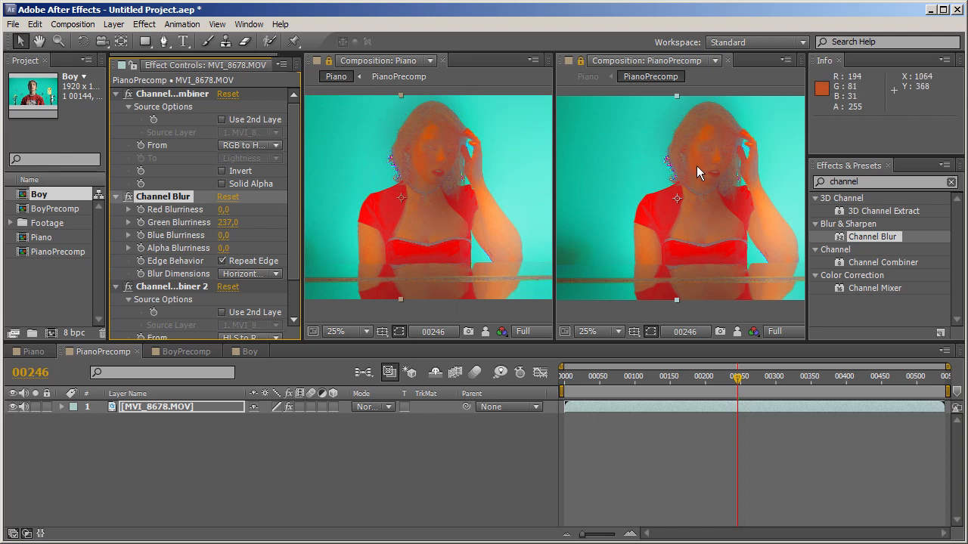
mouse_move(316, 233)
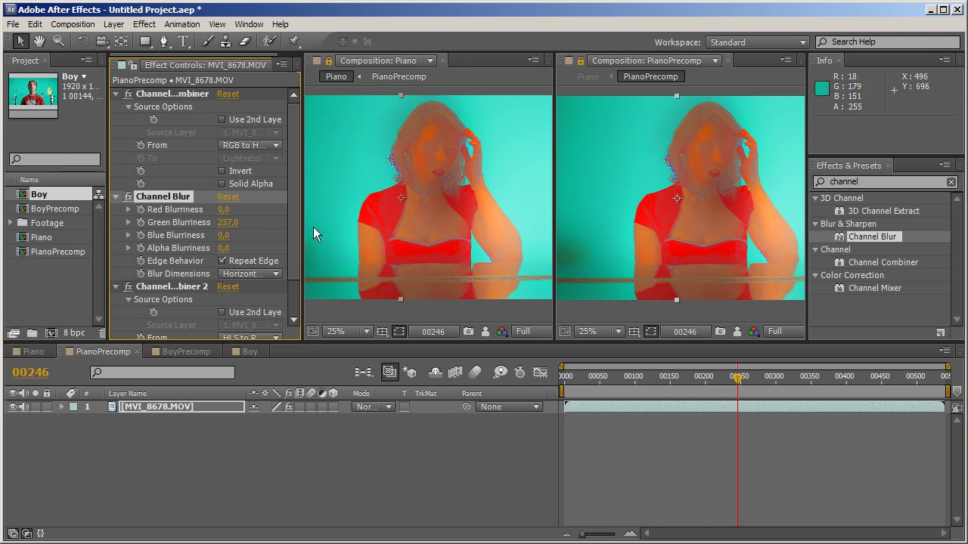
mouse_move(221, 240)
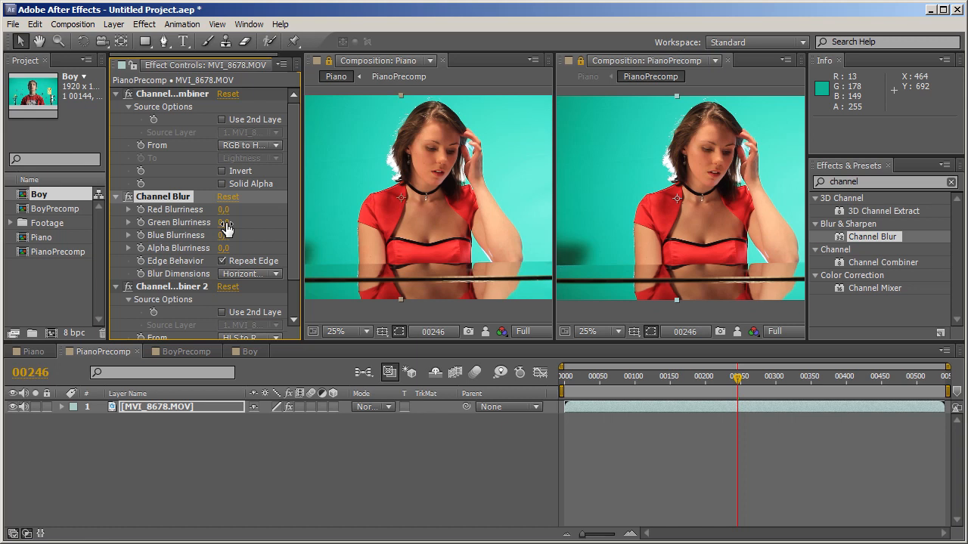
mouse_move(155, 165)
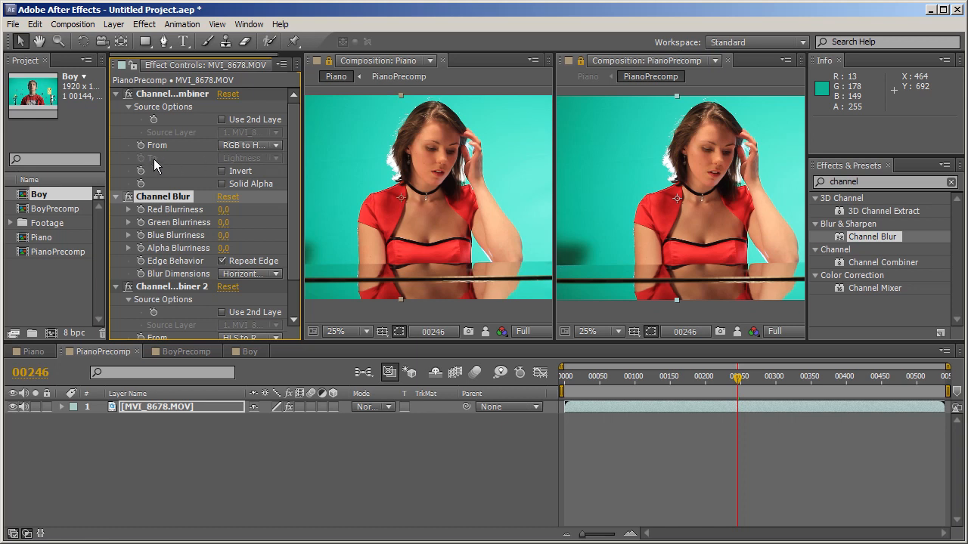
mouse_move(225, 163)
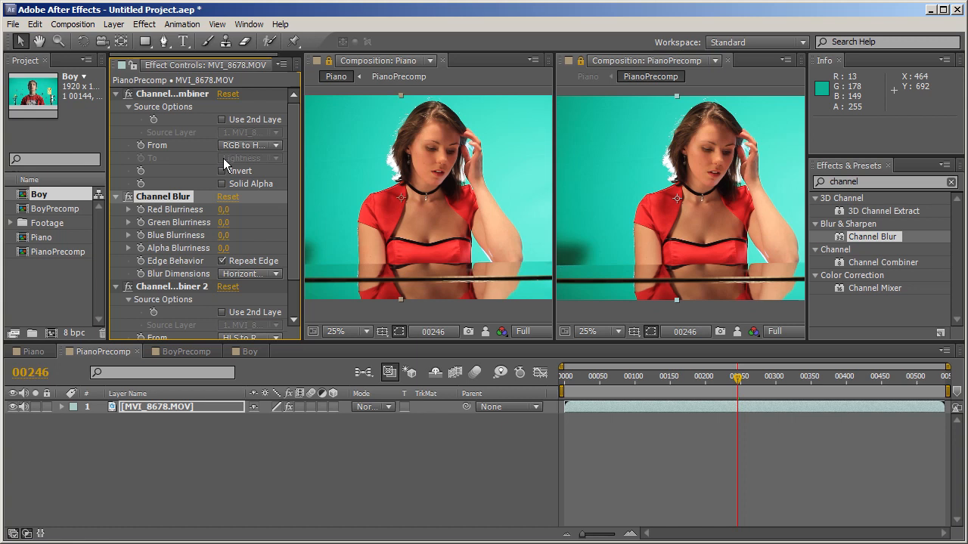
mouse_move(229, 164)
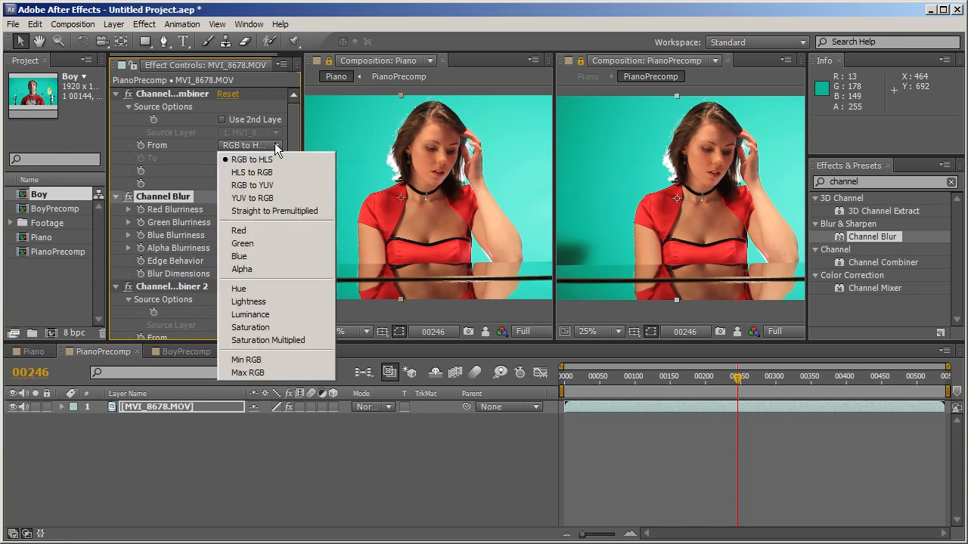
mouse_move(265, 149)
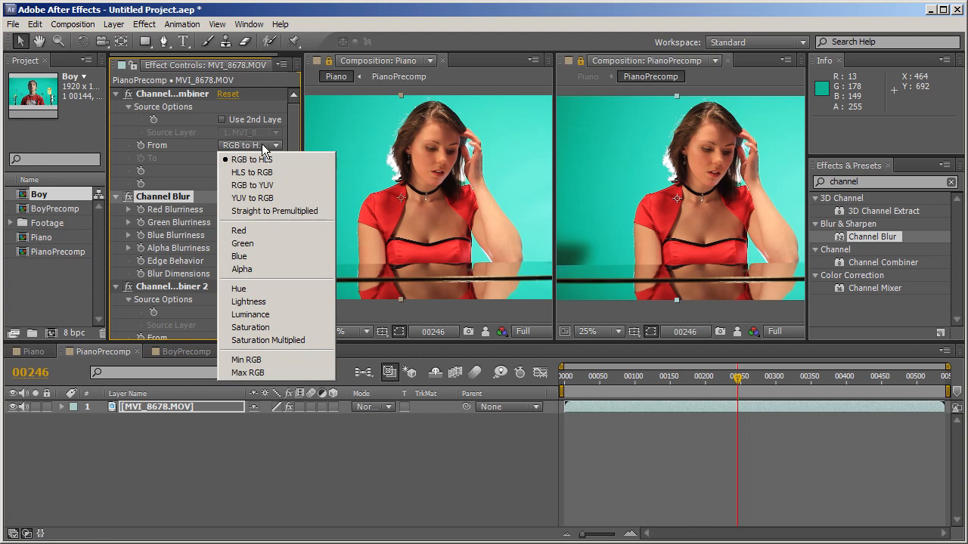
mouse_move(255, 289)
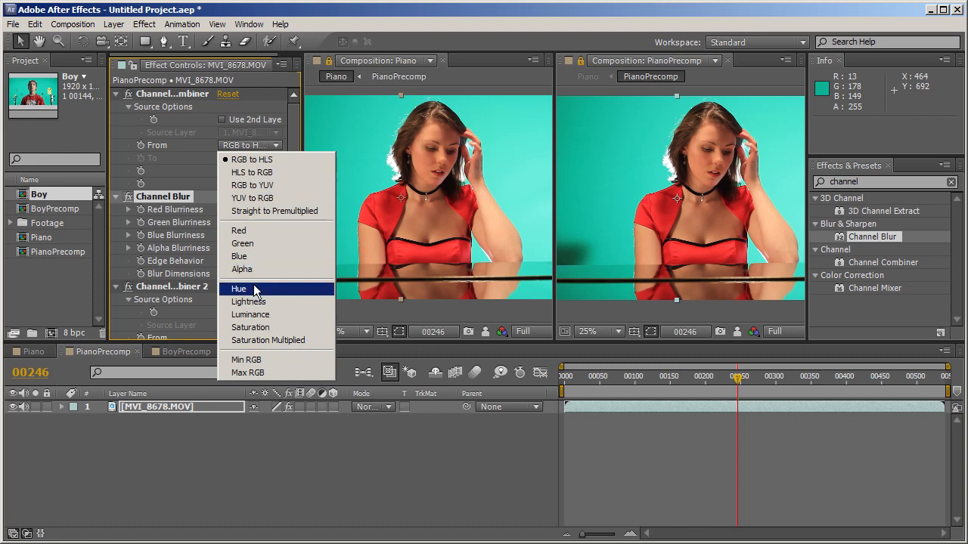
mouse_move(252, 159)
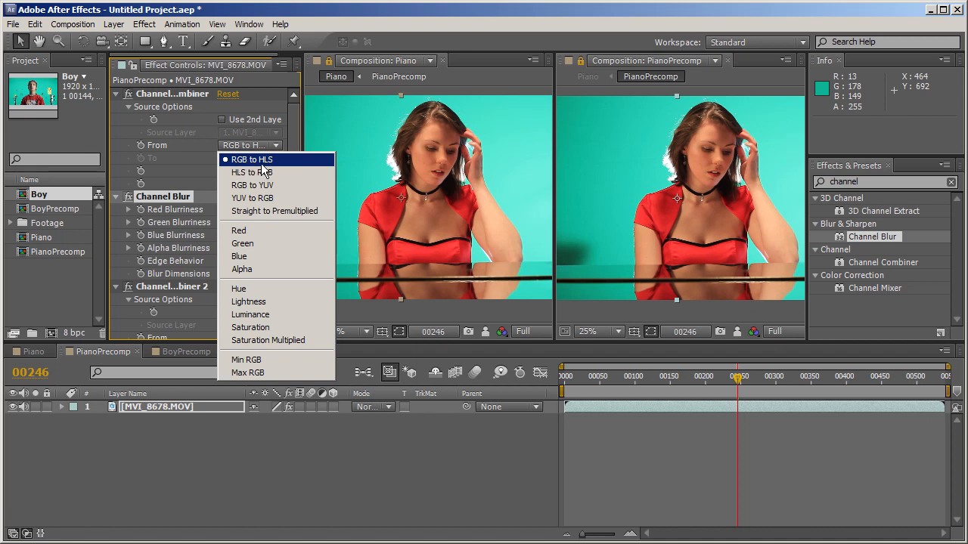
mouse_move(252, 198)
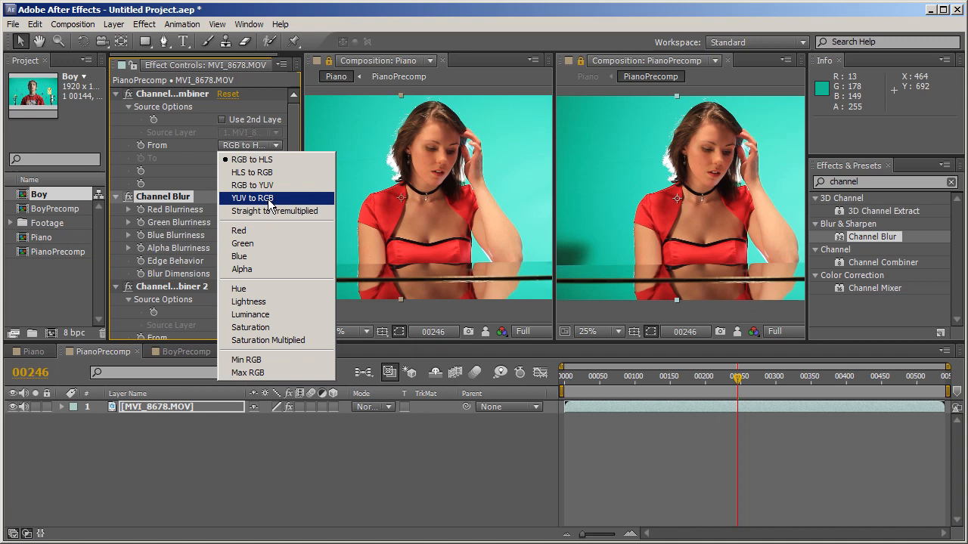
mouse_move(264, 236)
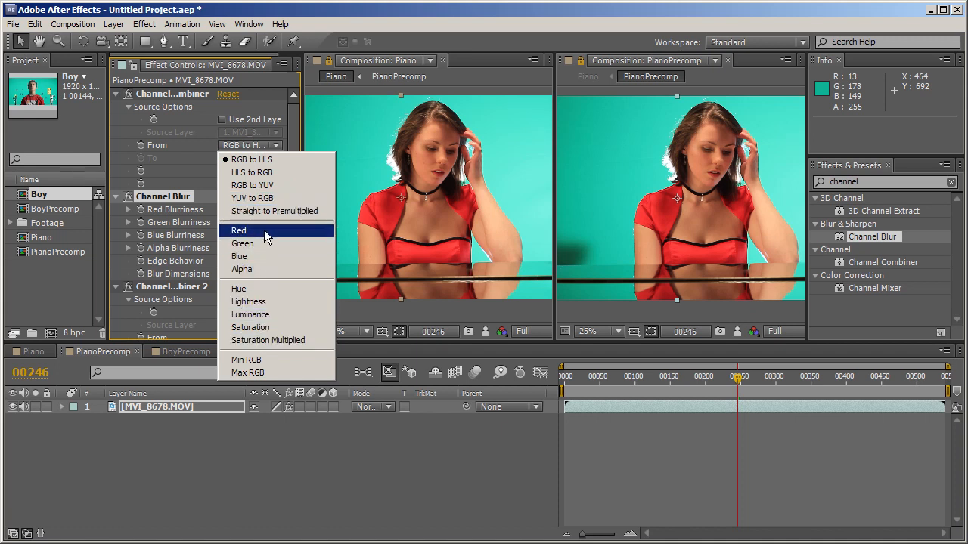
mouse_move(253, 241)
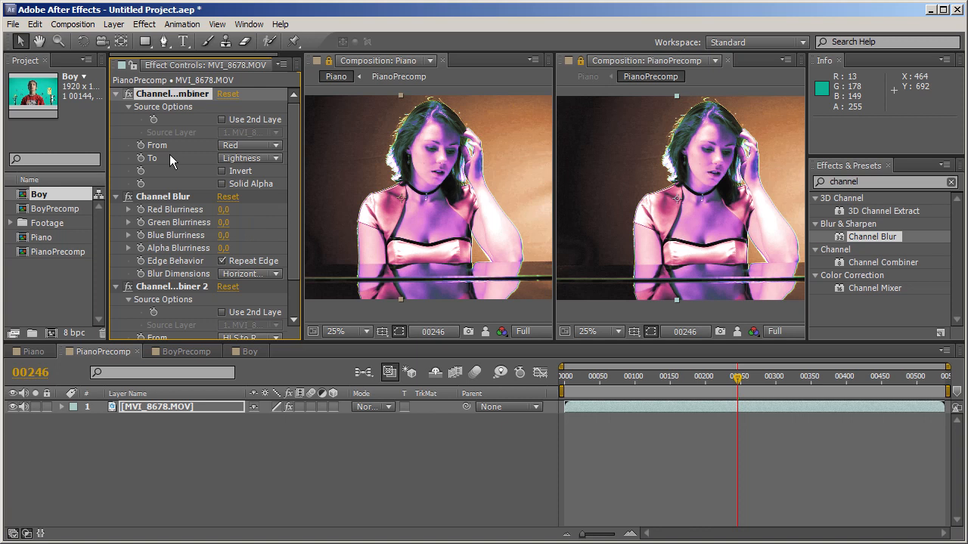
mouse_move(231, 159)
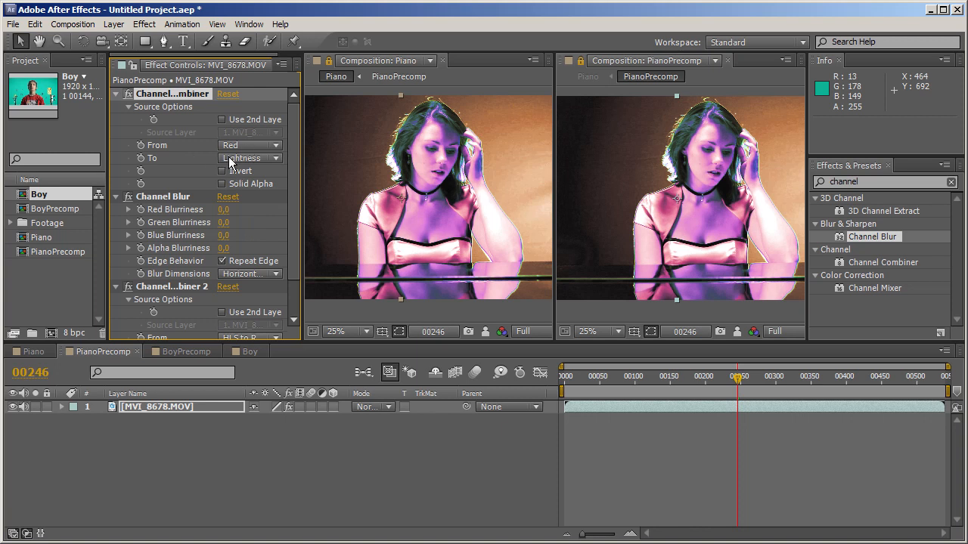
Step: Map the first Channel Combiner's Red output to Hue, then Saturation, and review the To choices
click(250, 158)
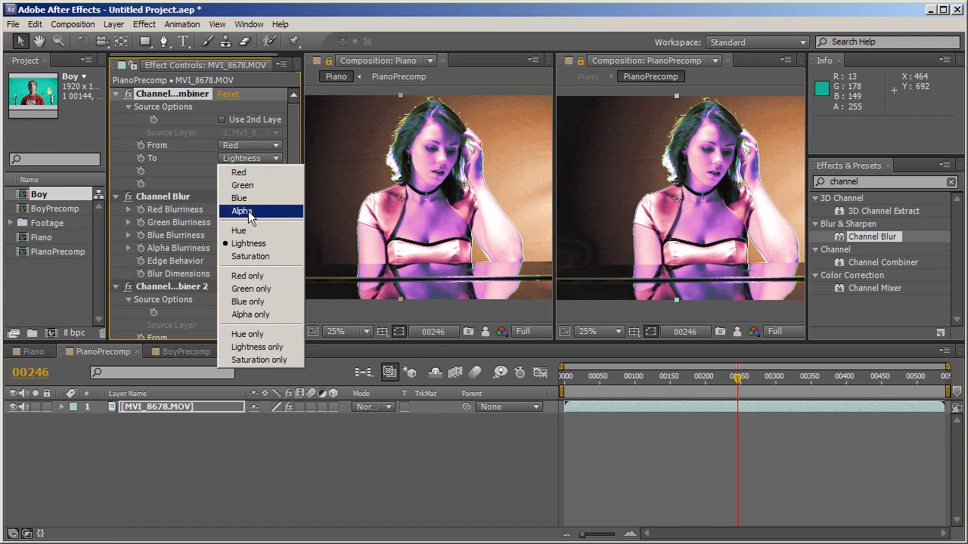
click(239, 230)
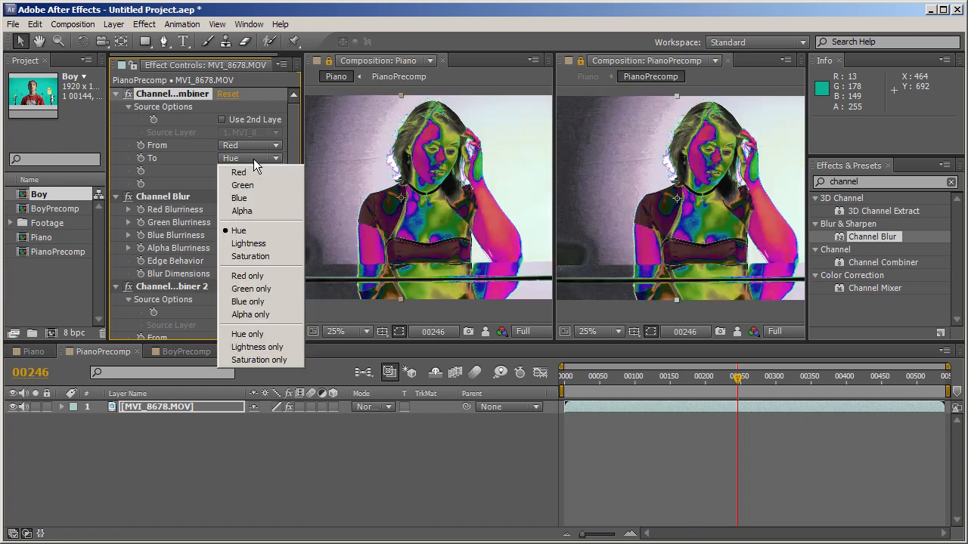
click(249, 257)
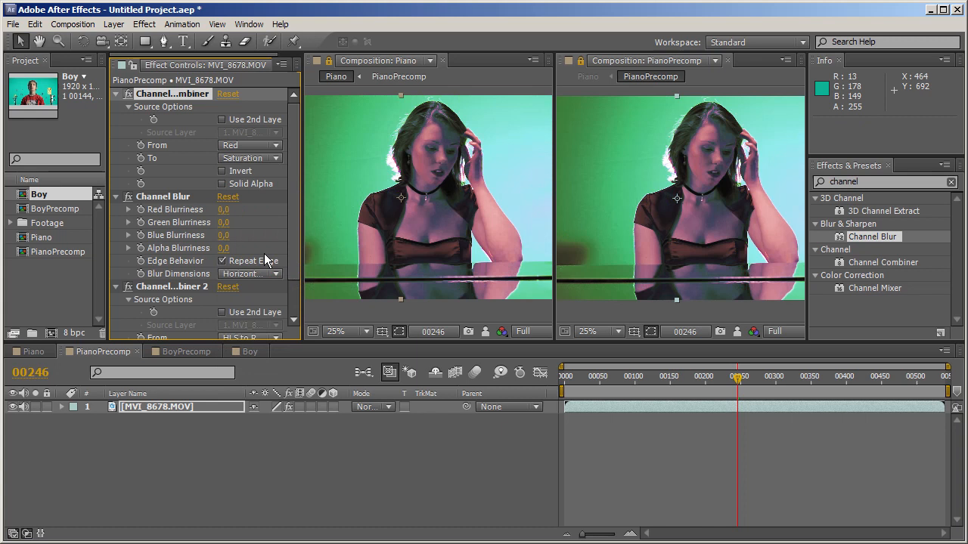
click(250, 158)
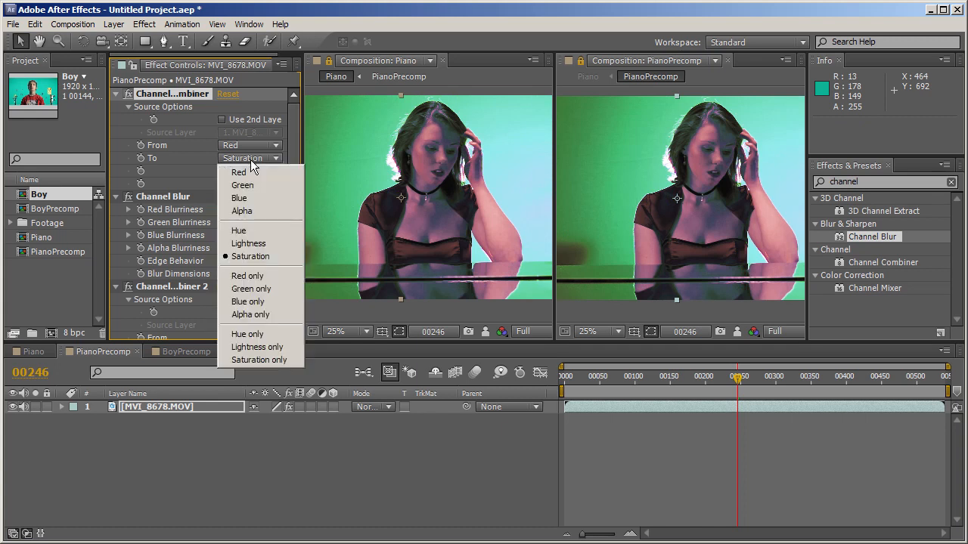
mouse_move(260, 360)
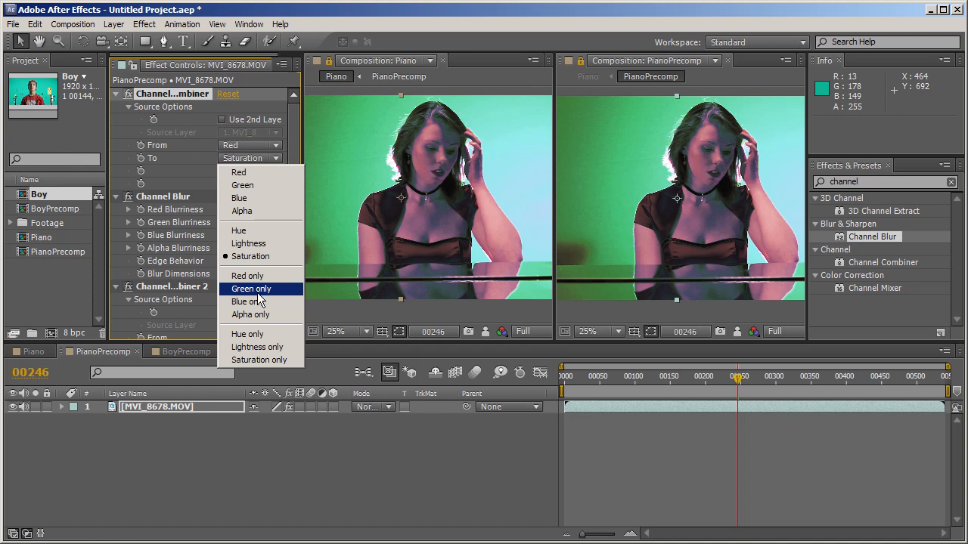
mouse_move(260, 231)
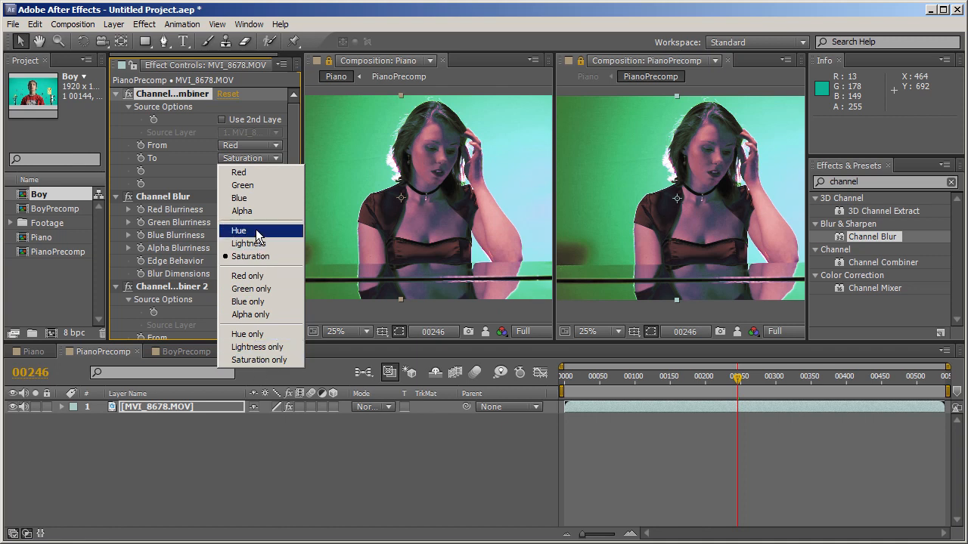
click(249, 145)
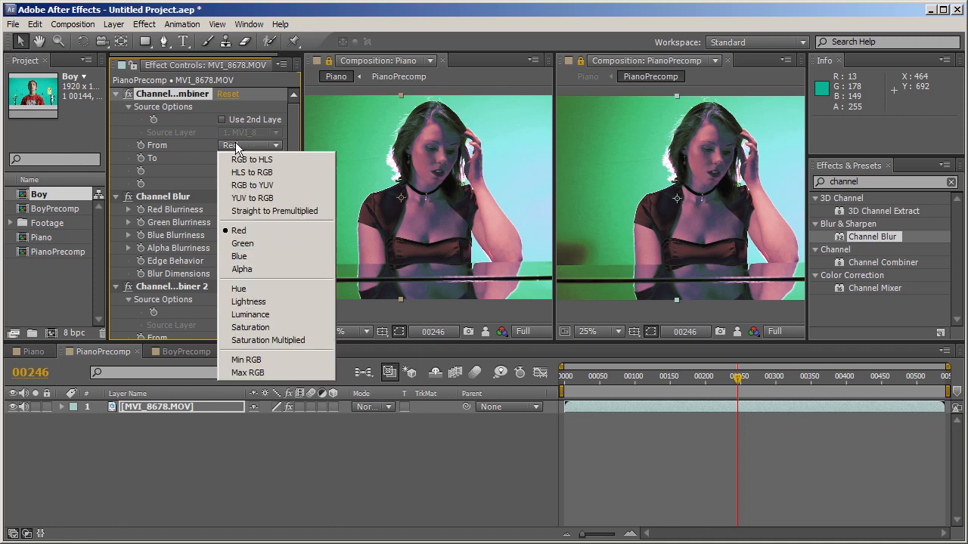
mouse_move(252, 160)
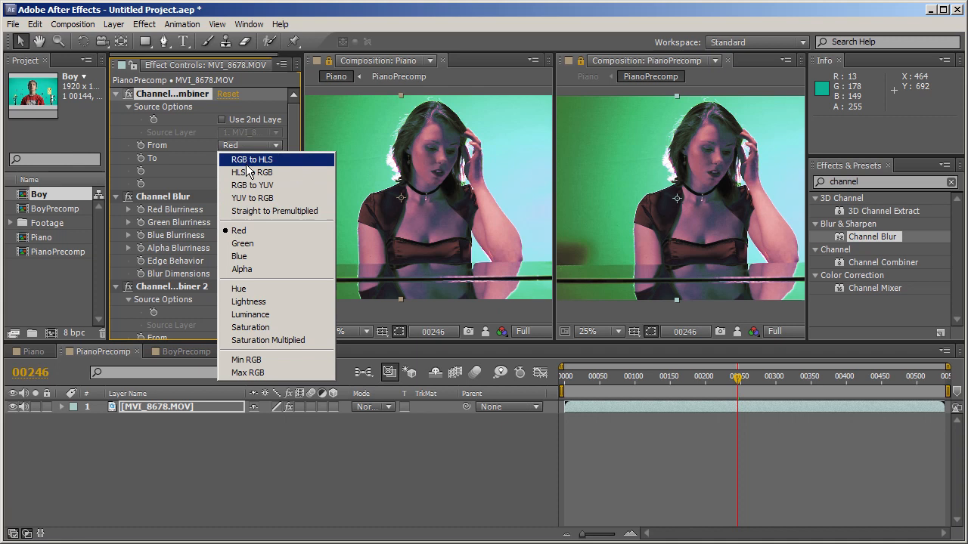
mouse_move(251, 197)
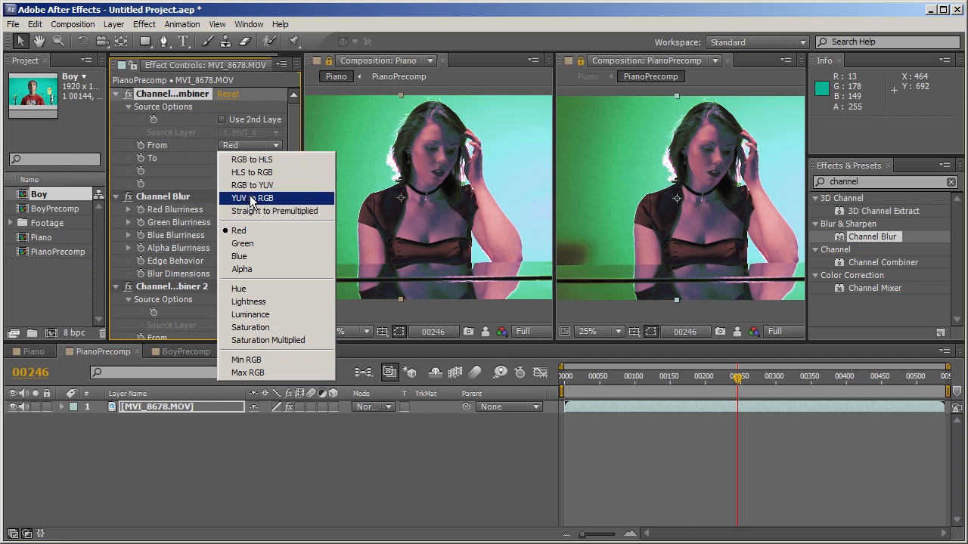
mouse_move(257, 199)
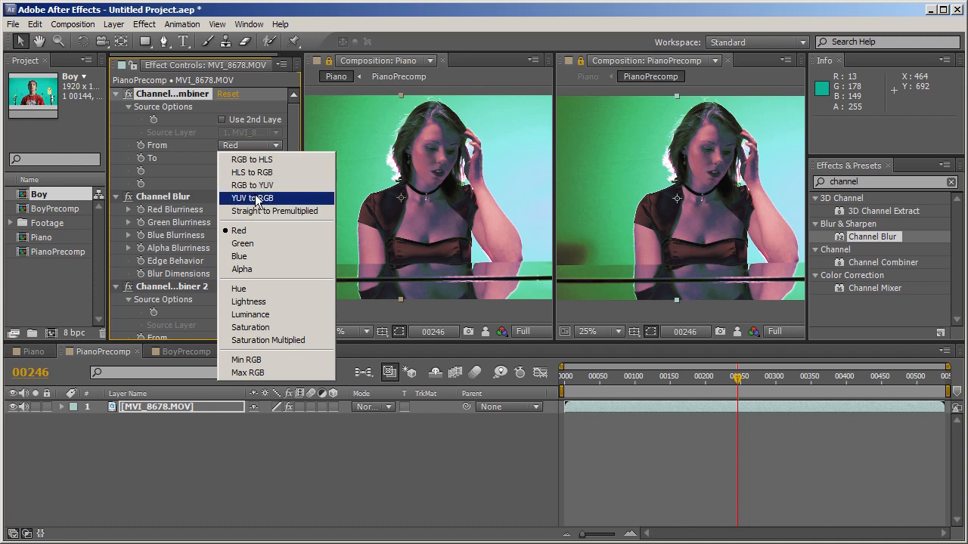
mouse_move(252, 185)
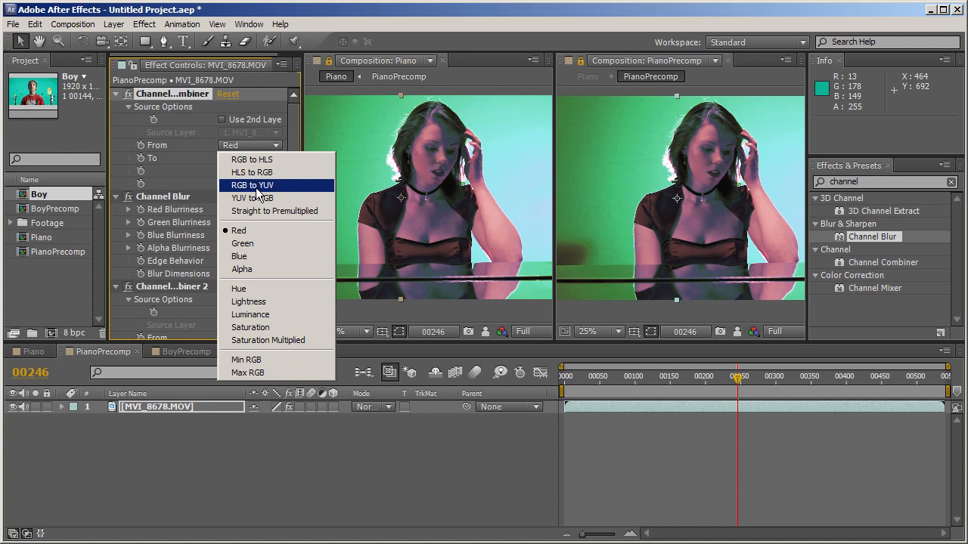
mouse_move(262, 191)
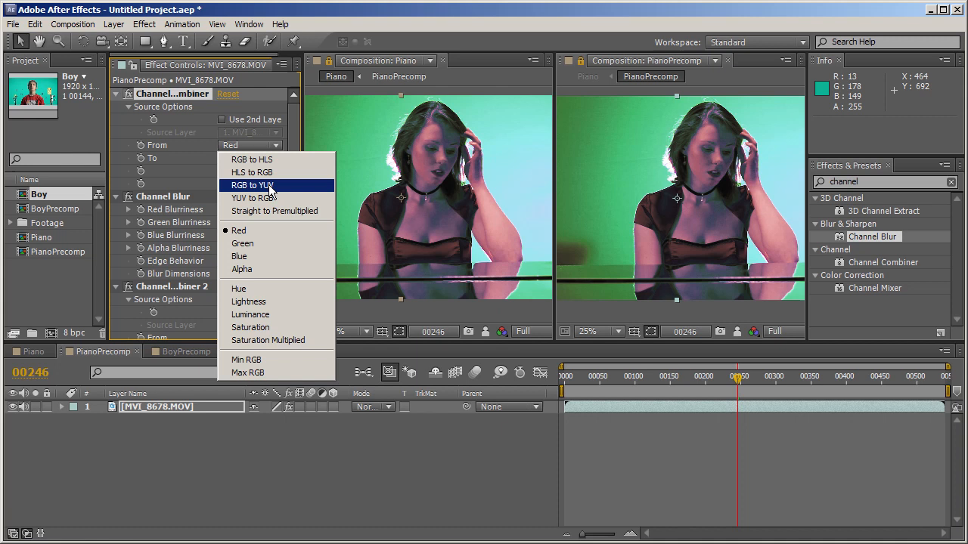
mouse_move(265, 190)
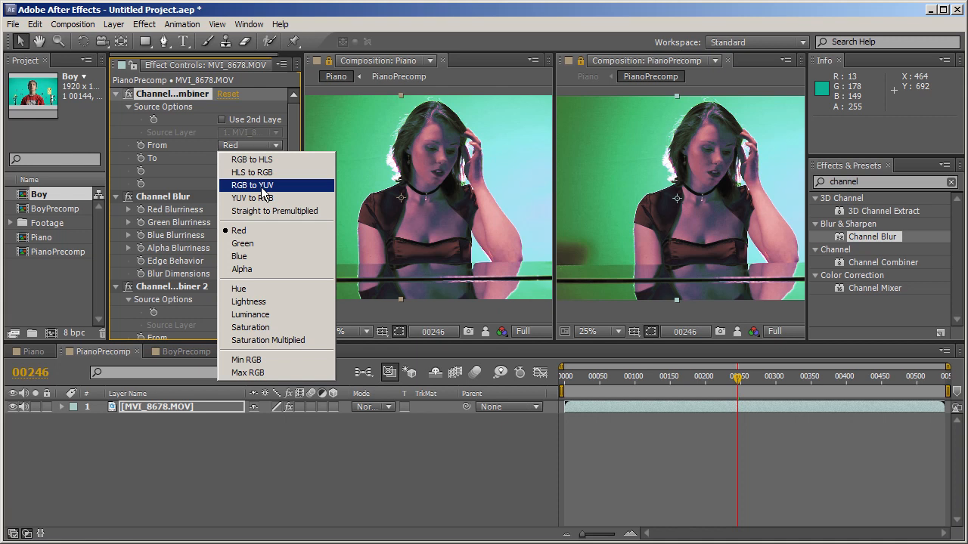
mouse_move(267, 195)
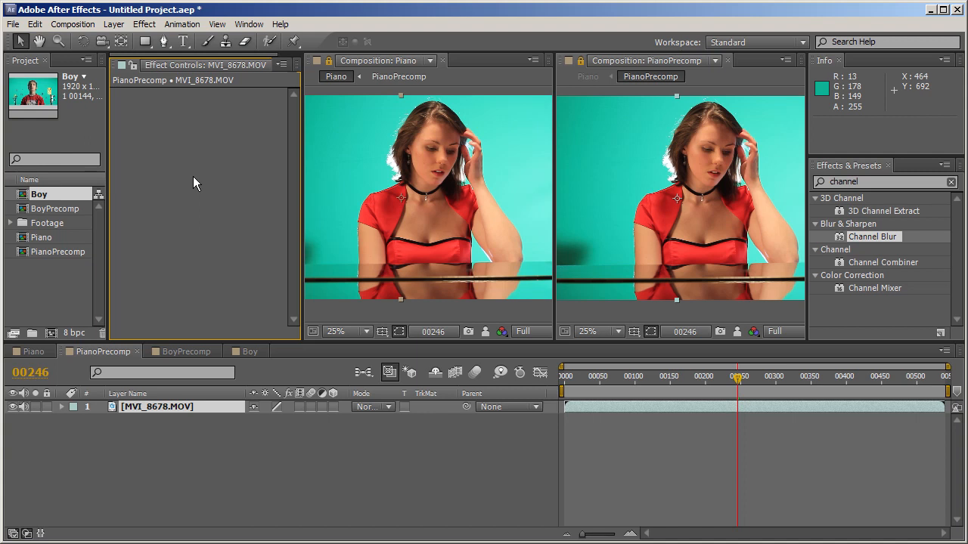
mouse_move(191, 184)
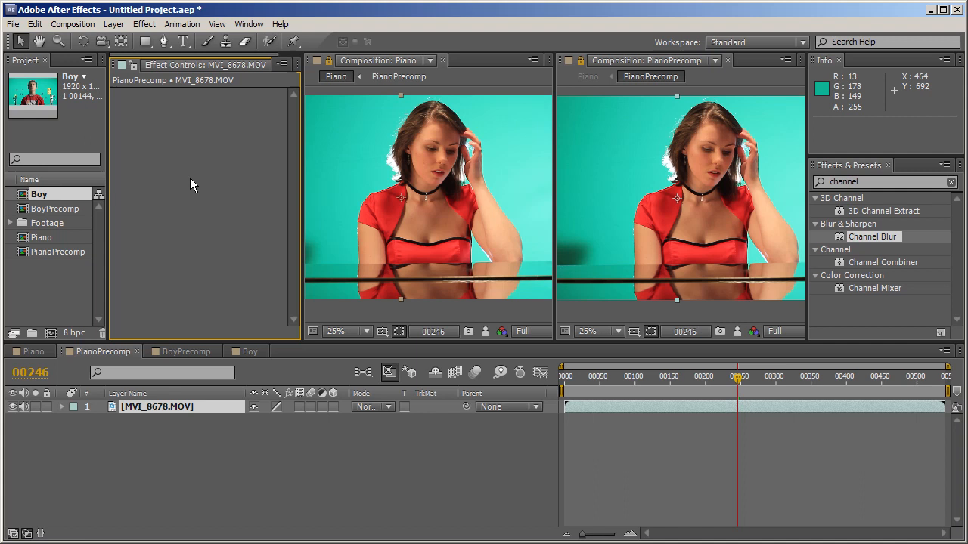
mouse_move(801, 262)
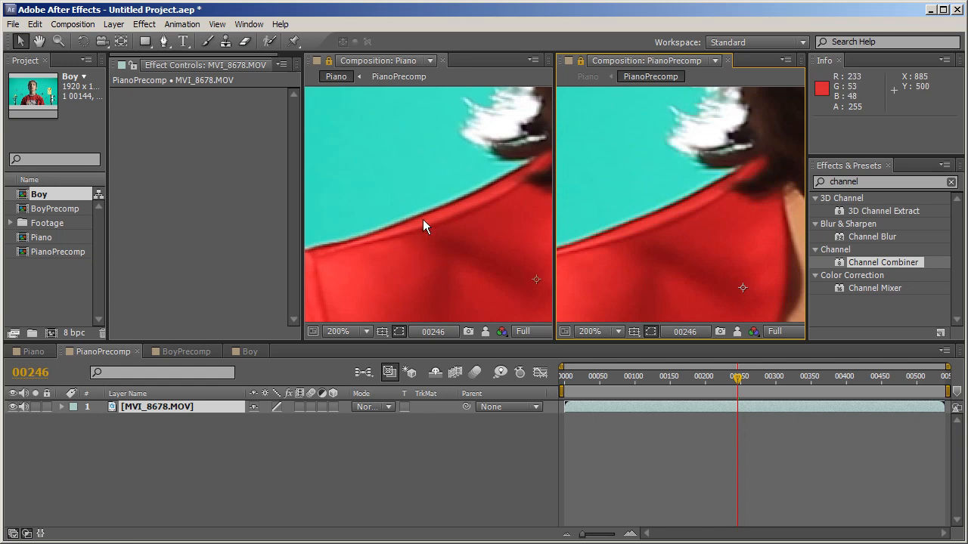
mouse_move(456, 213)
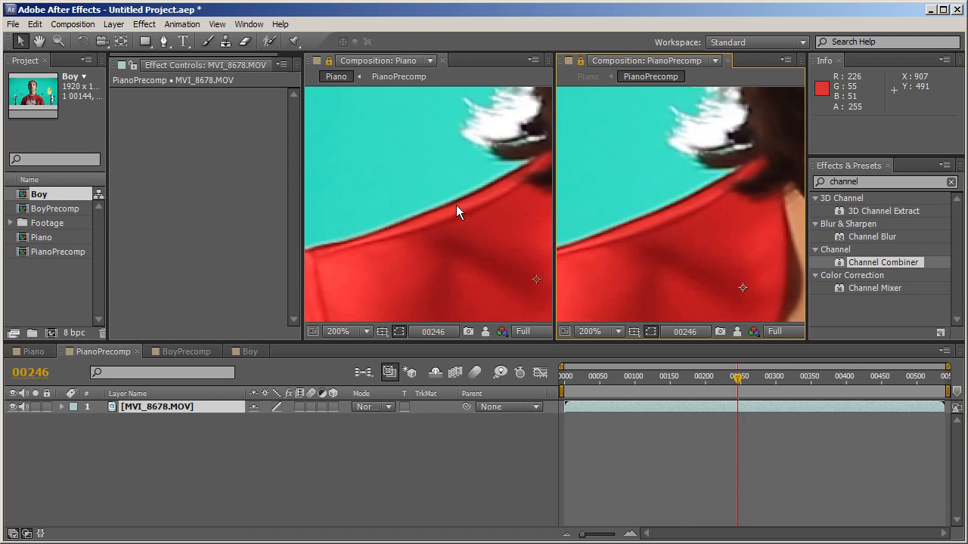
mouse_move(504, 191)
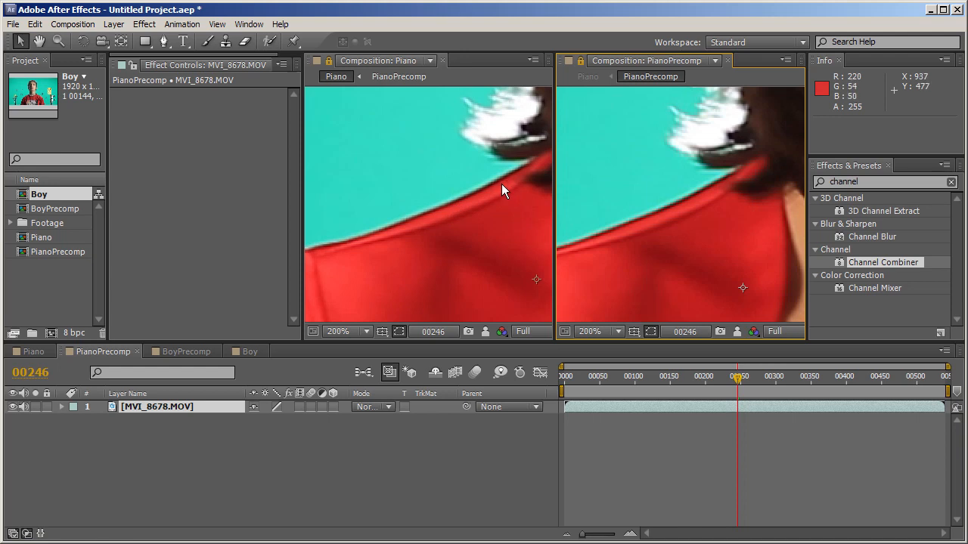
mouse_move(688, 260)
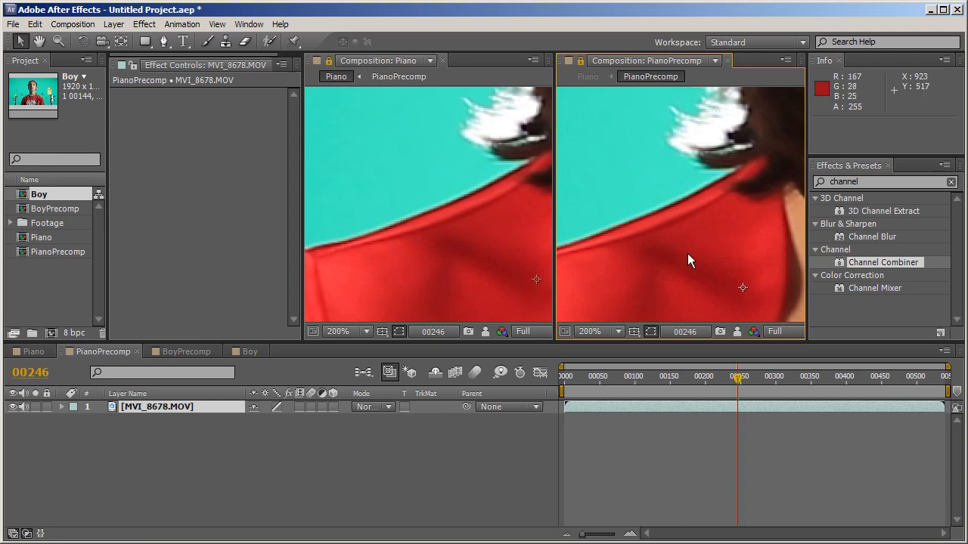
mouse_move(441, 224)
text(keyl)
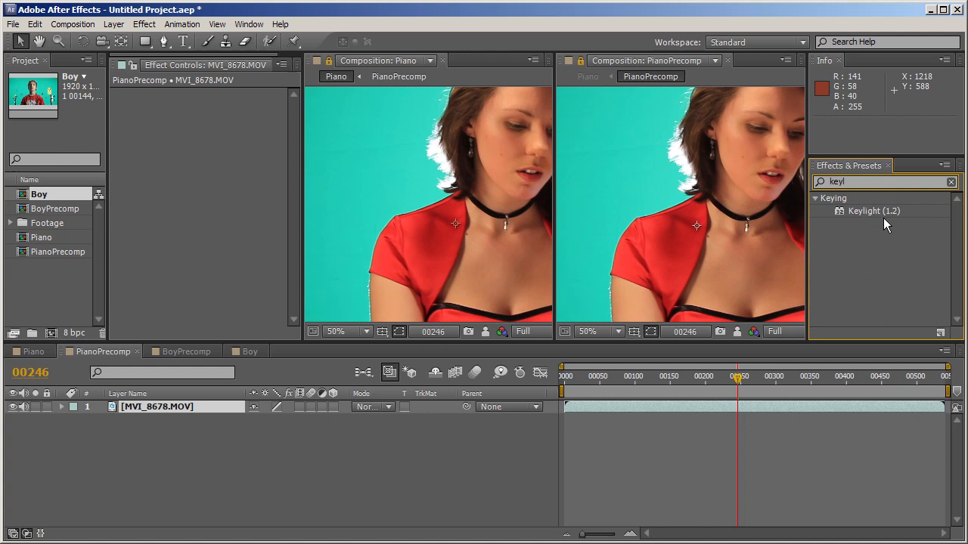
Step: Apply Keylight (1.2) to the PianoPrecomp layer and zoom into the shoulder edge
double_click(873, 211)
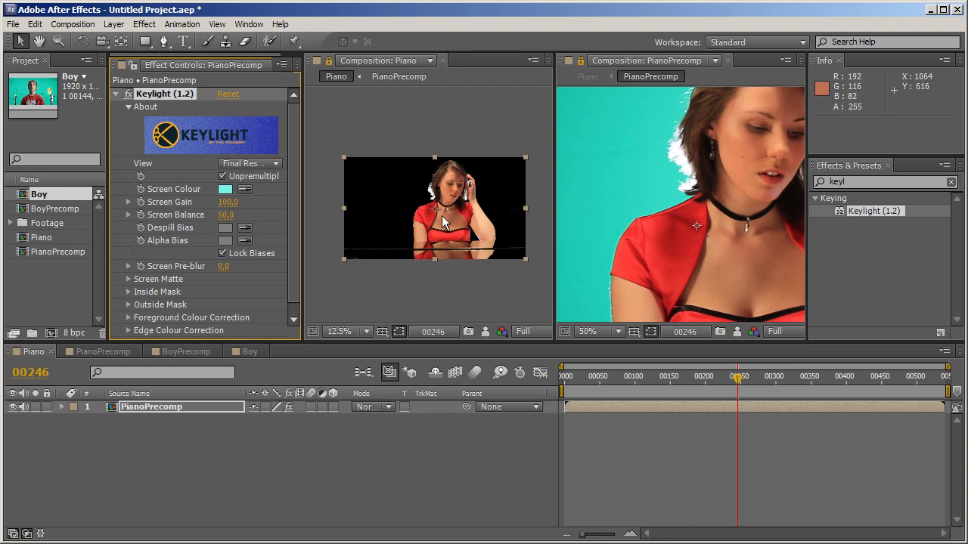
click(339, 331)
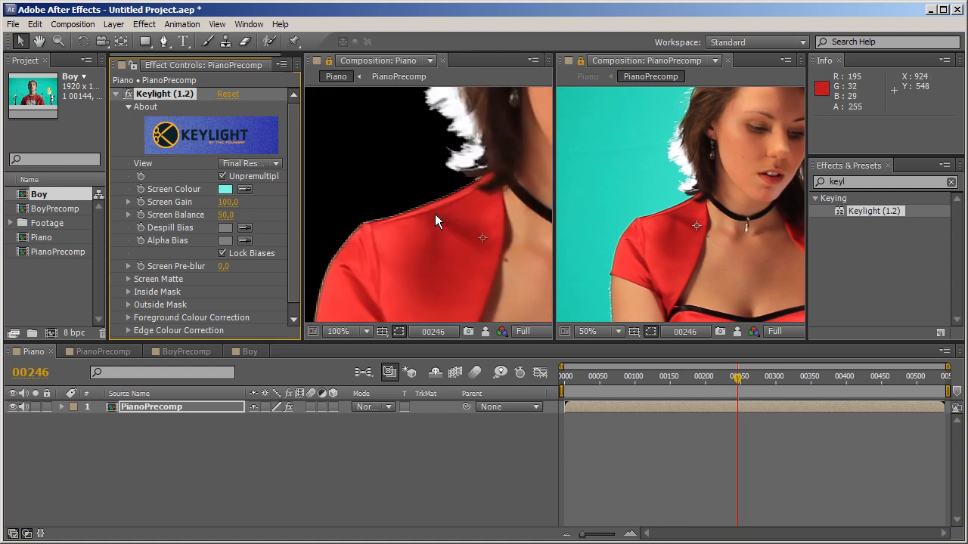
click(338, 331)
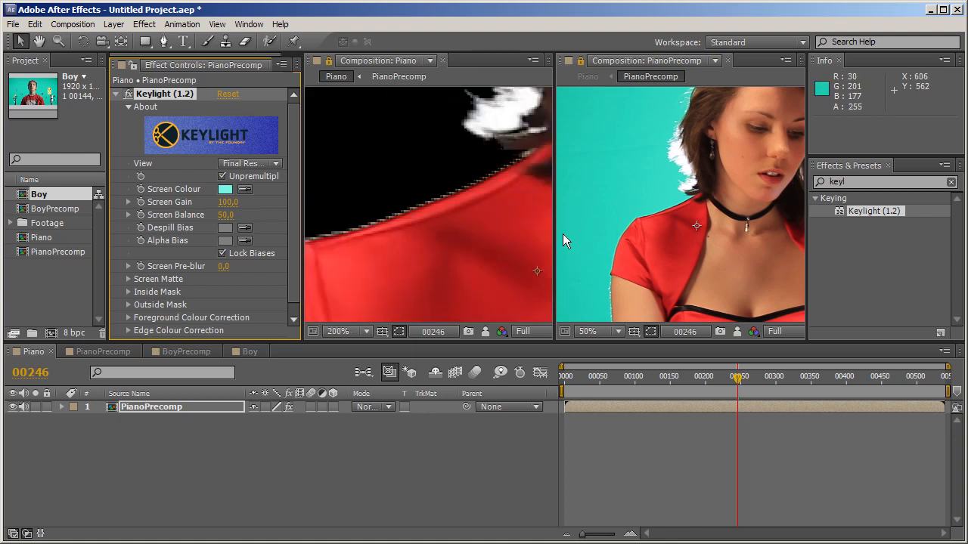
mouse_move(465, 210)
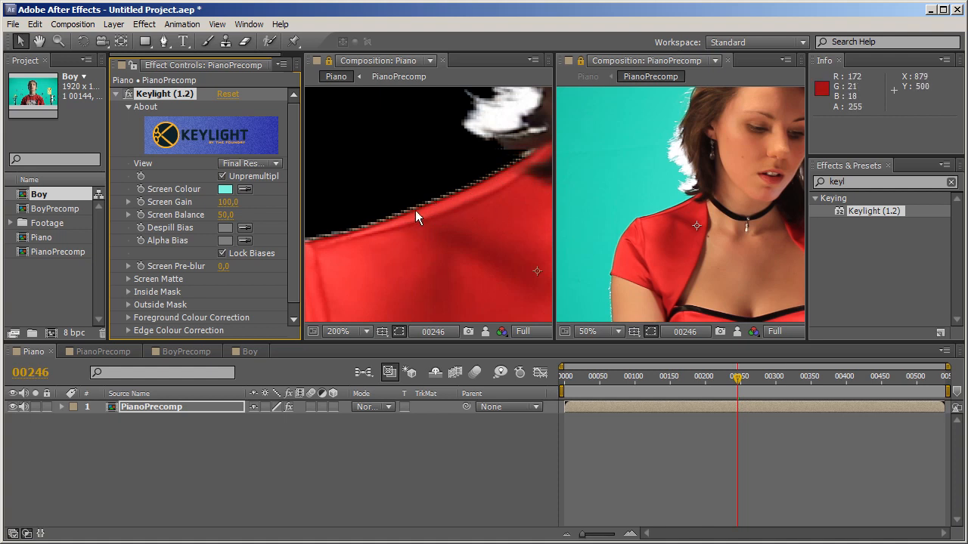
mouse_move(300, 219)
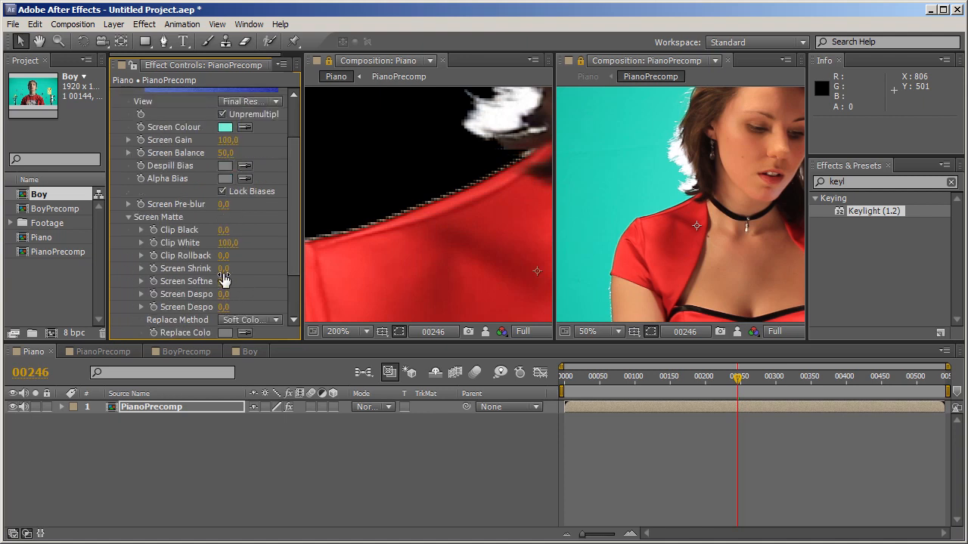
Step: Set Keylight's Screen Shrink to -1 and Screen Pre-blur to 1
click(224, 268)
text(-1)
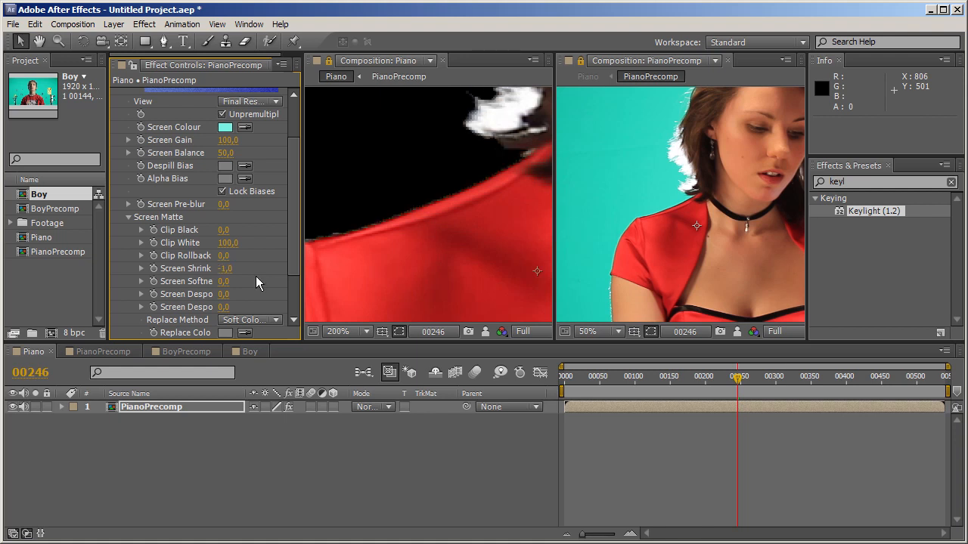
mouse_move(400, 227)
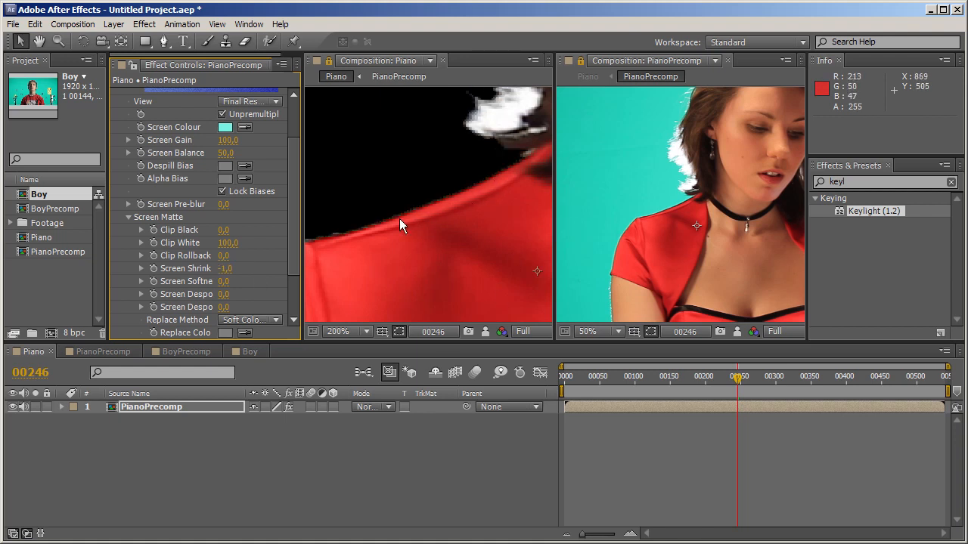
mouse_move(231, 219)
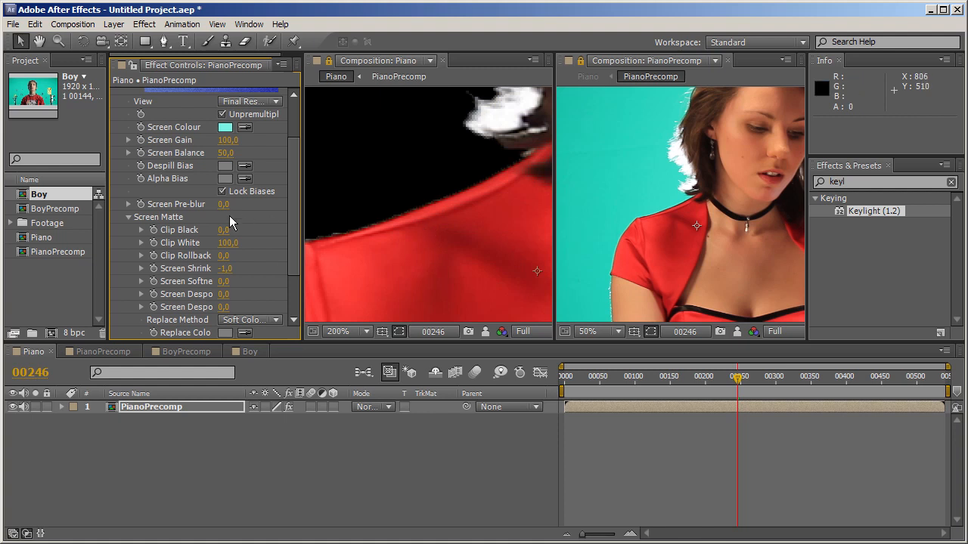
click(224, 204)
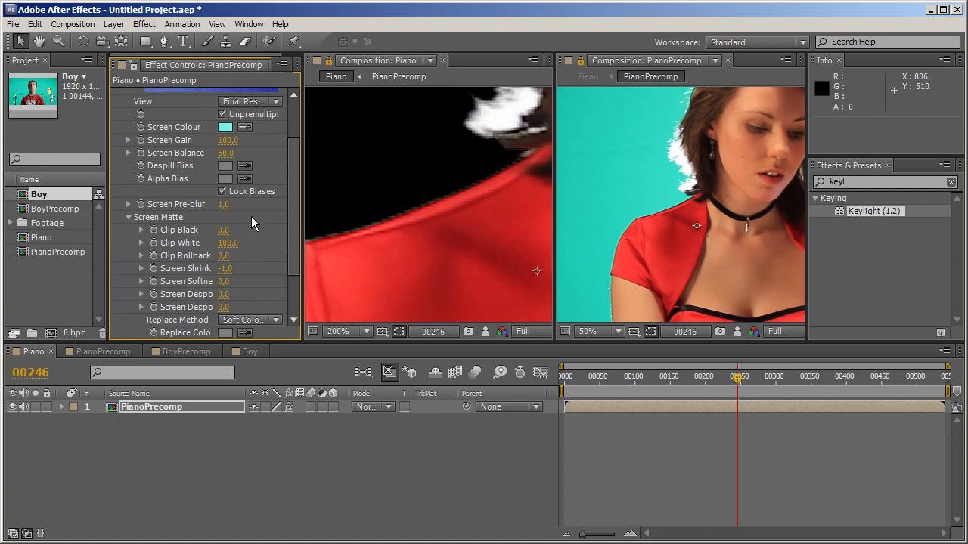
mouse_move(375, 230)
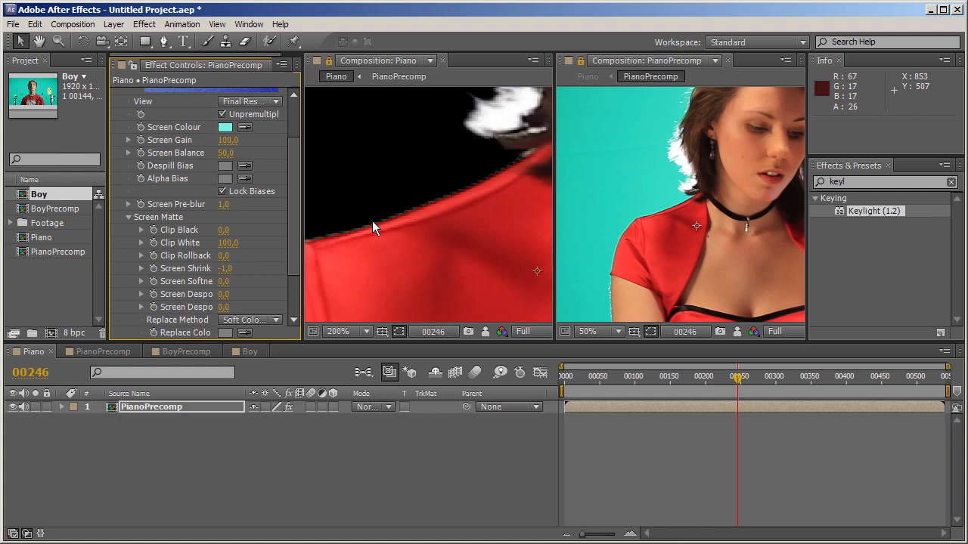
mouse_move(498, 196)
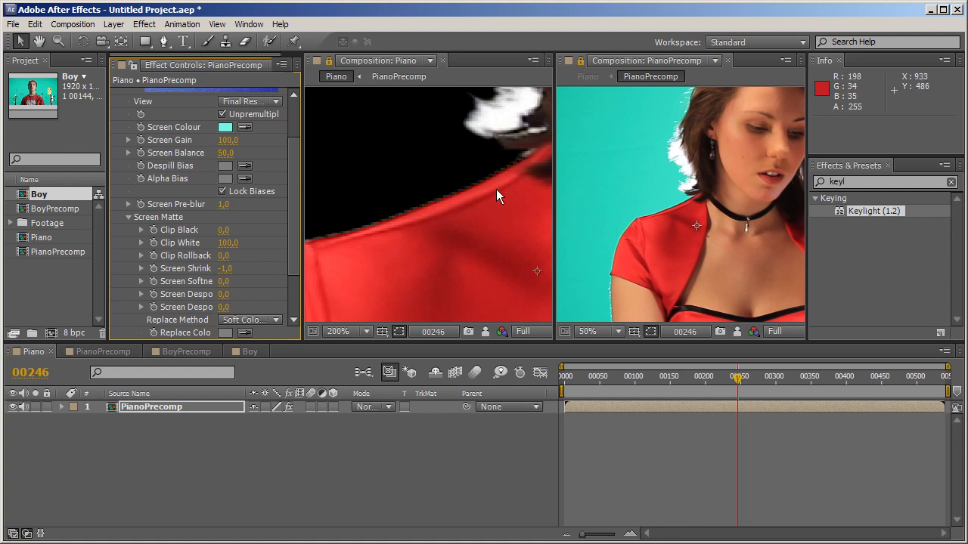
mouse_move(186, 220)
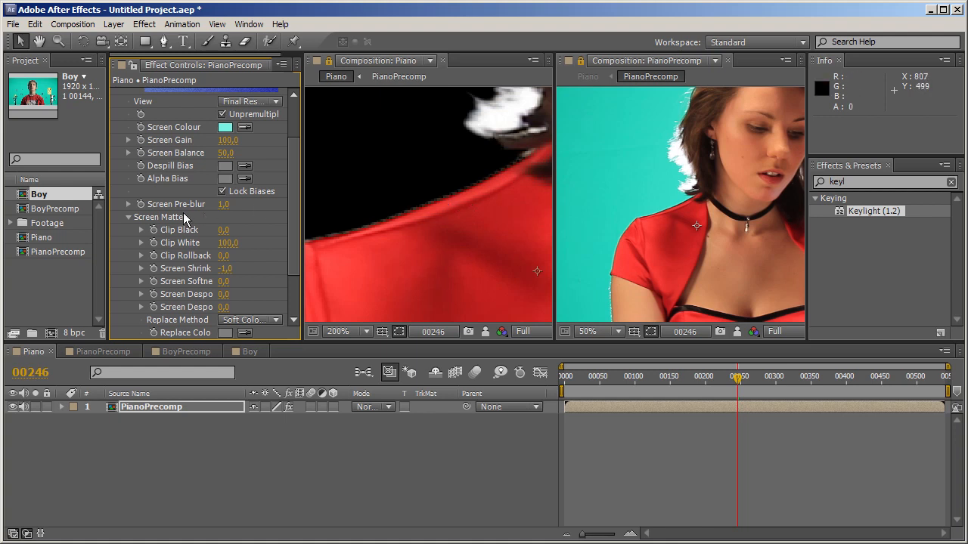
mouse_move(234, 211)
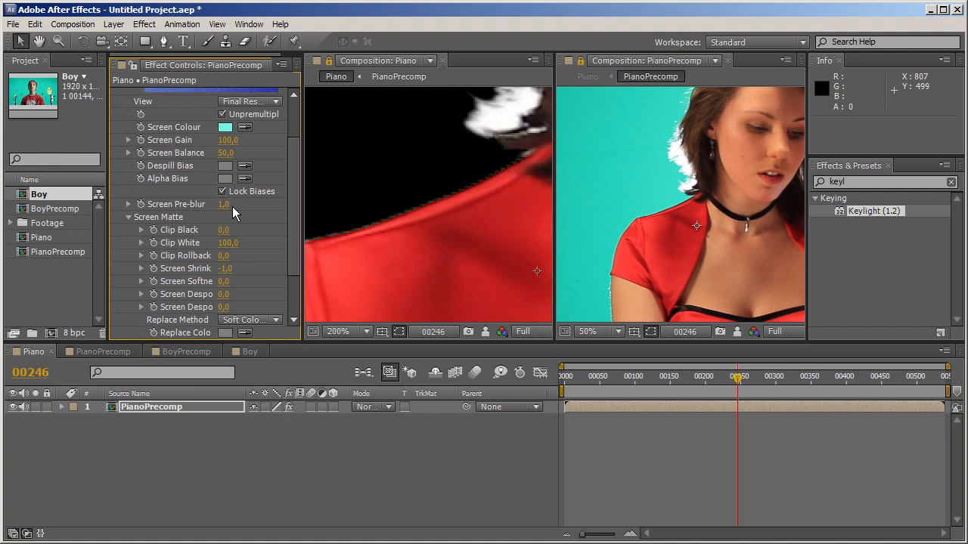
mouse_move(423, 220)
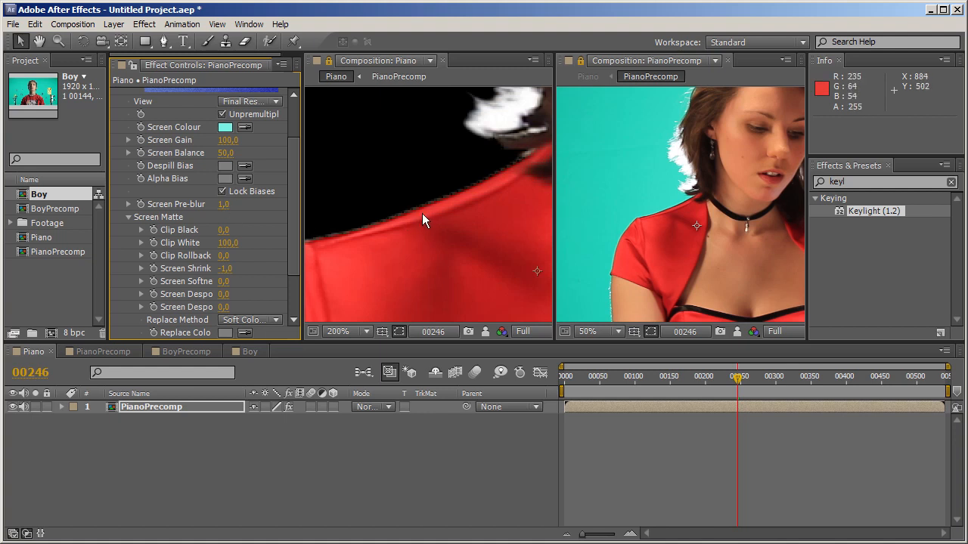
mouse_move(465, 233)
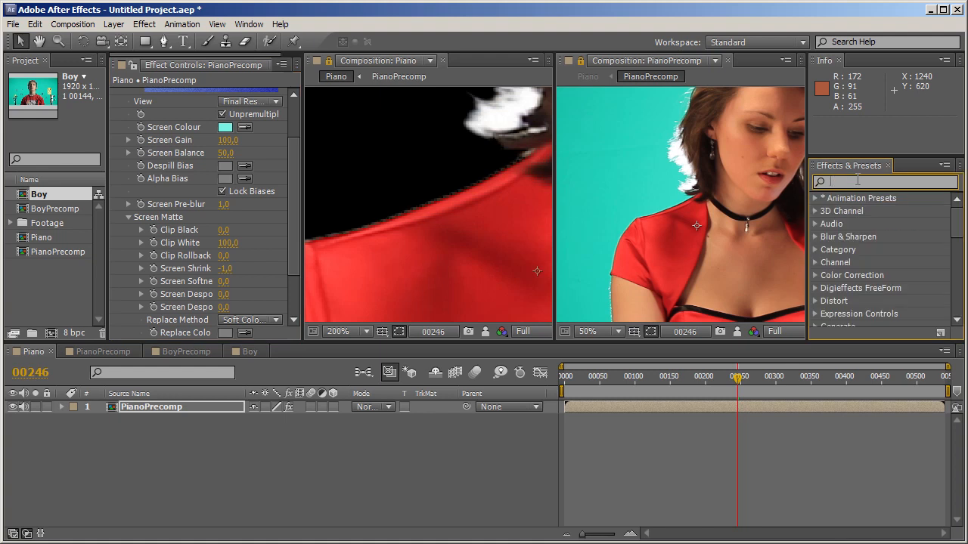
Step: Add Simple Choker after Keylight on PianoPrecomp with Choke Matte 0.80
text(choke)
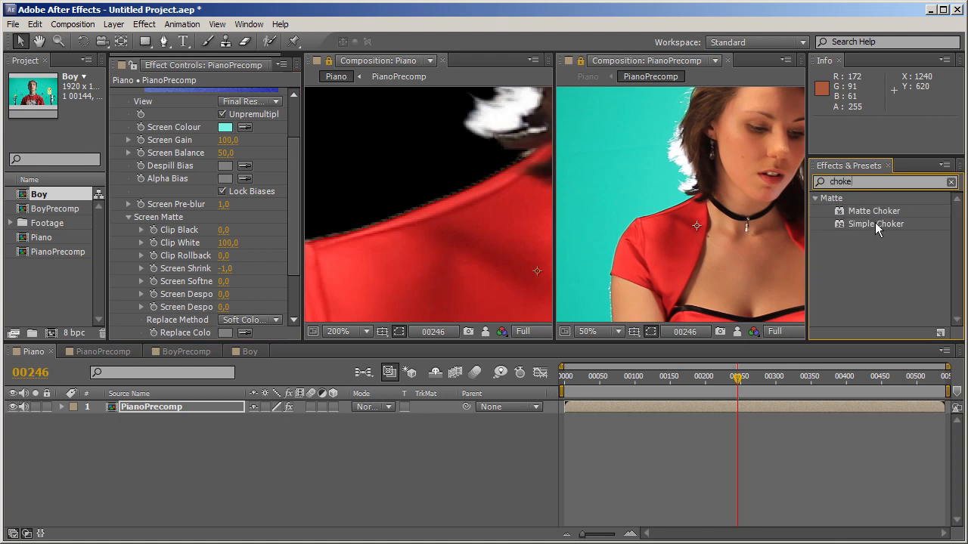
double_click(876, 223)
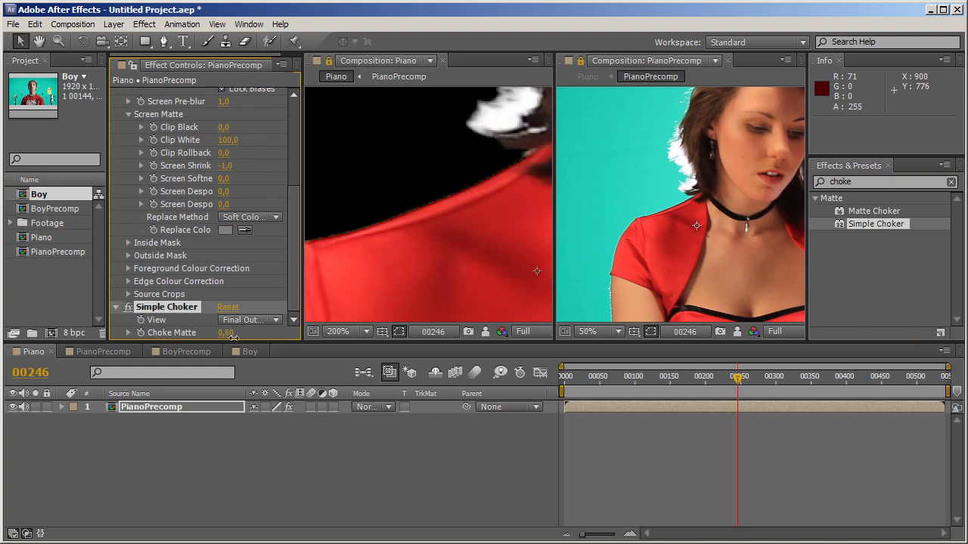
drag(223, 333, 234, 332)
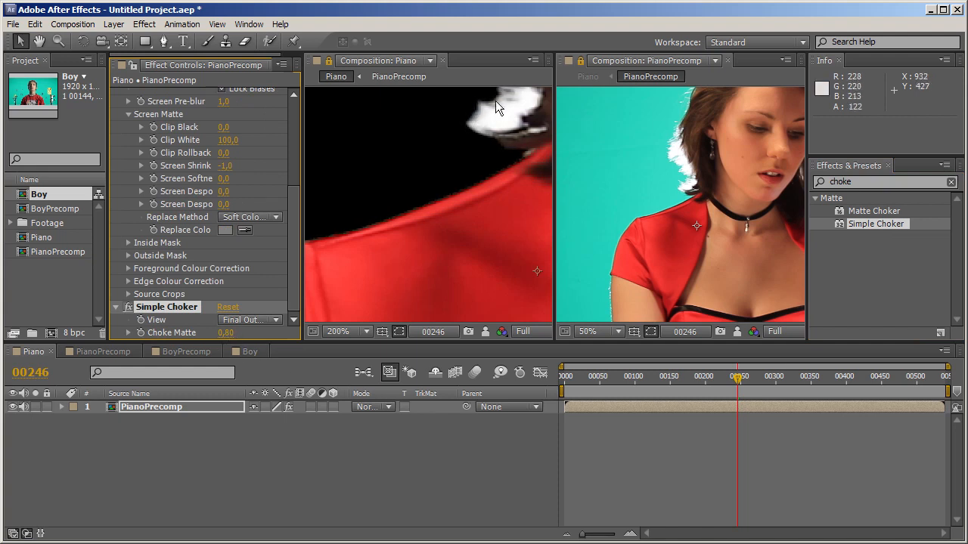
mouse_move(463, 132)
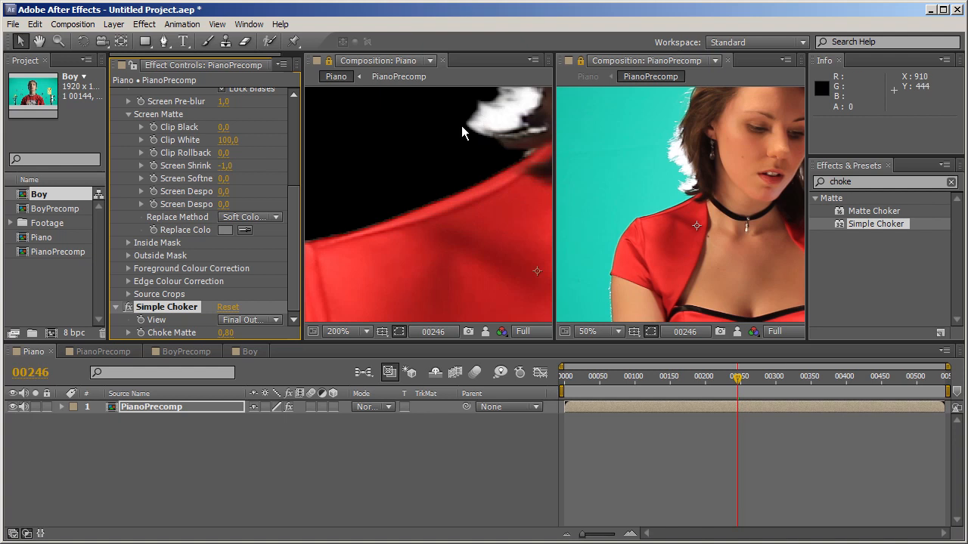
mouse_move(136, 288)
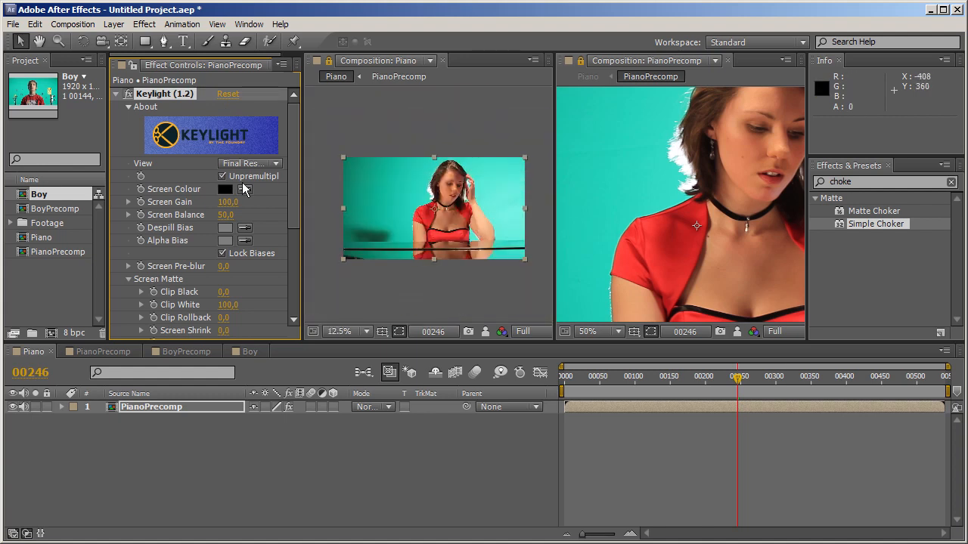
Step: Sample the teal backdrop as Keylight's Screen Colour after resetting it
click(226, 188)
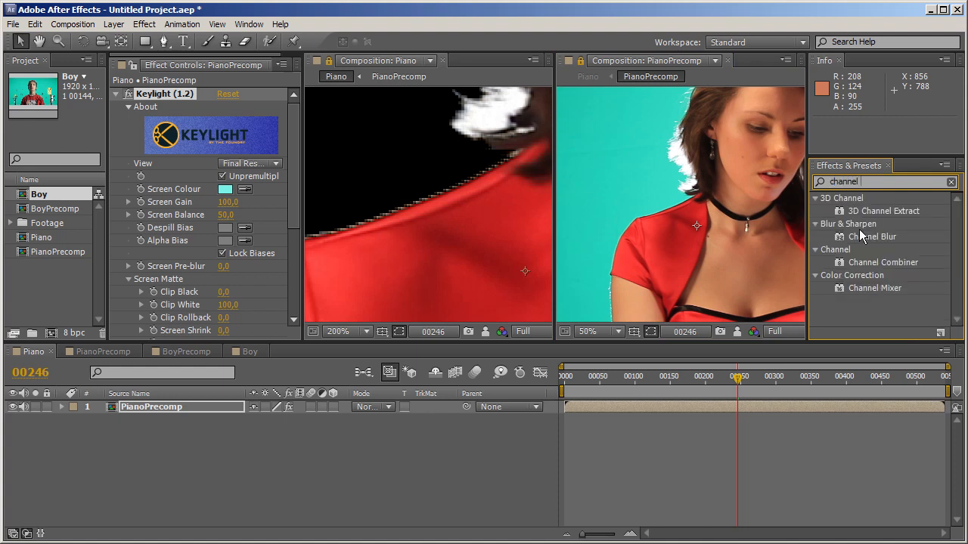
mouse_move(908, 277)
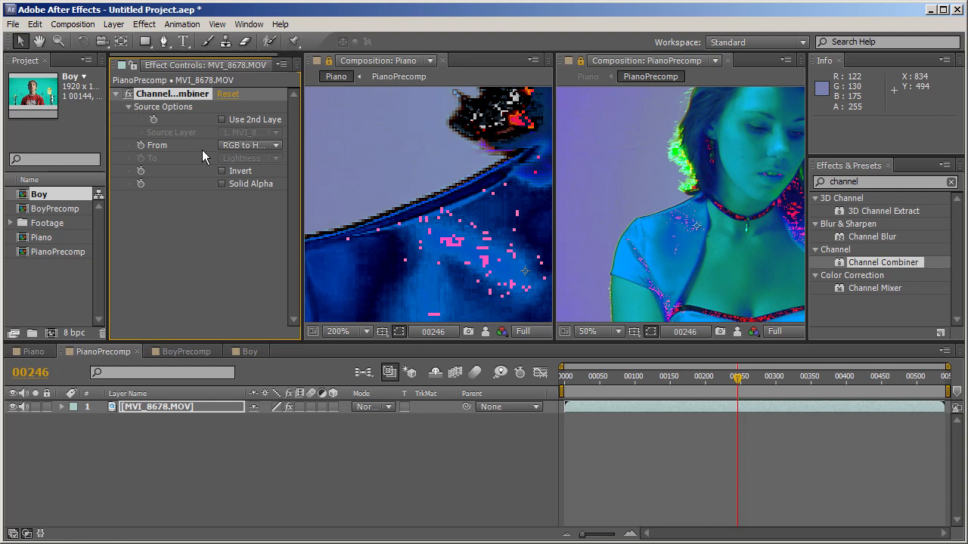
Step: Set Channel Combiner to RGB to YUV on the footage and add Channel Blur
click(249, 145)
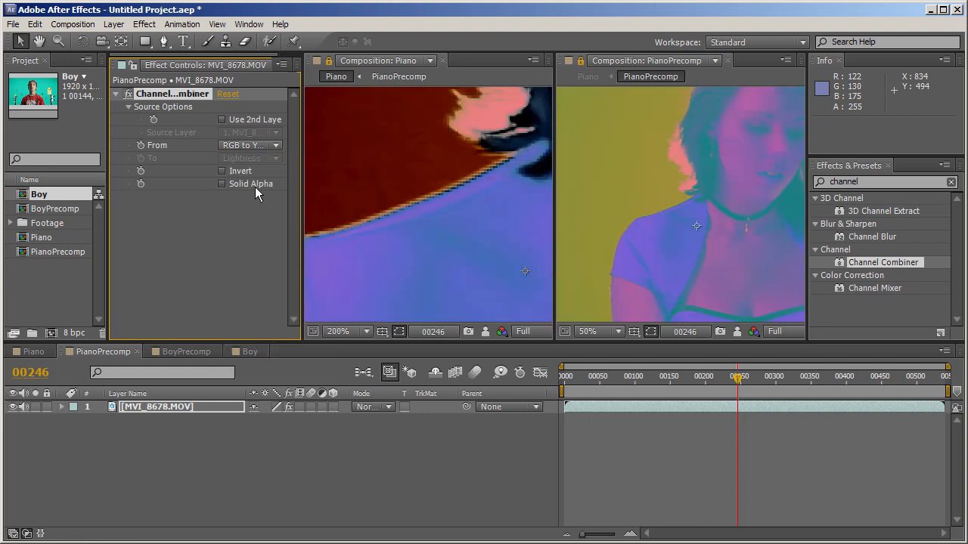
mouse_move(336, 197)
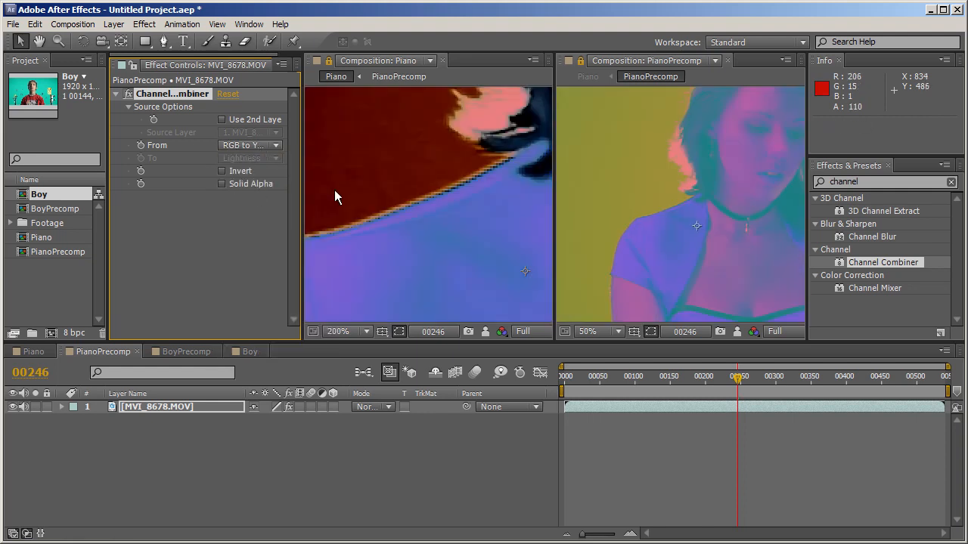
click(250, 145)
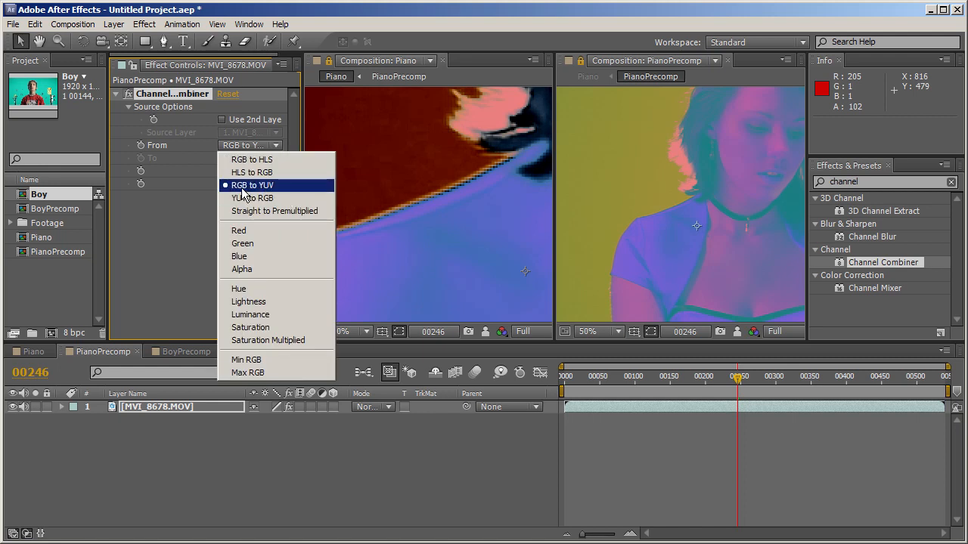
click(250, 301)
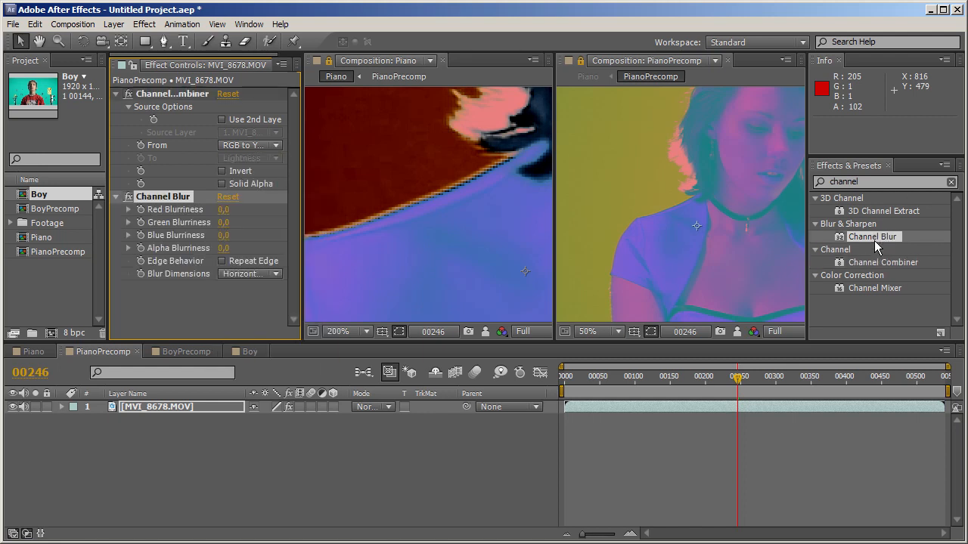
click(221, 261)
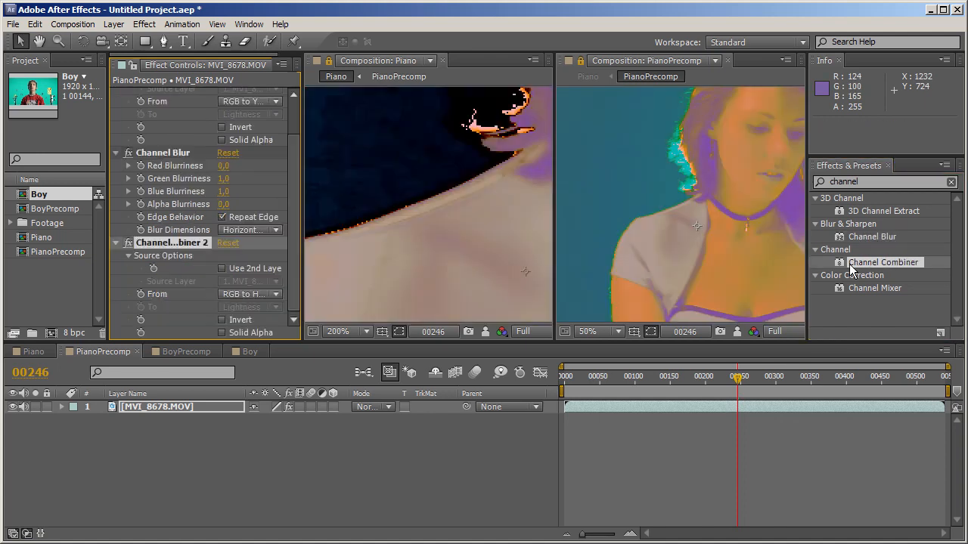
click(250, 294)
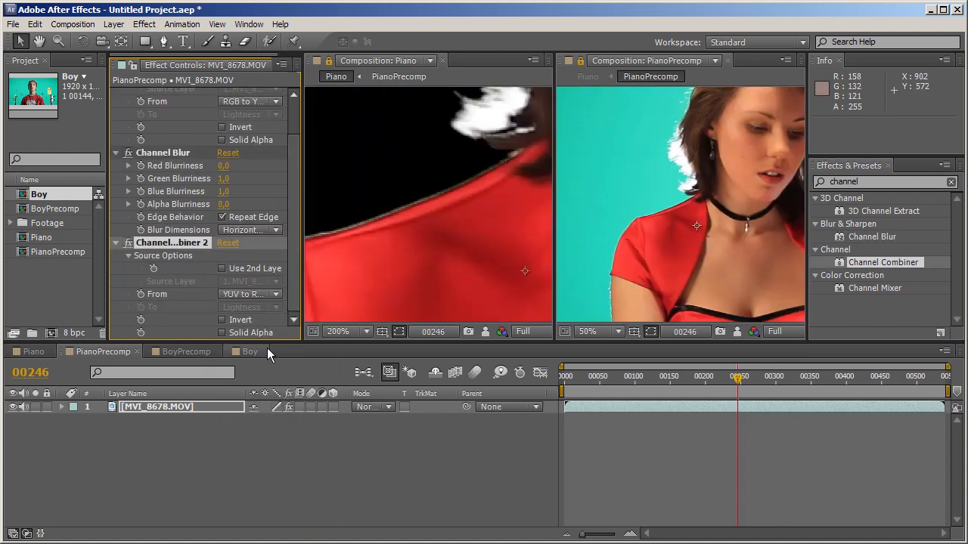
mouse_move(378, 265)
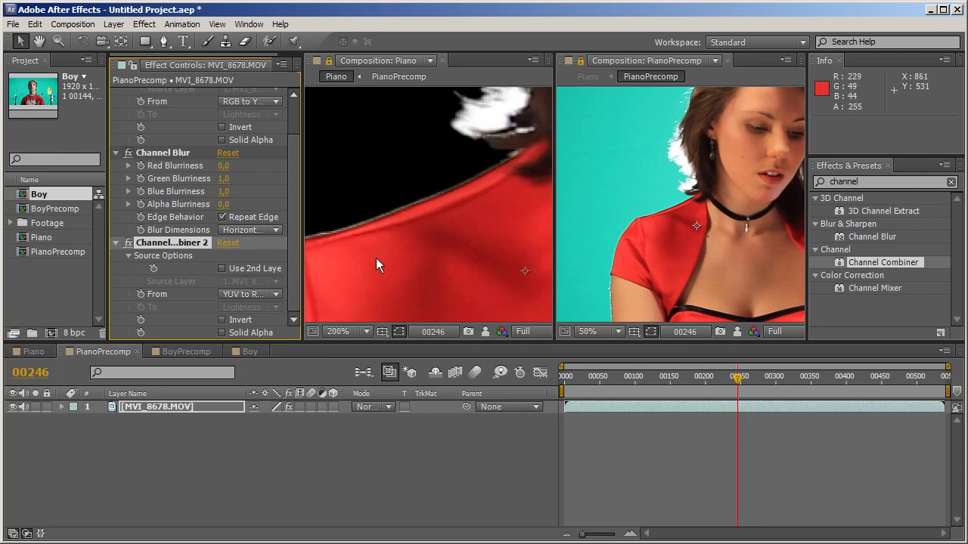
mouse_move(291, 414)
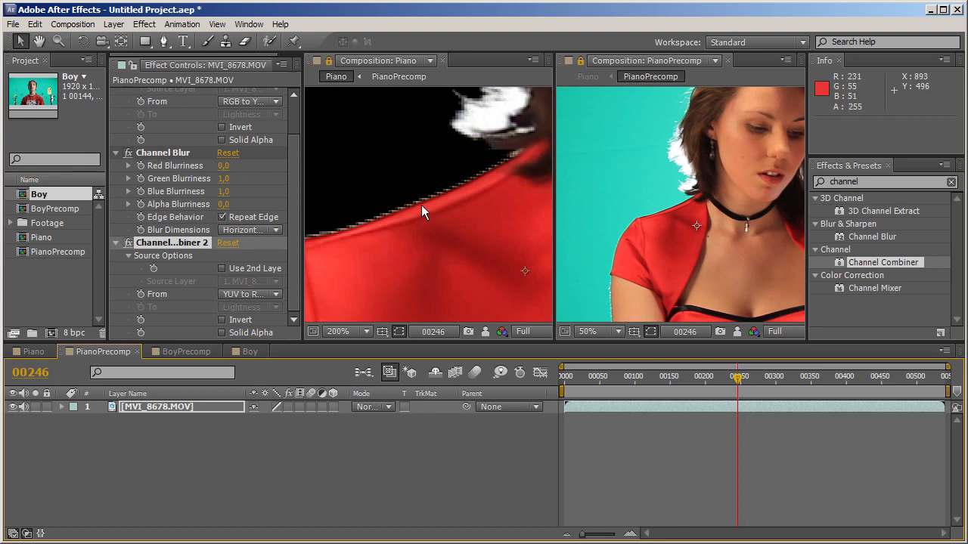
mouse_move(534, 201)
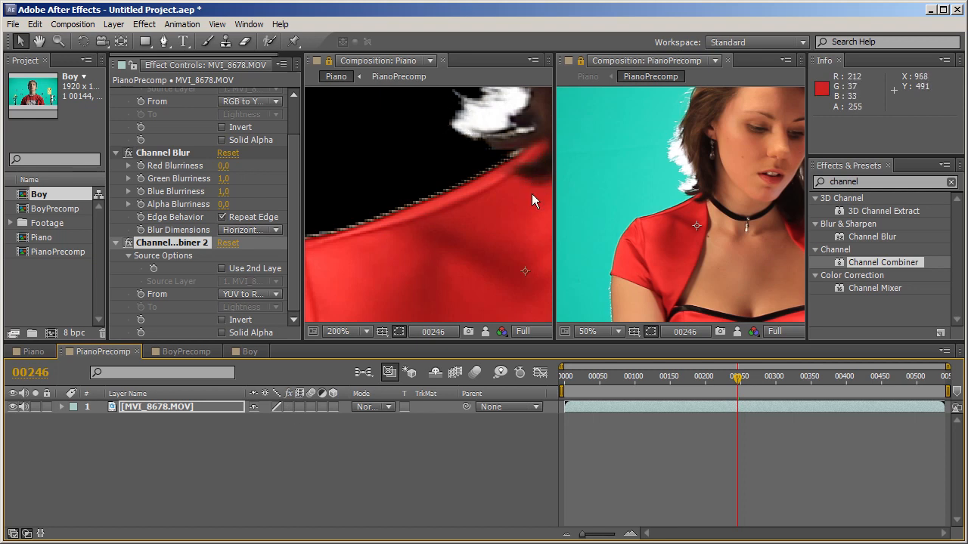
mouse_move(540, 187)
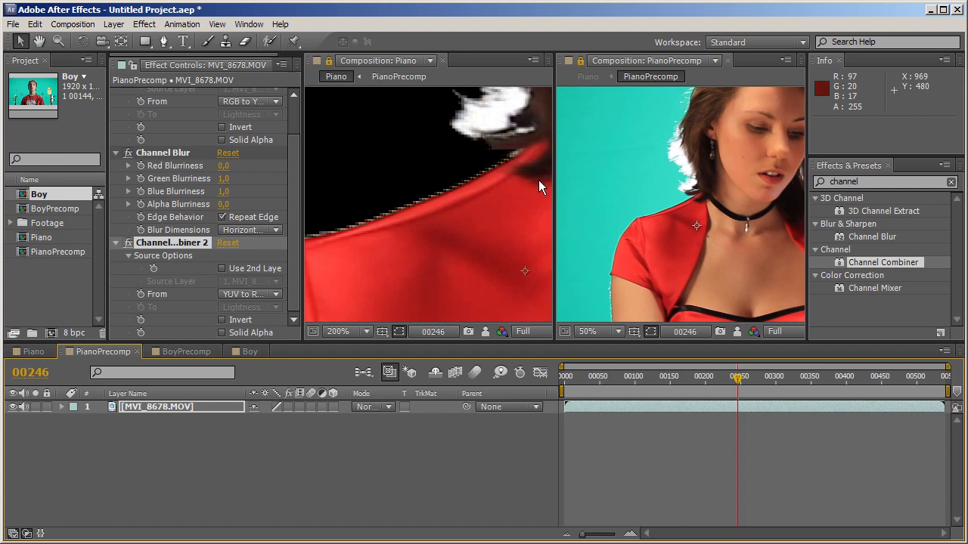
mouse_move(524, 168)
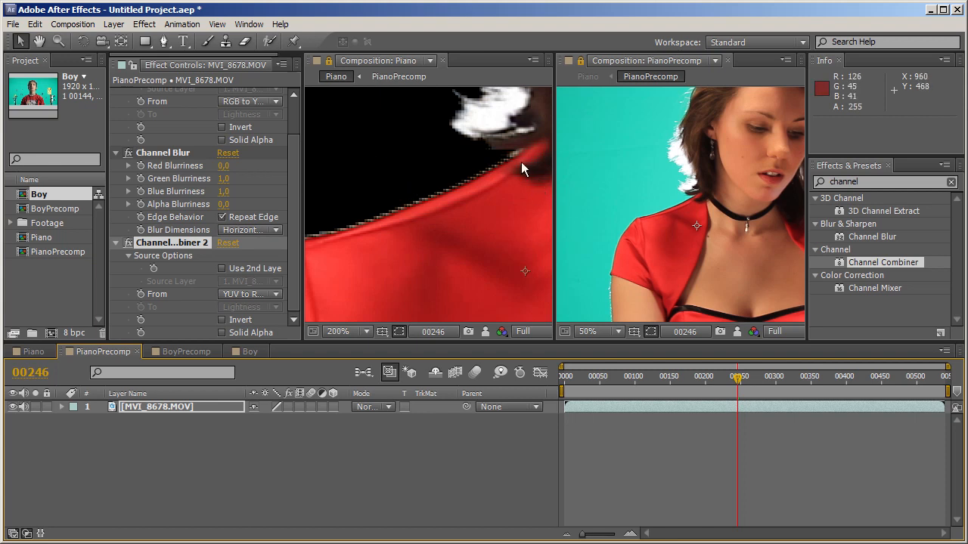
mouse_move(299, 427)
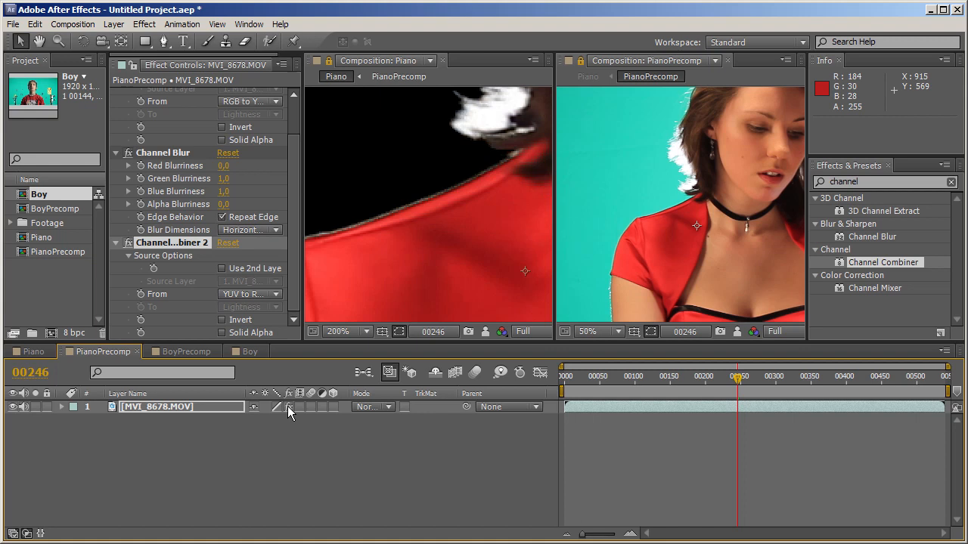
mouse_move(541, 190)
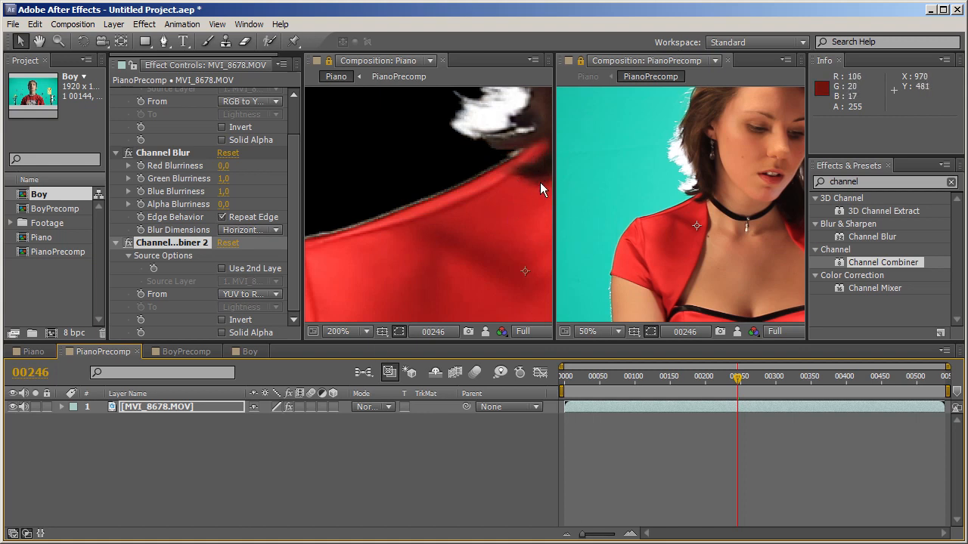
mouse_move(523, 184)
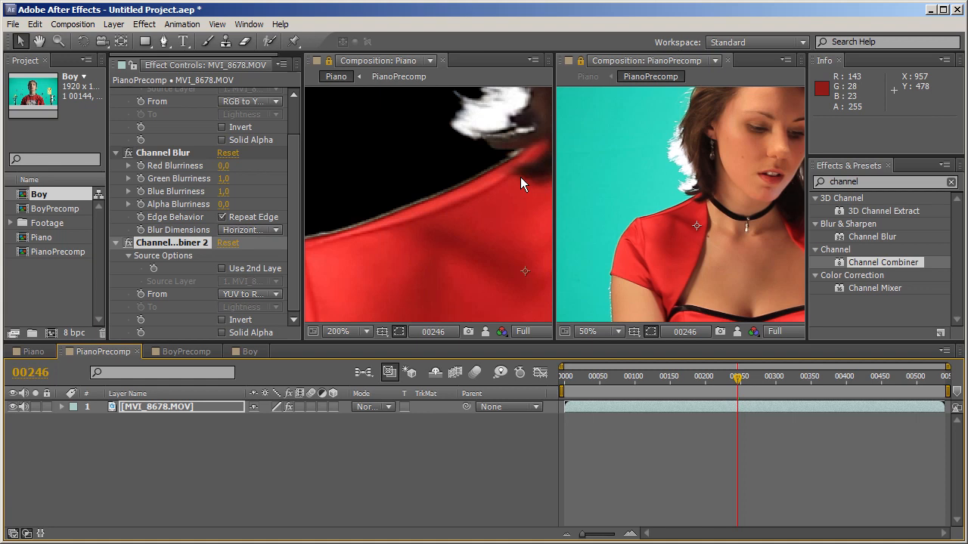
mouse_move(194, 171)
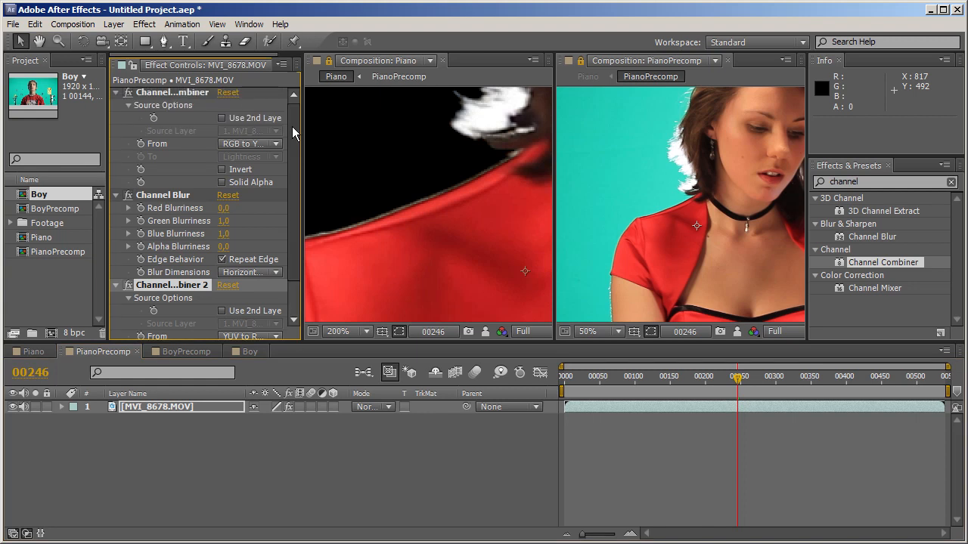
click(249, 145)
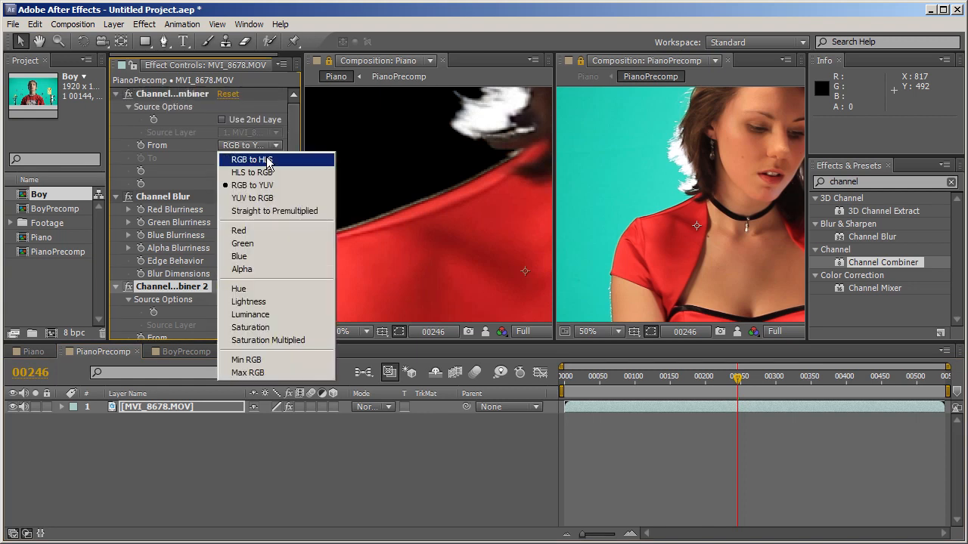
mouse_move(252, 185)
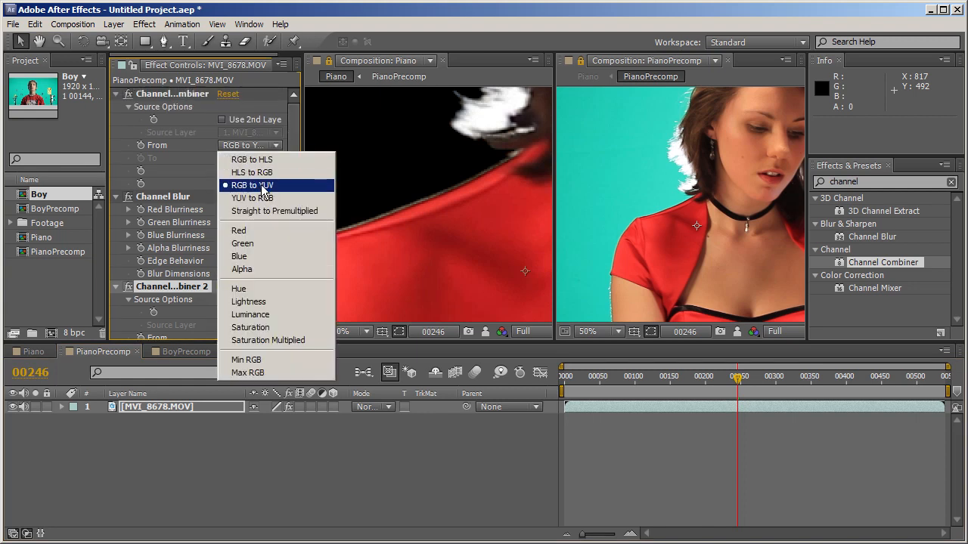
click(248, 315)
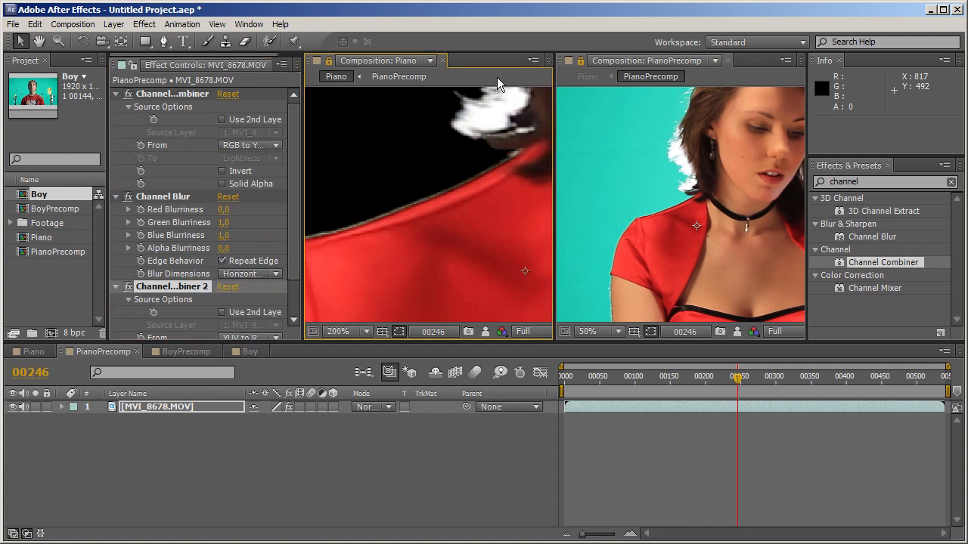
mouse_move(441, 228)
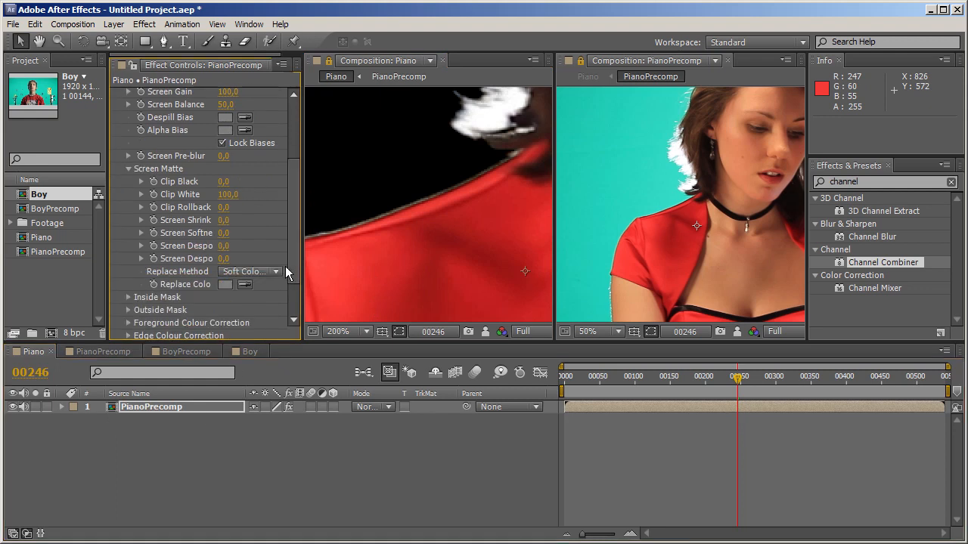
Step: Set Keylight's Screen Shrink to -1 and zoom the viewer out to 50%
double_click(223, 221)
text(-1)
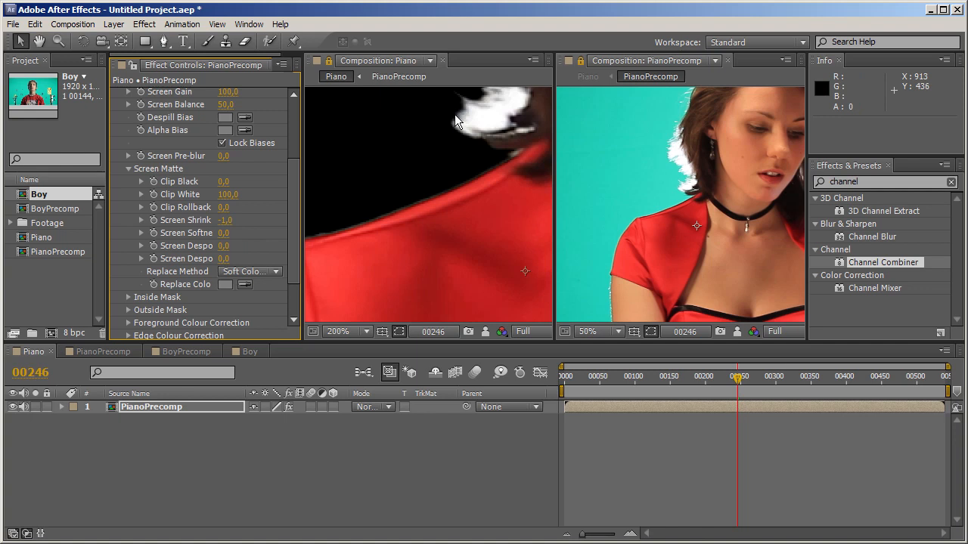
click(337, 331)
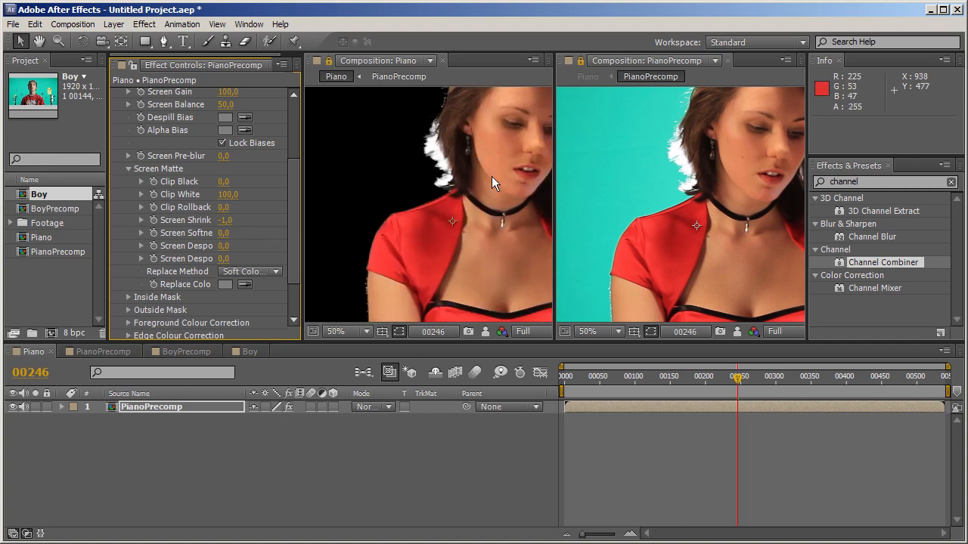
mouse_move(514, 168)
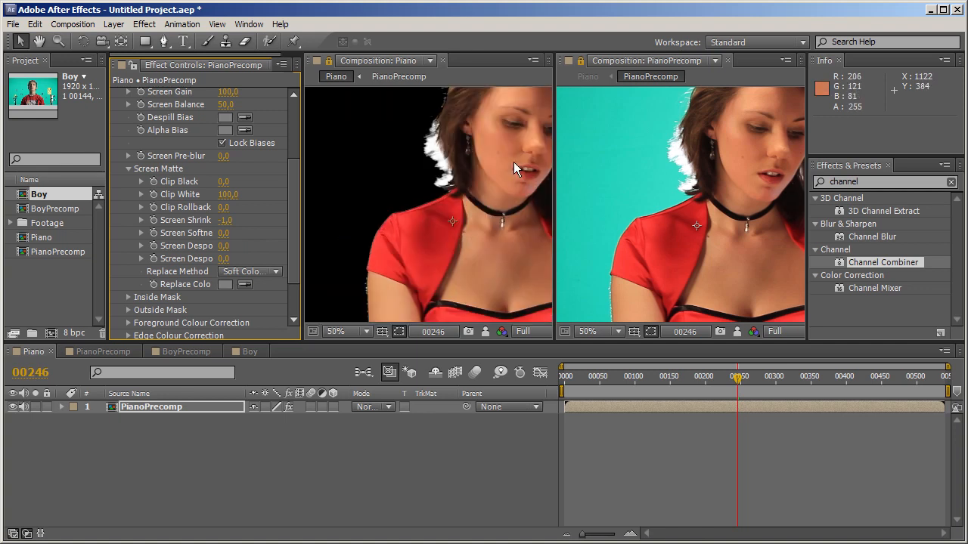
click(340, 331)
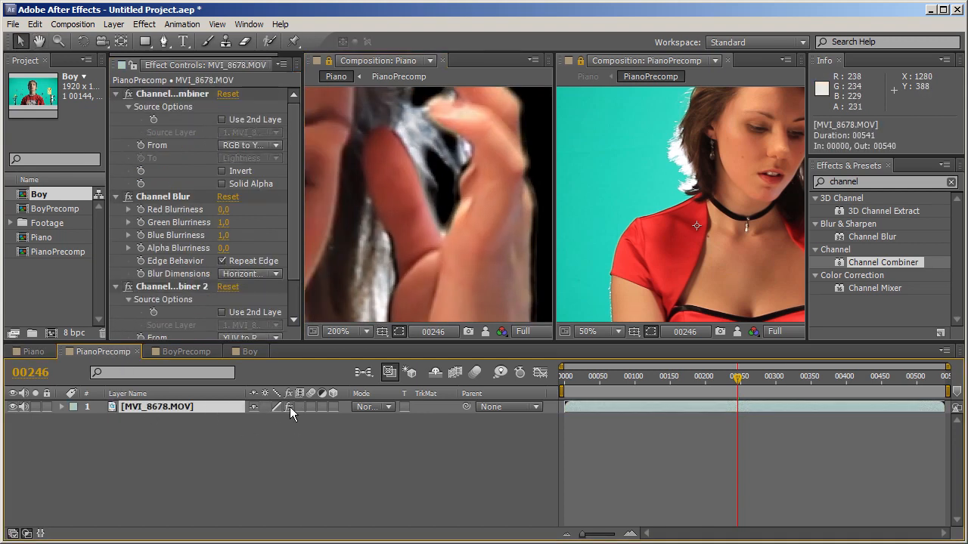
mouse_move(430, 196)
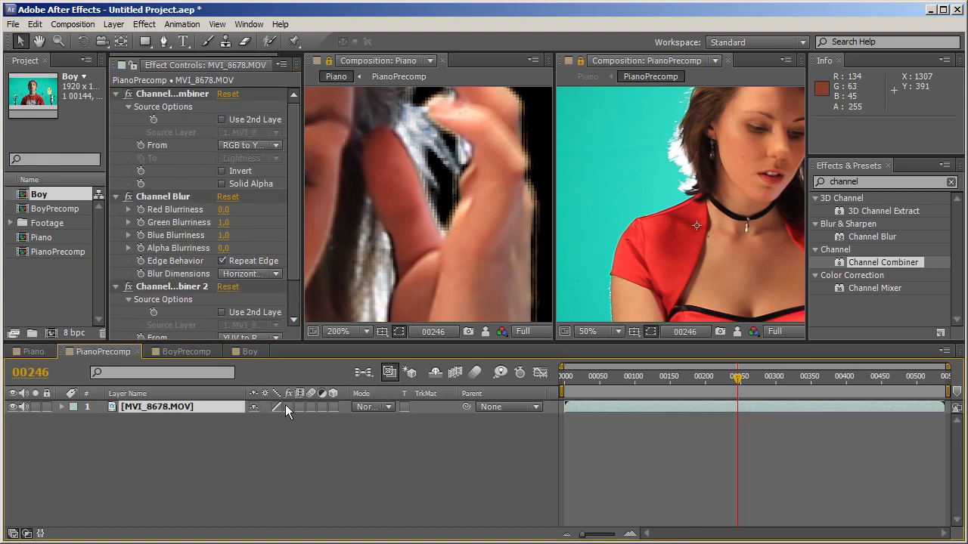
mouse_move(427, 237)
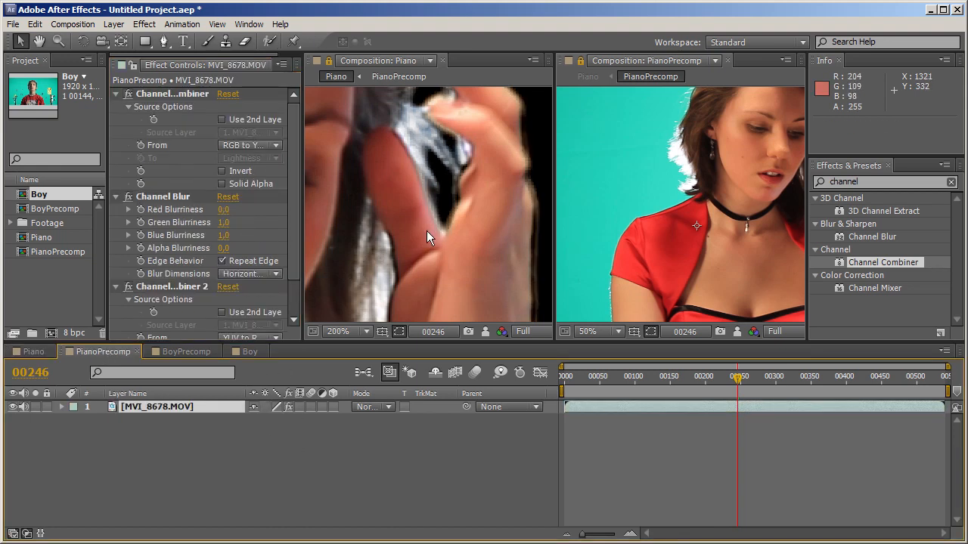
Step: Return to the Piano composition's timeline after checking the hand edges
click(32, 350)
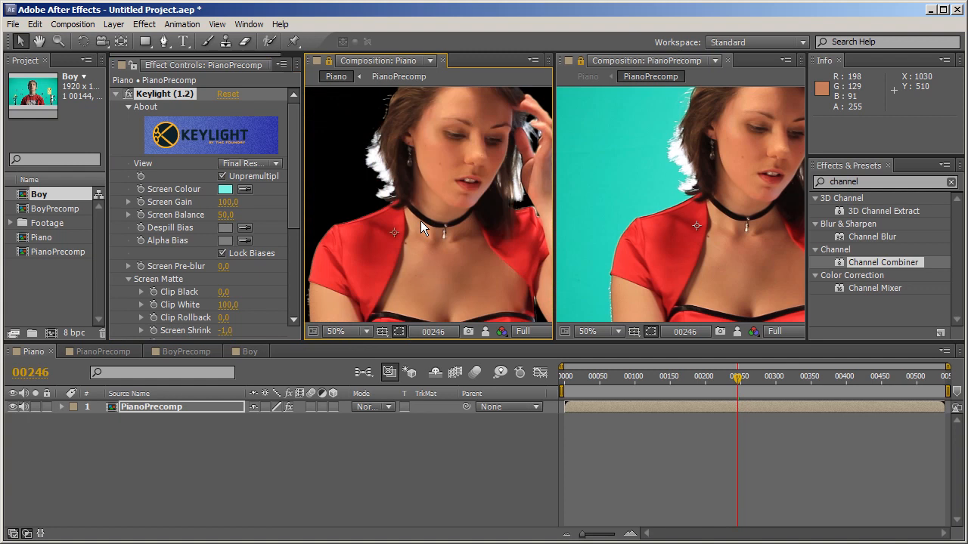
Step: Show Boy and BoyPrecomp in the two viewers at 25% and open BoyPrecomp's timeline
click(346, 331)
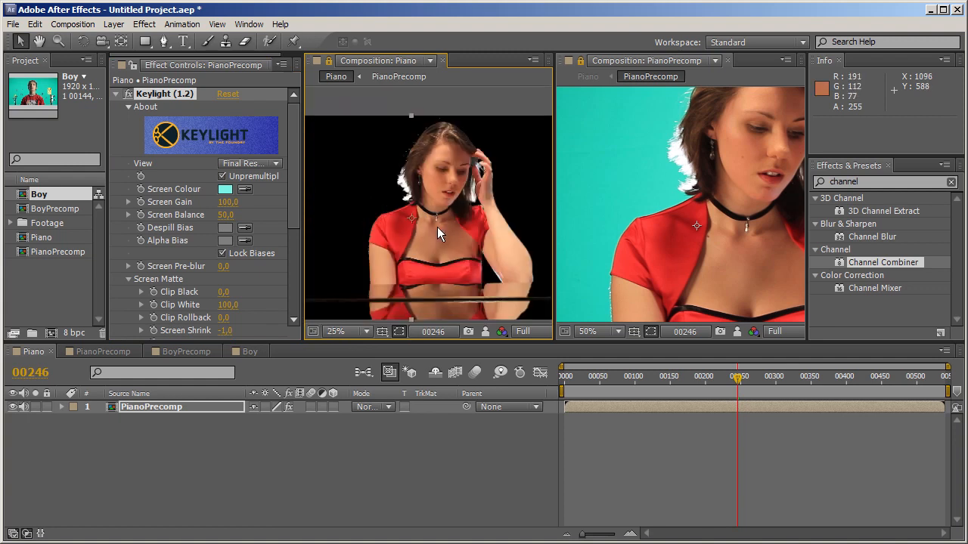
click(588, 331)
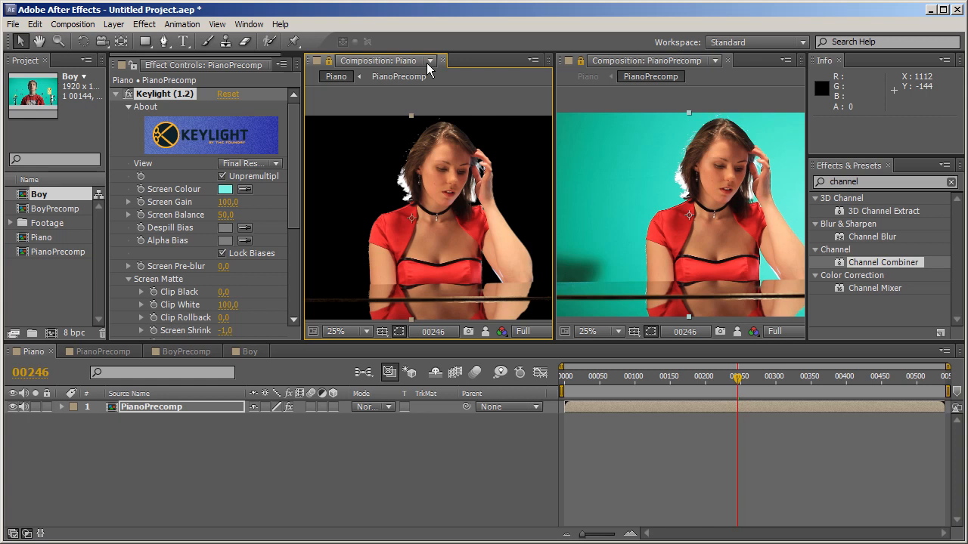
click(430, 60)
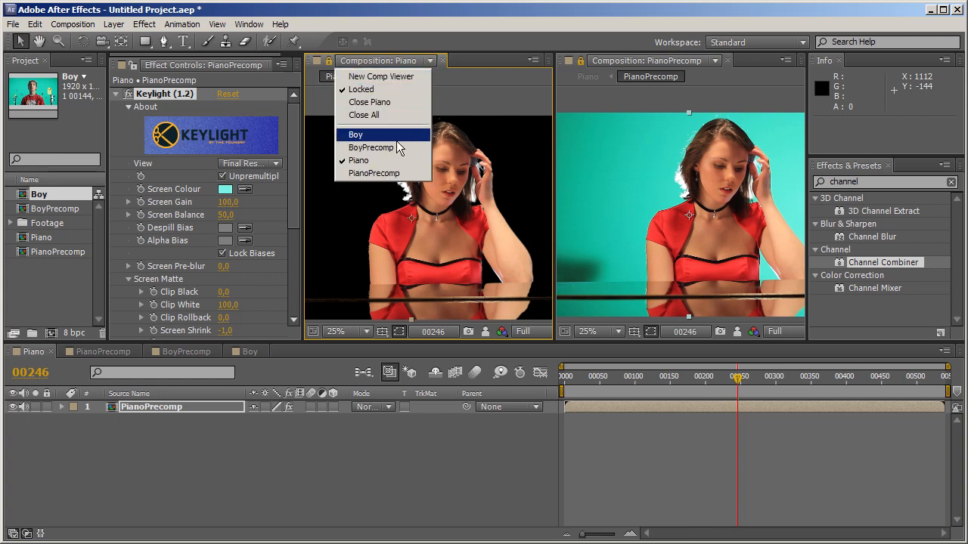
click(355, 134)
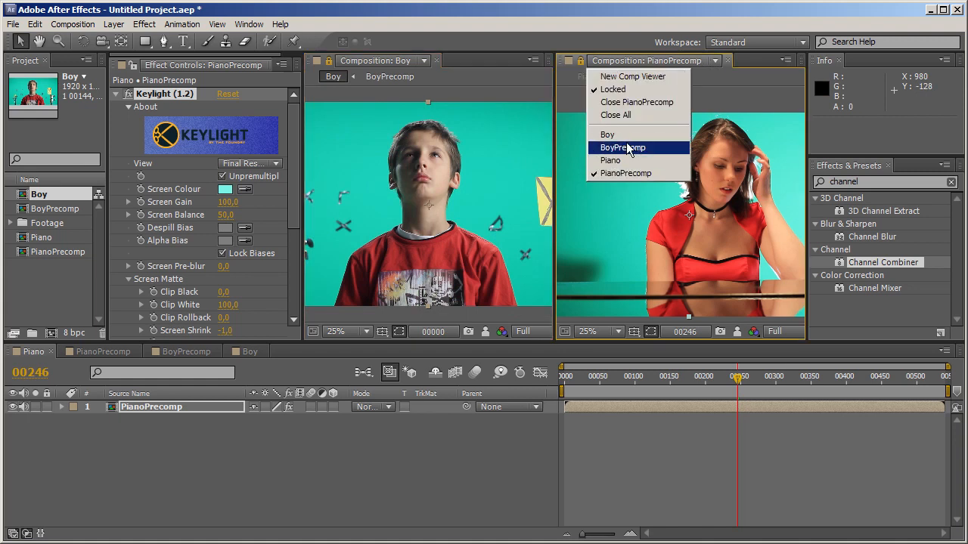
click(623, 147)
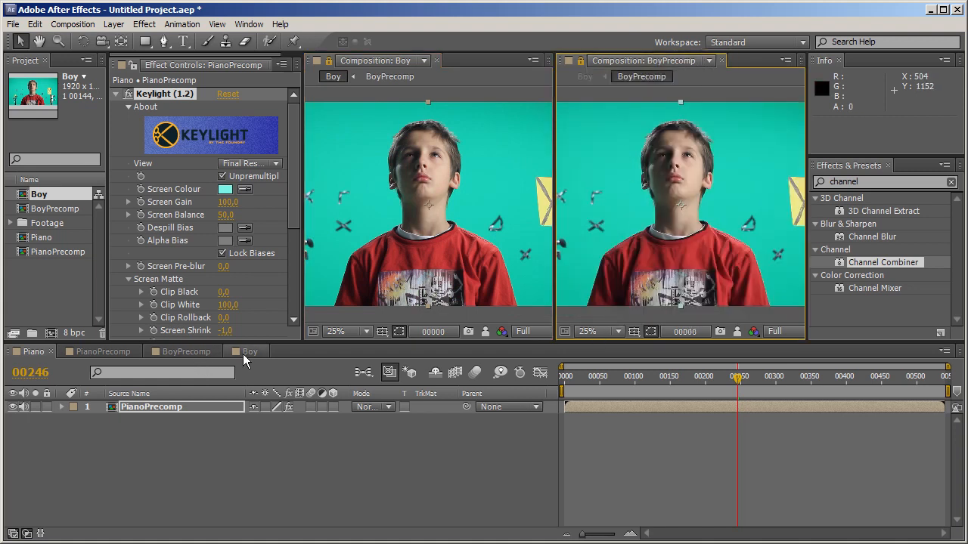
click(183, 351)
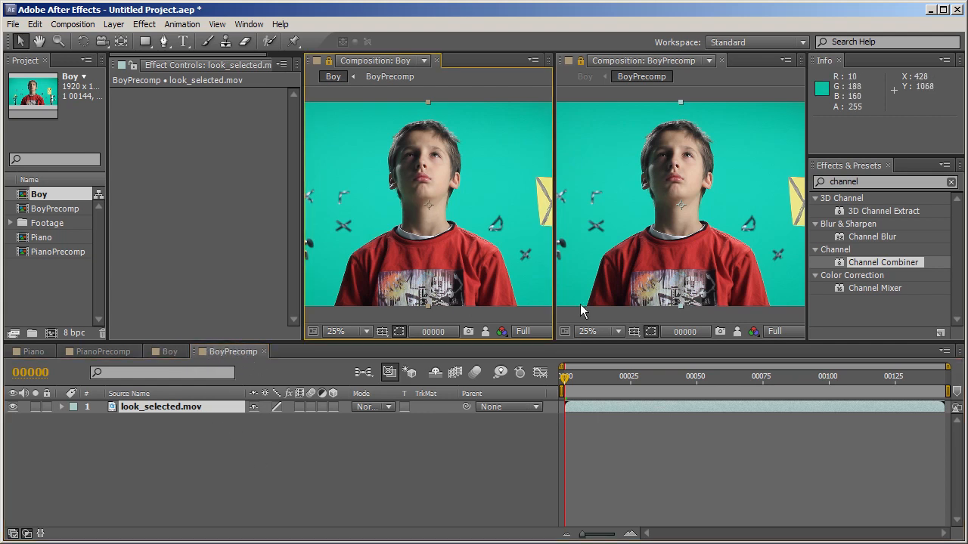
Step: Apply Keylight on the BoyPrecomp layer in the Boy comp, then switch to BoyPrecomp
click(169, 351)
text(keyl)
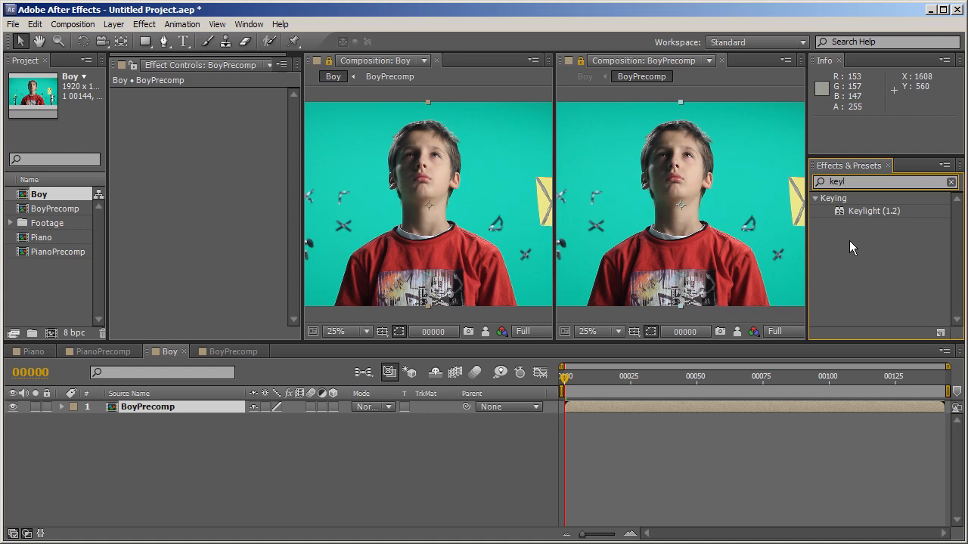
double_click(873, 211)
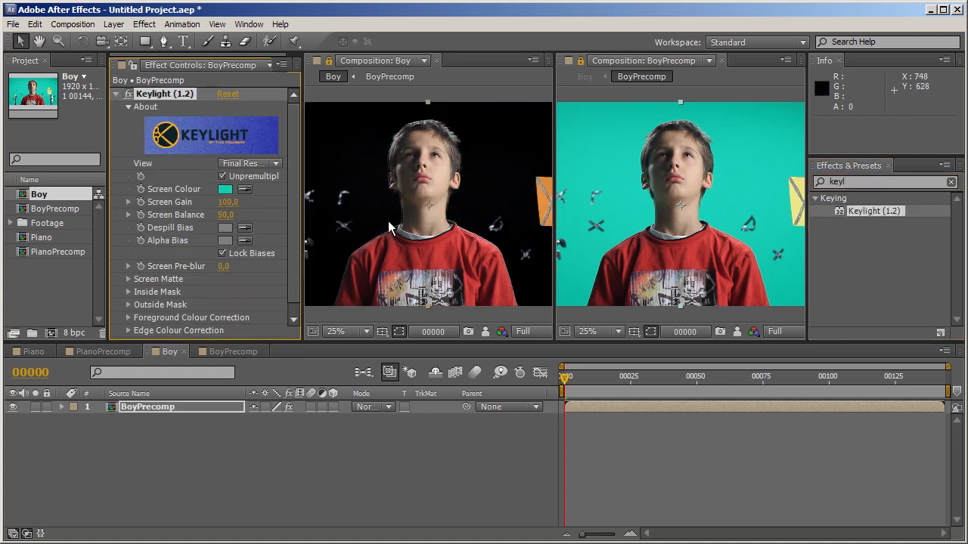
mouse_move(409, 215)
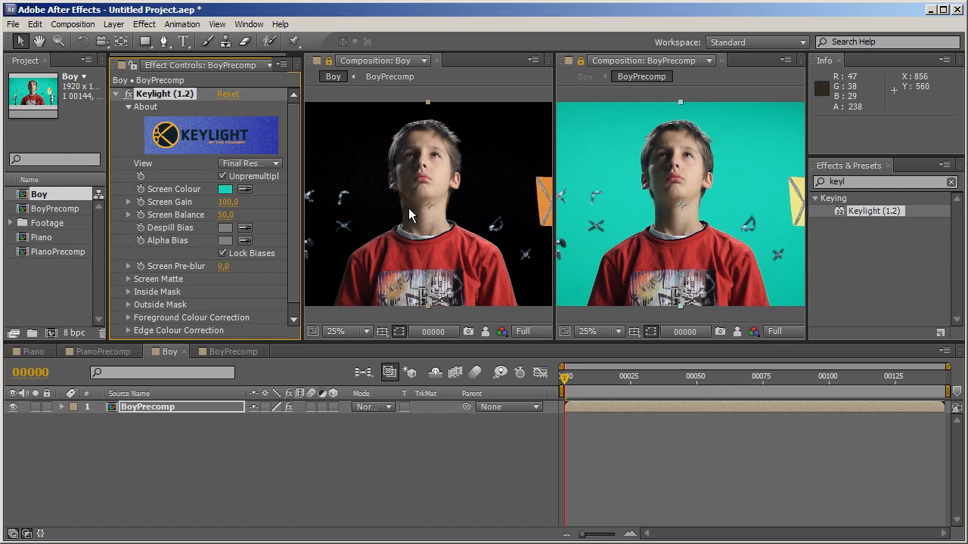
mouse_move(405, 214)
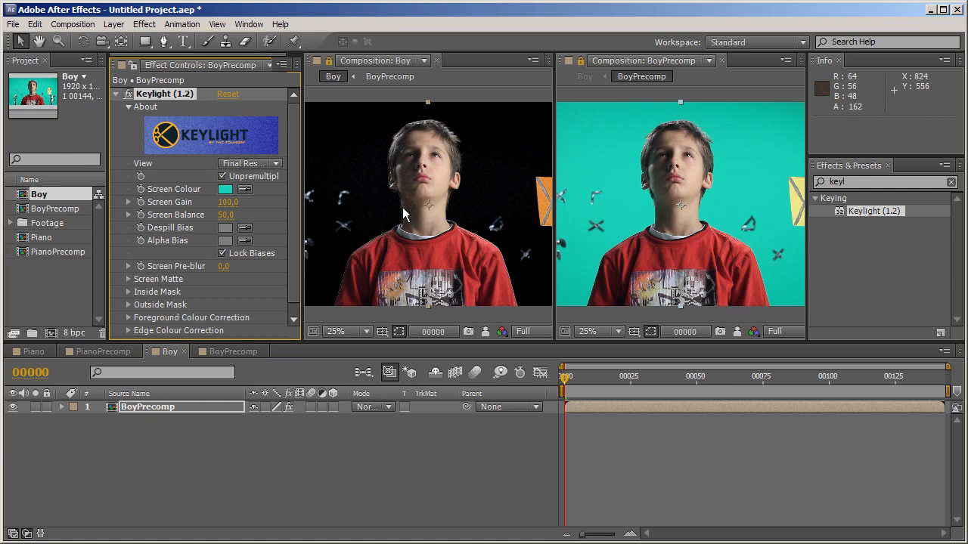
click(337, 331)
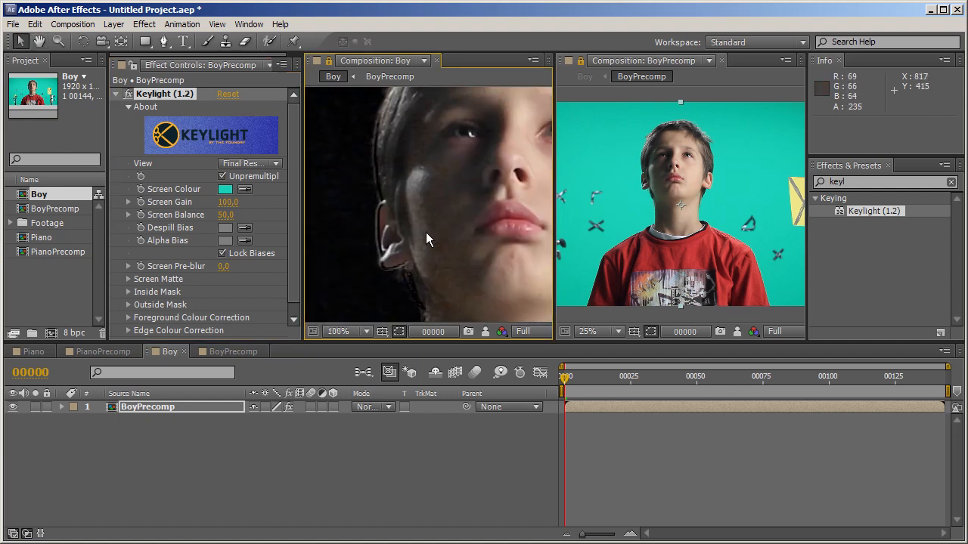
mouse_move(435, 241)
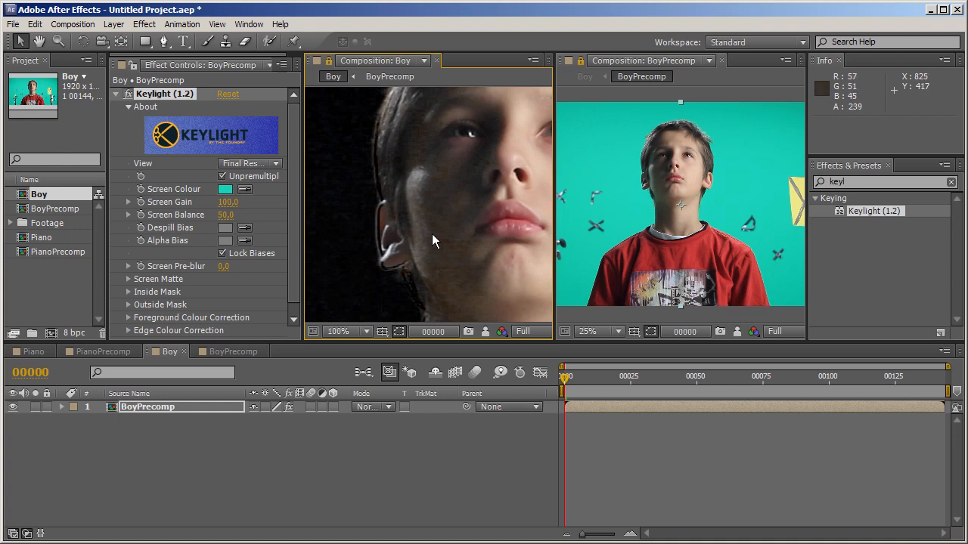
mouse_move(371, 212)
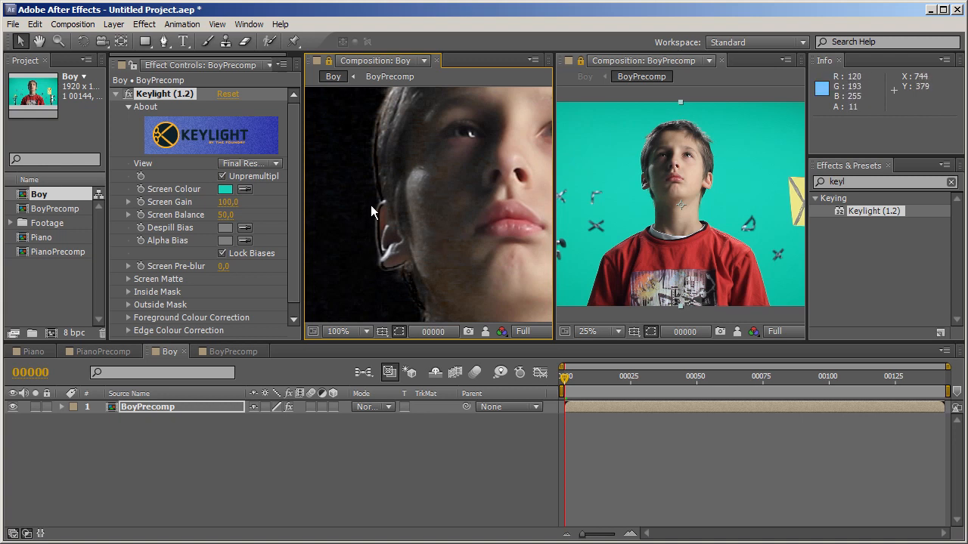
mouse_move(370, 210)
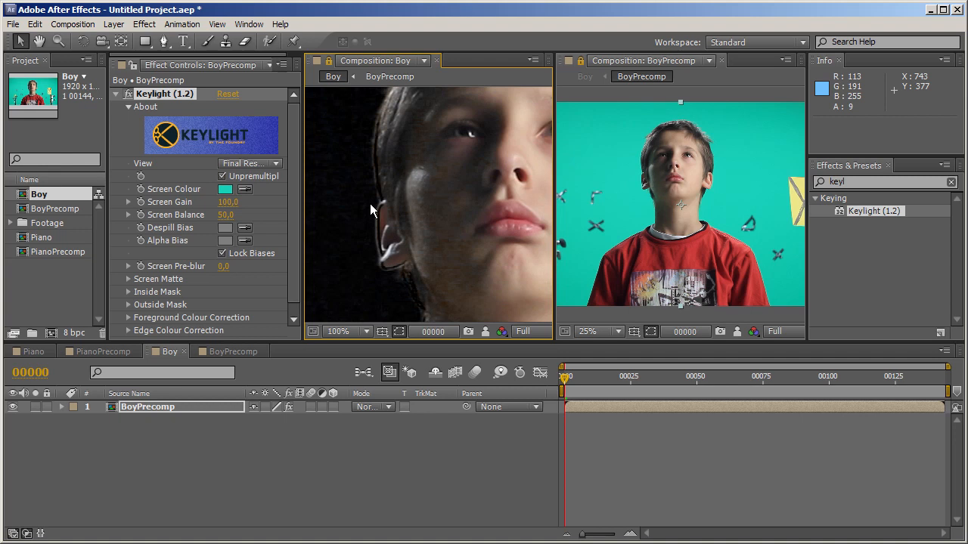
mouse_move(704, 210)
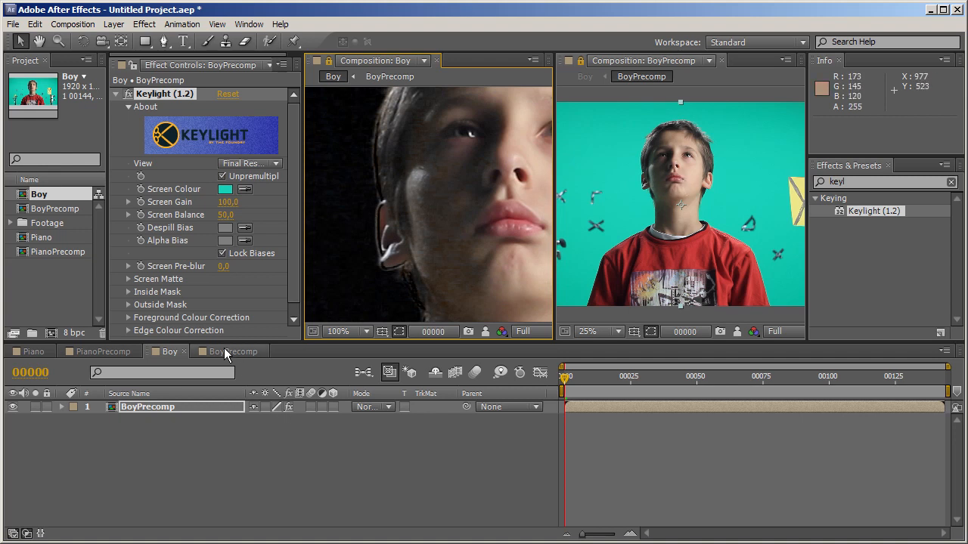
click(229, 351)
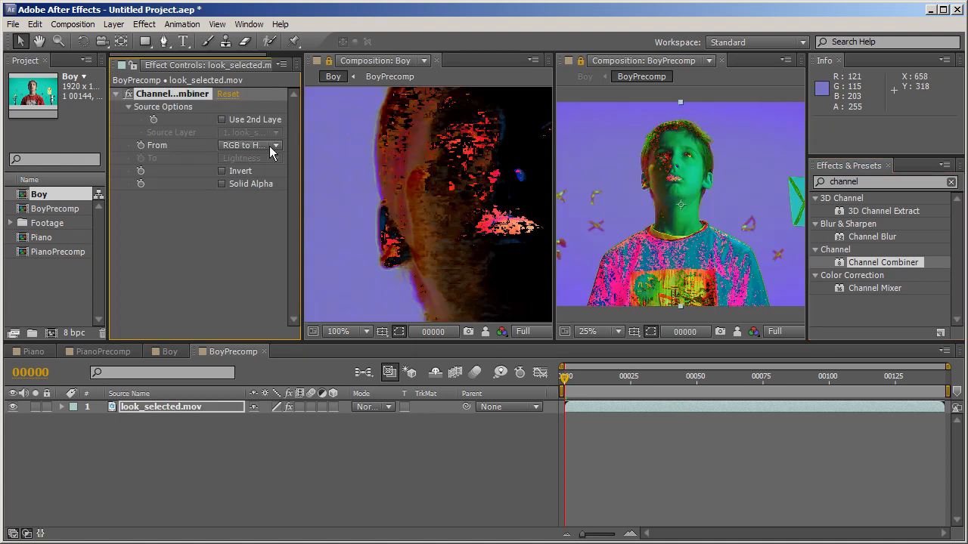
Step: Convert look_selected.mov RGB to YUV and blur green and blue channels by 10
click(249, 145)
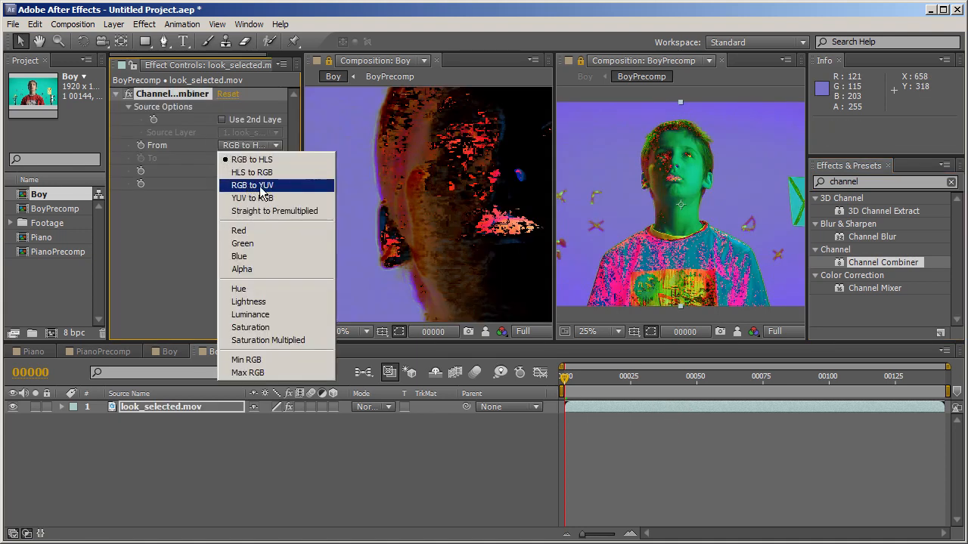
click(251, 185)
text(10)
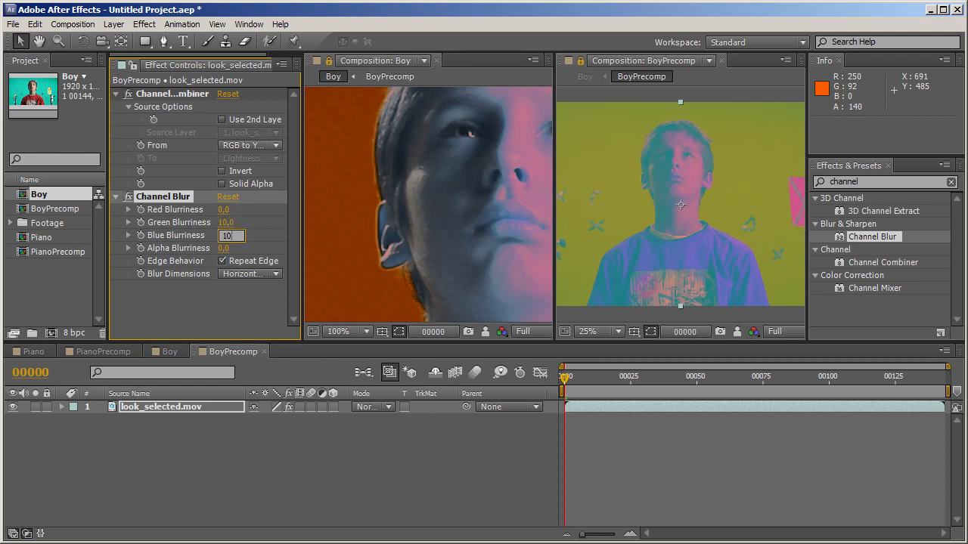
double_click(882, 263)
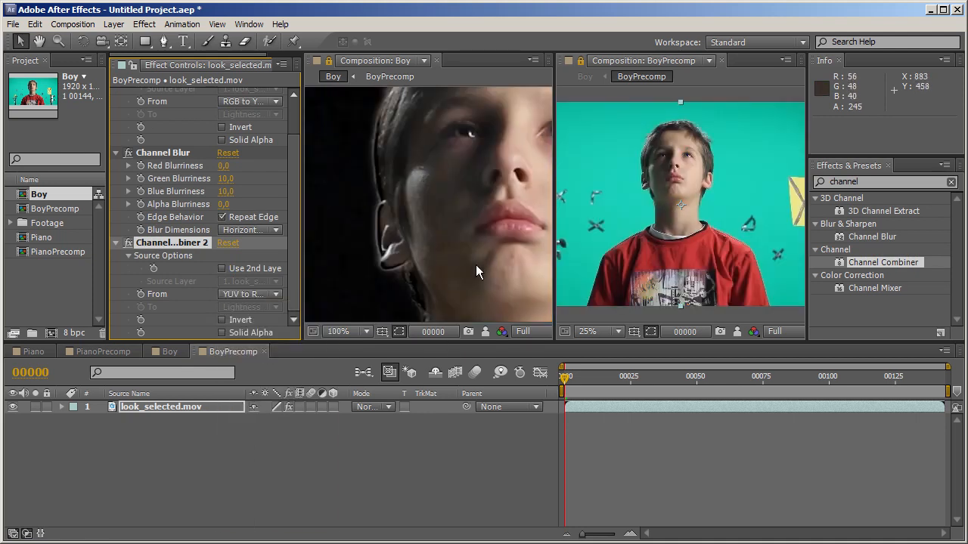
mouse_move(454, 182)
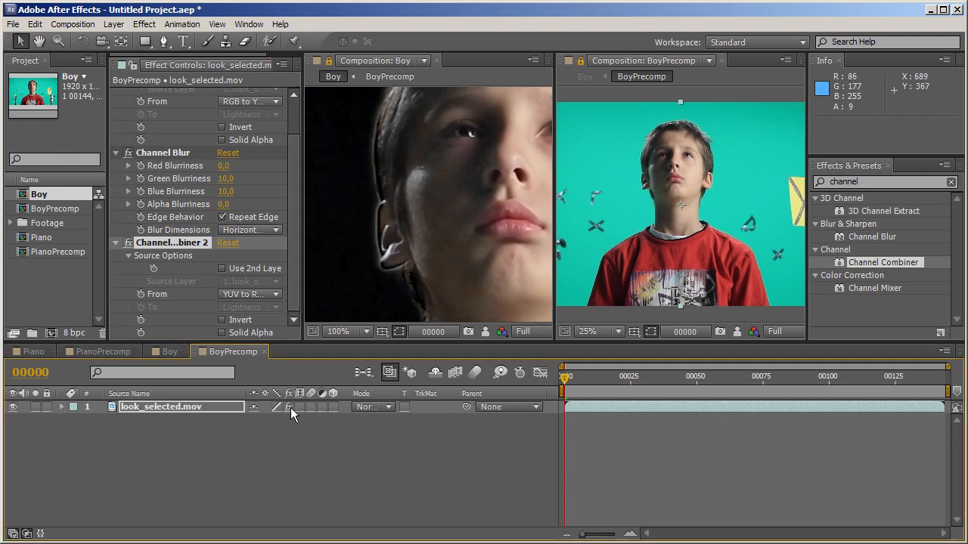
mouse_move(372, 149)
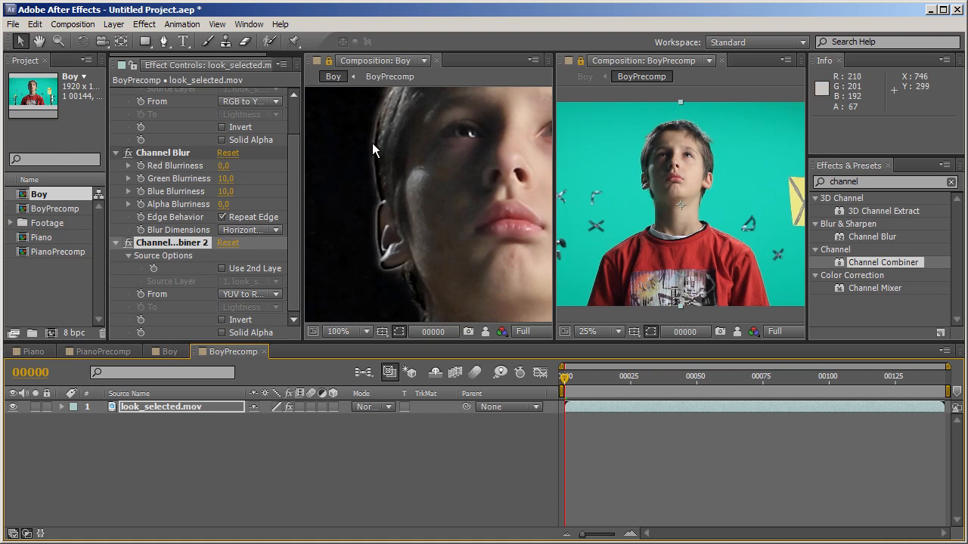
mouse_move(406, 275)
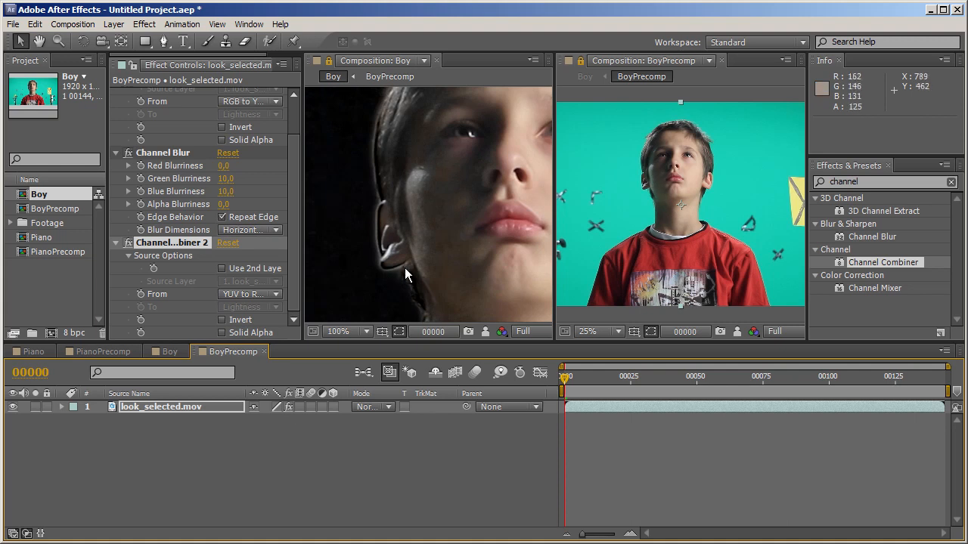
mouse_move(378, 285)
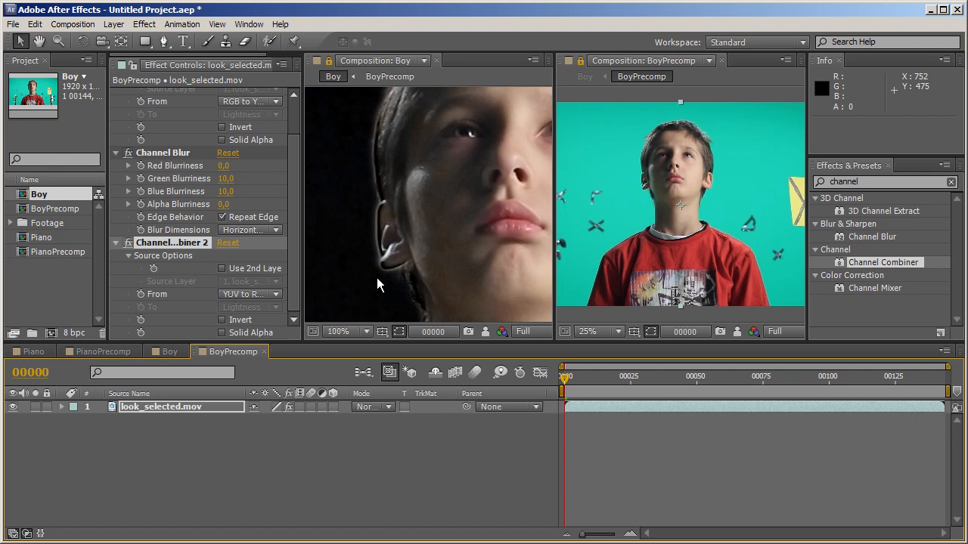
mouse_move(505, 179)
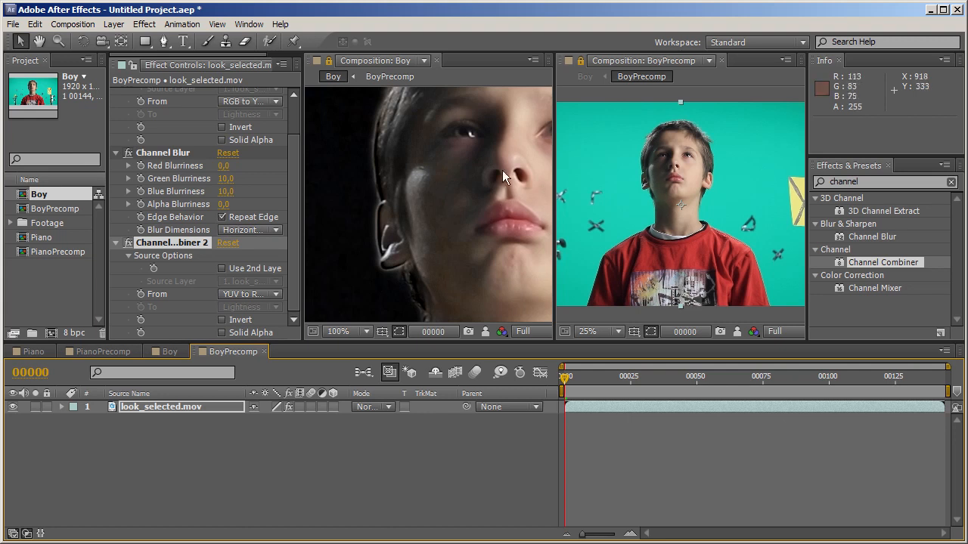
mouse_move(418, 137)
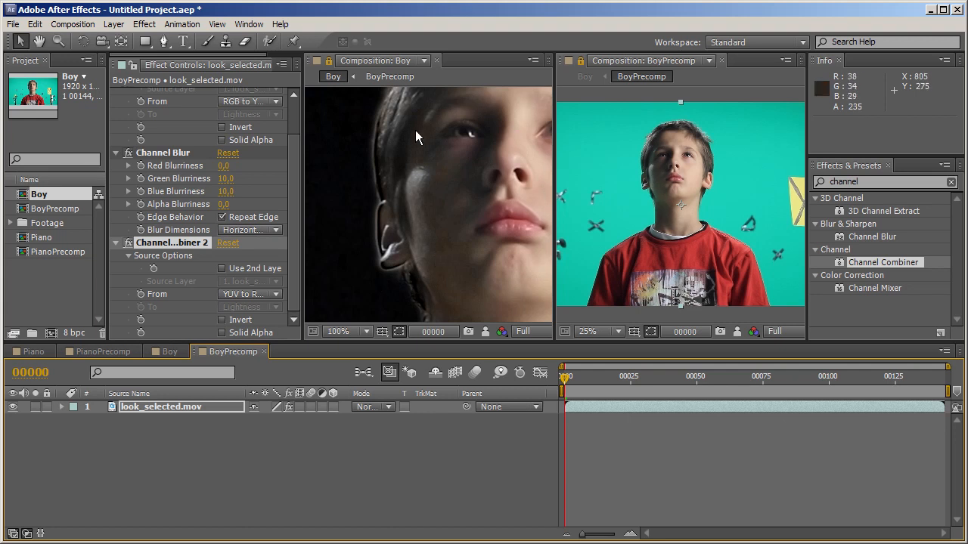
mouse_move(521, 119)
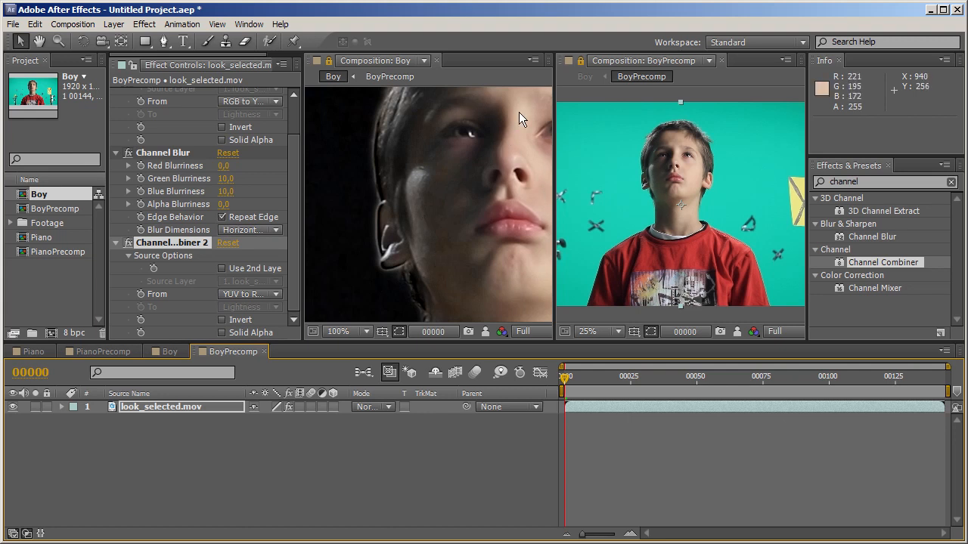
mouse_move(646, 250)
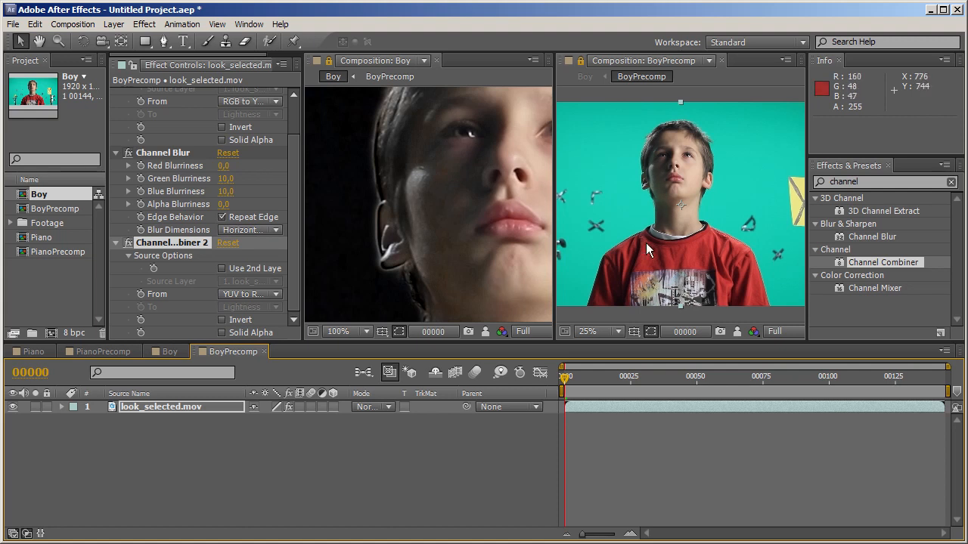
mouse_move(657, 255)
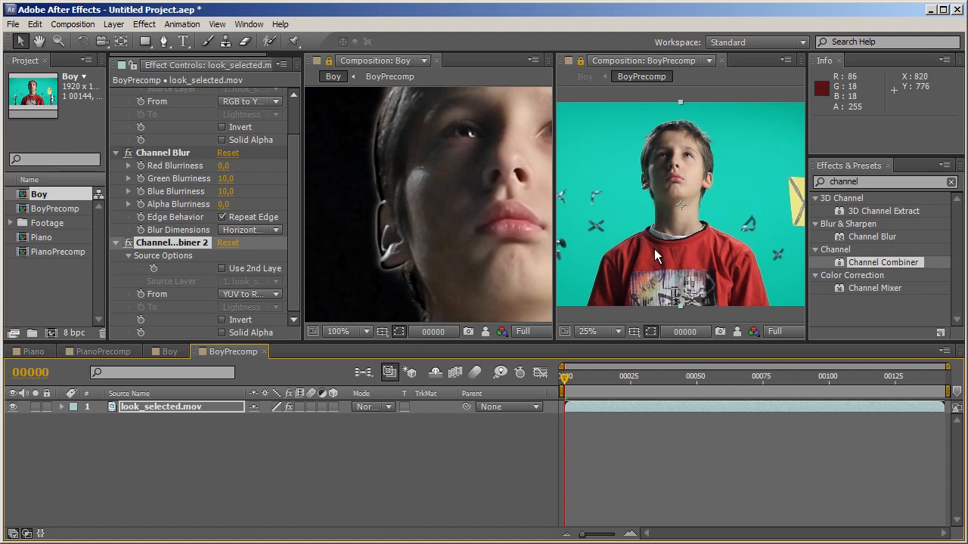
mouse_move(326, 232)
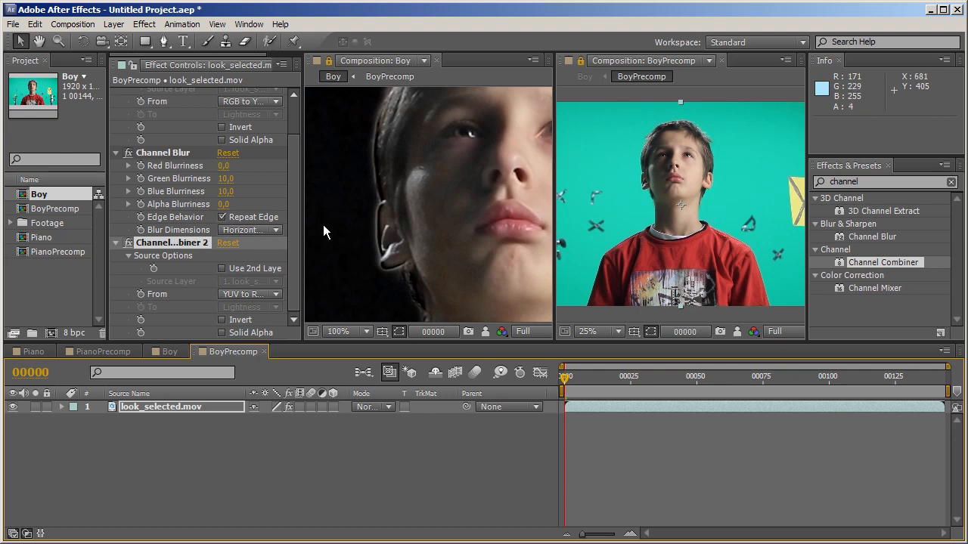
double_click(226, 178)
text(2)
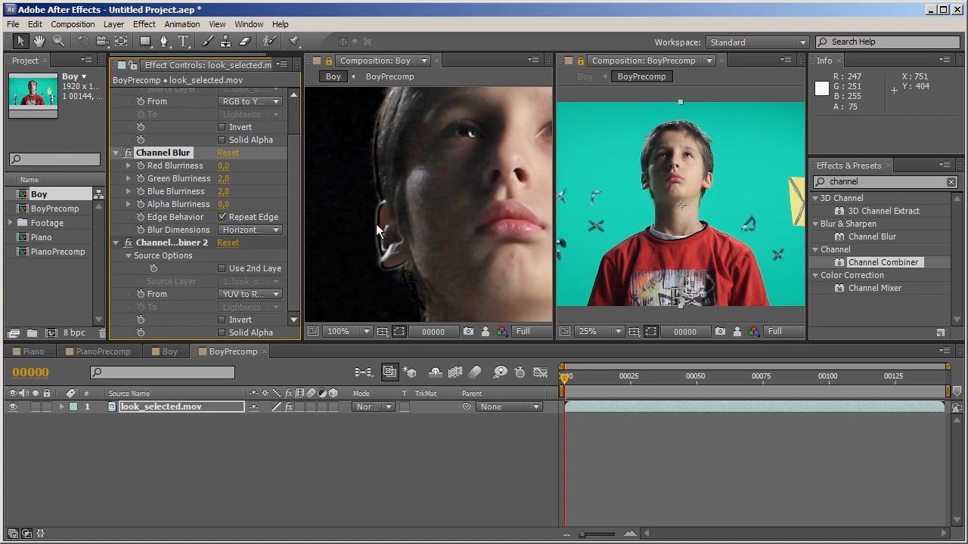
mouse_move(469, 240)
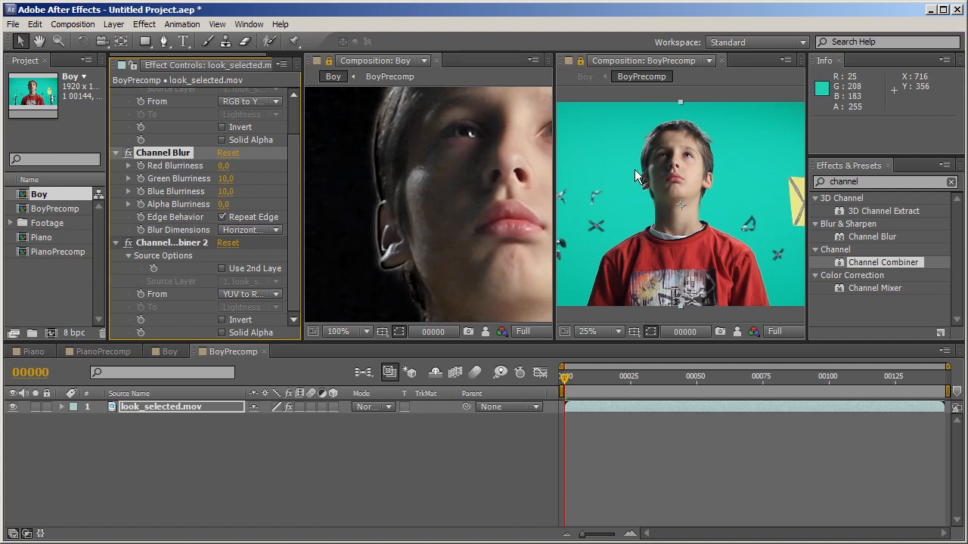
mouse_move(440, 181)
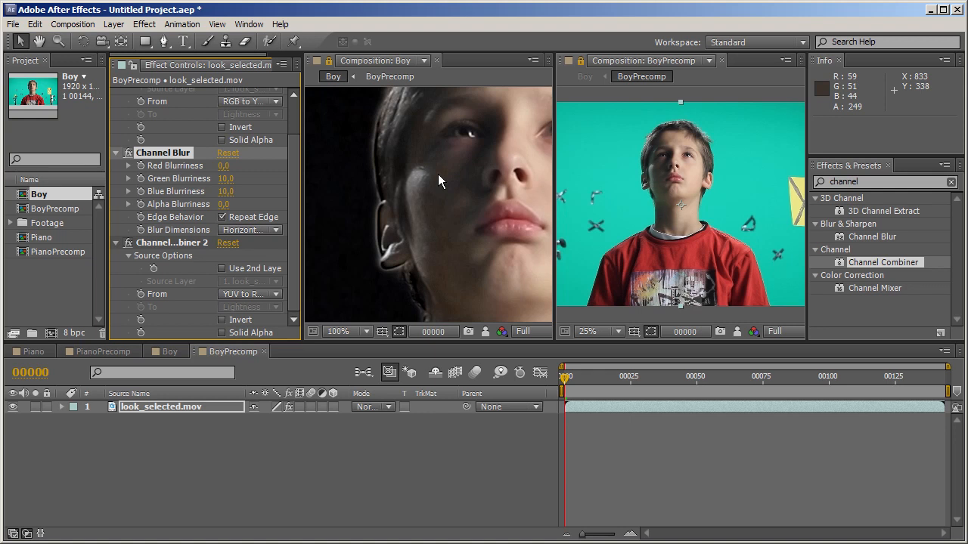
scroll(up, 3)
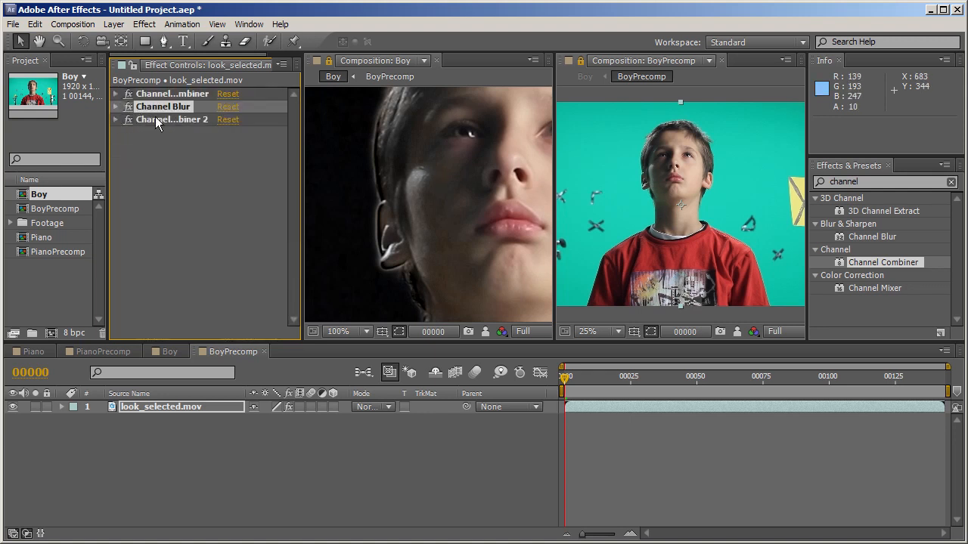
Step: Raise Channel Blur's green and blue blurriness to 20 on look_selected.mov
click(116, 106)
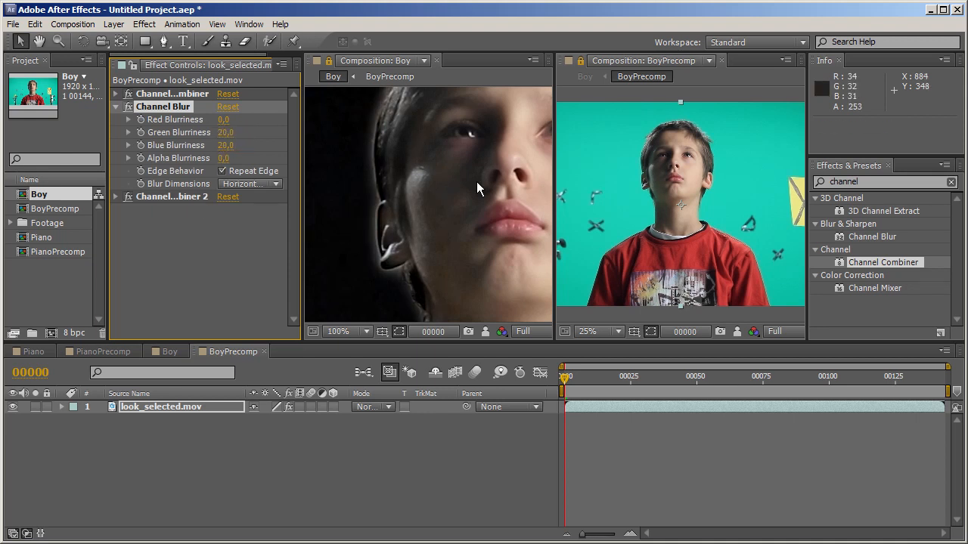
mouse_move(472, 231)
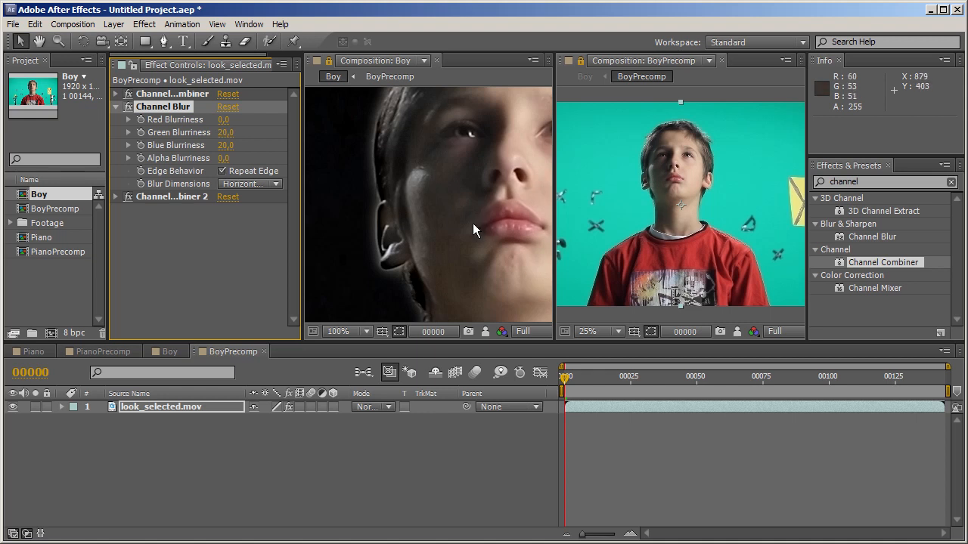
mouse_move(763, 297)
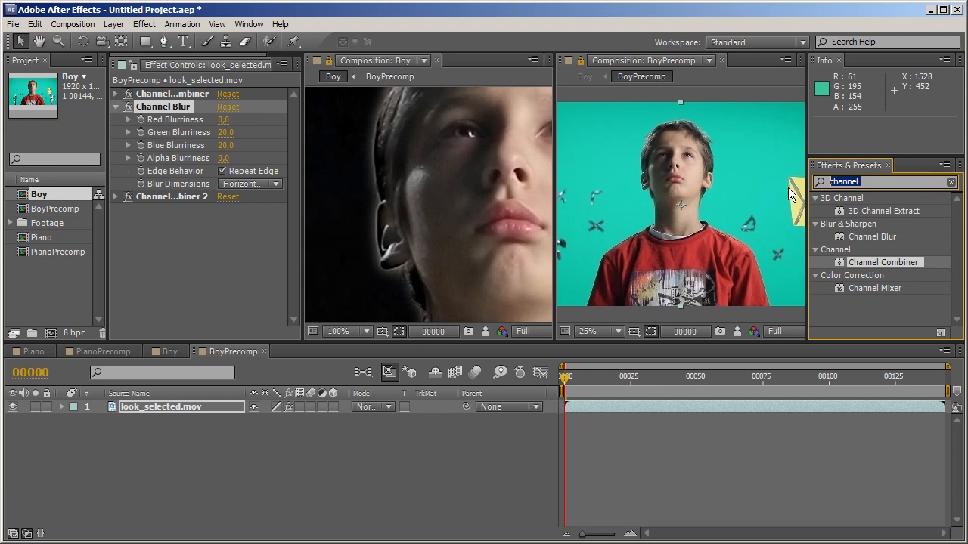
mouse_move(661, 121)
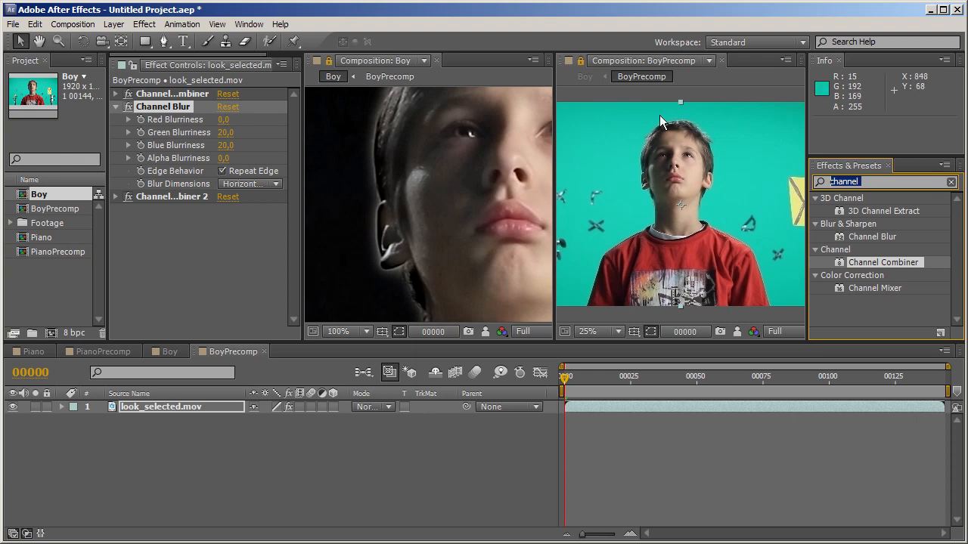
mouse_move(600, 249)
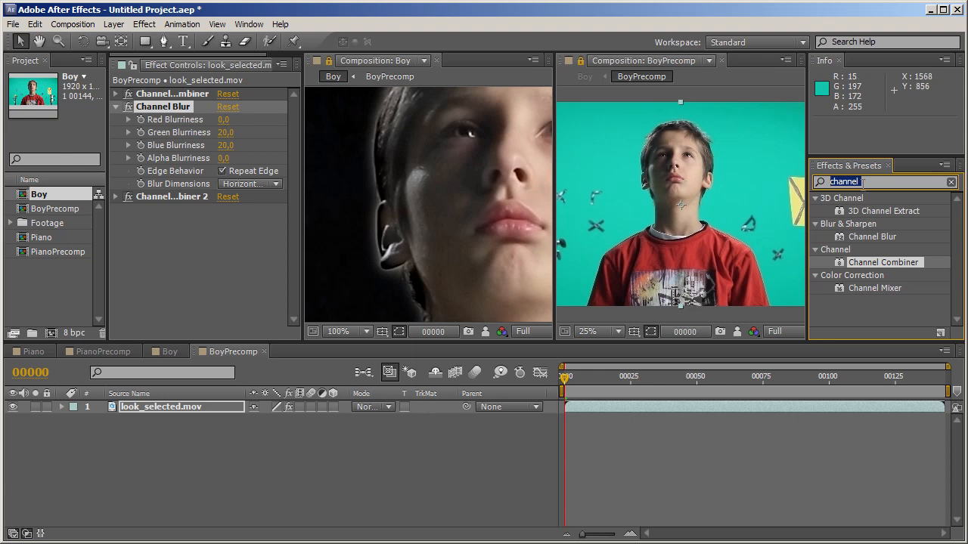
Step: Apply Color Range to look_selected.mov after the second Channel Combiner
text(color r)
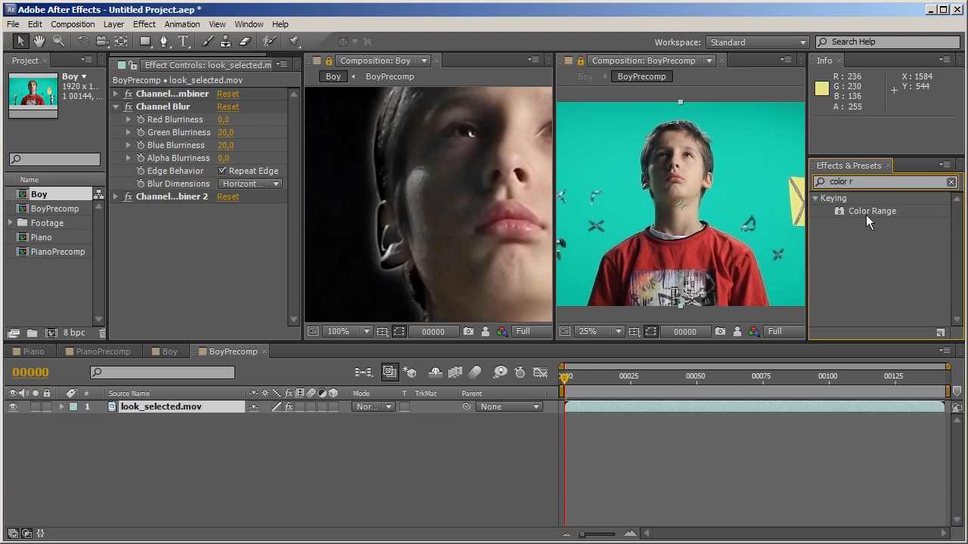
double_click(872, 211)
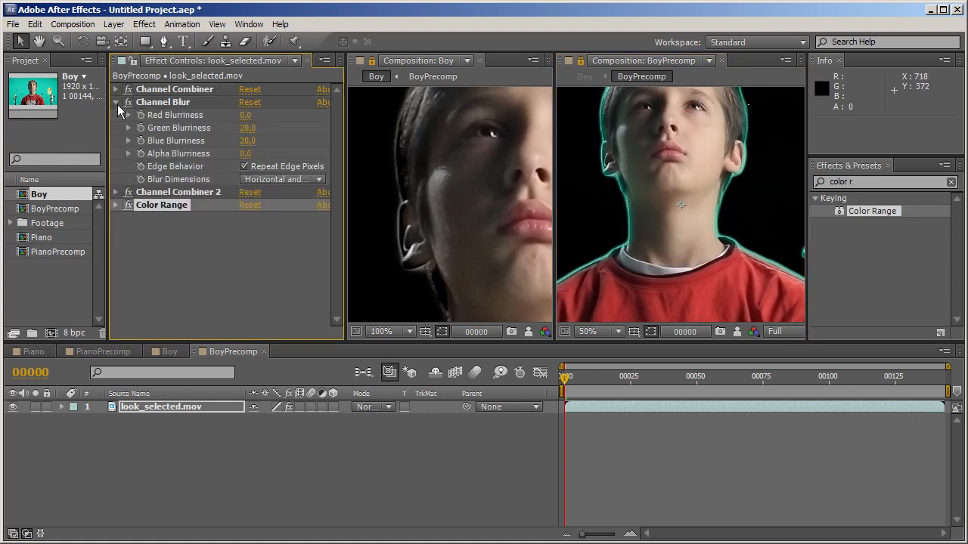
mouse_move(611, 178)
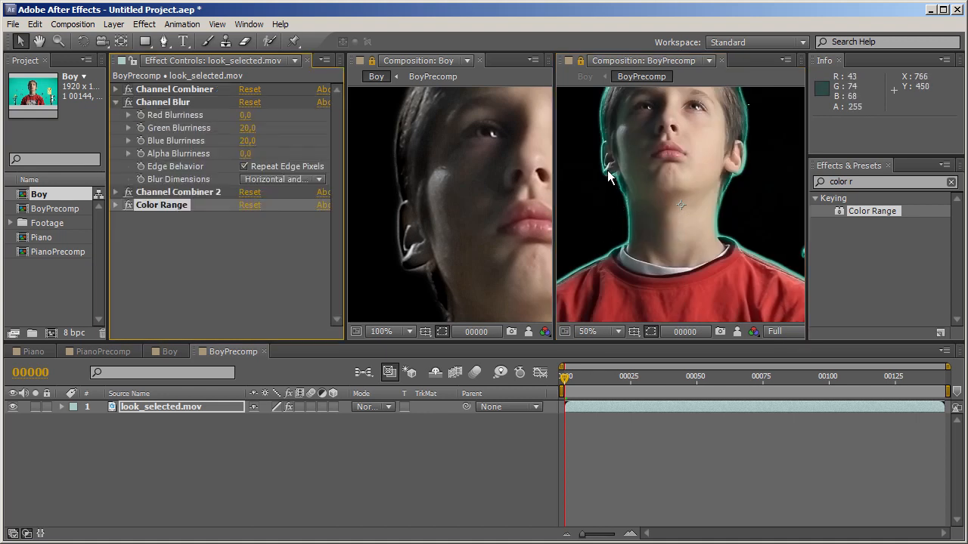
mouse_move(612, 196)
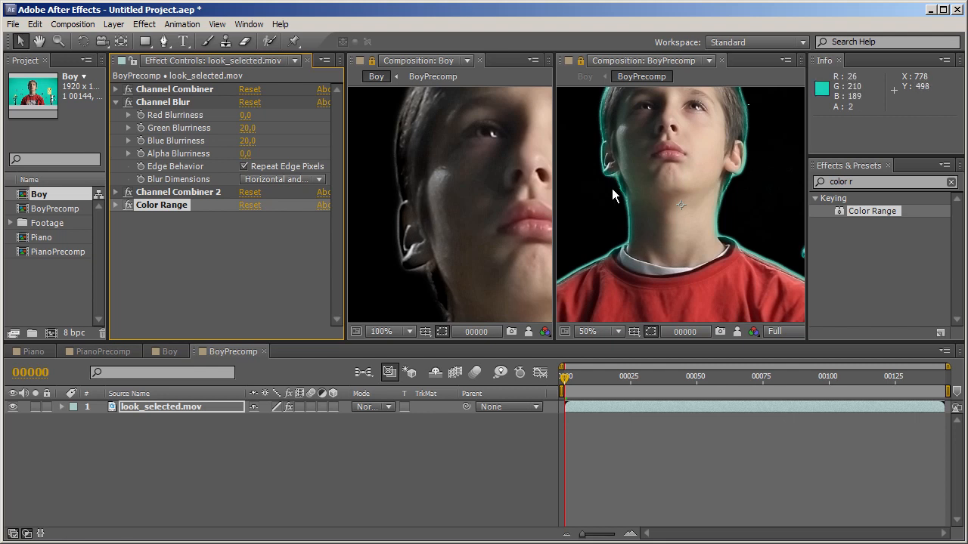
mouse_move(392, 283)
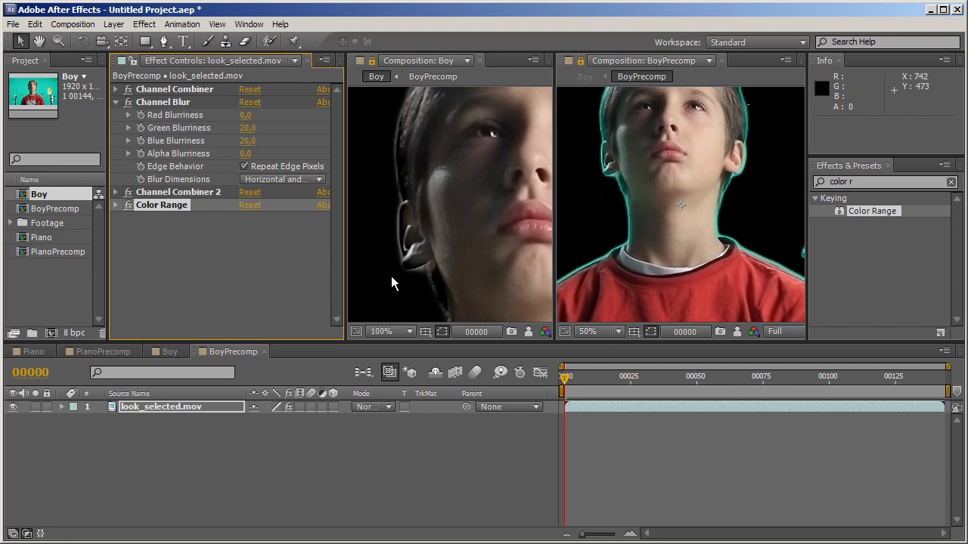
mouse_move(393, 265)
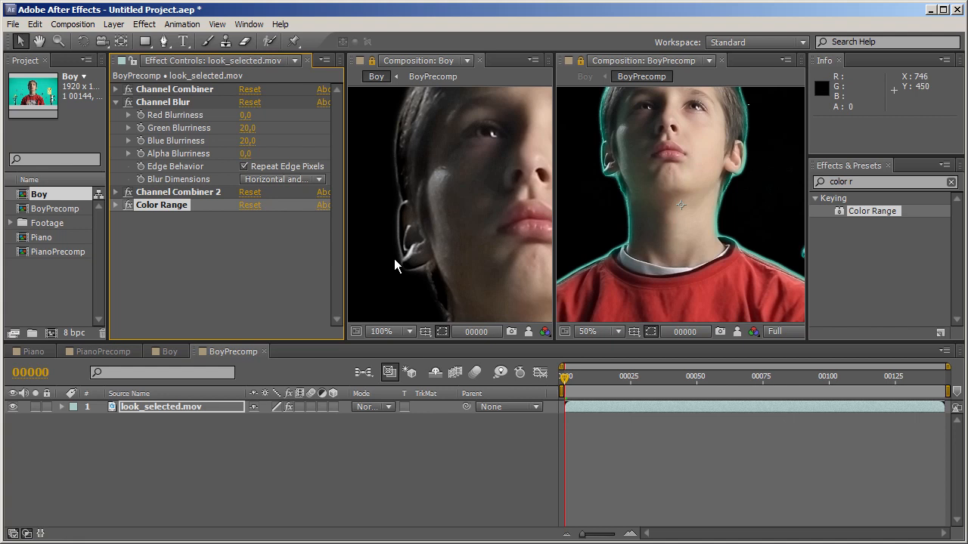
mouse_move(630, 207)
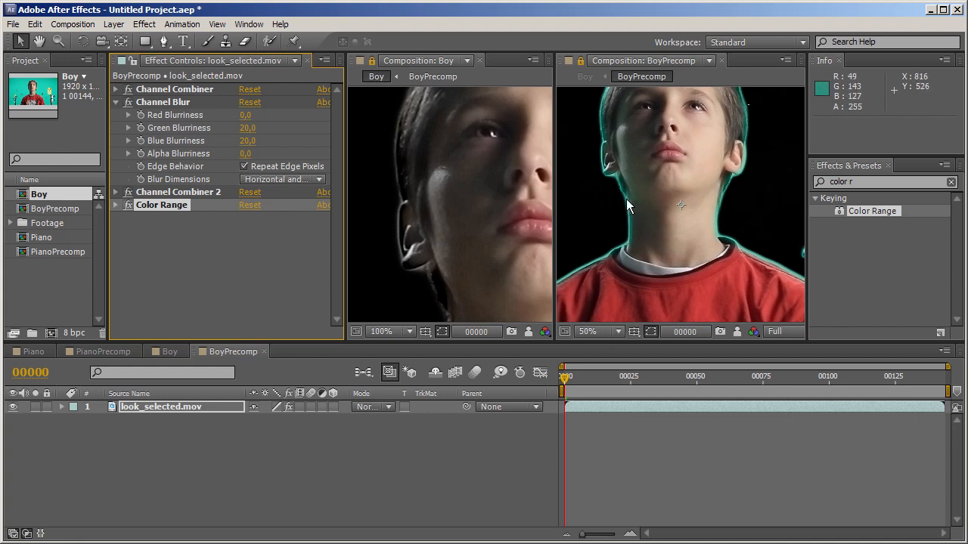
Step: Find and apply Simple Choker, tightening the matte with Choke Matte 94.60
click(951, 182)
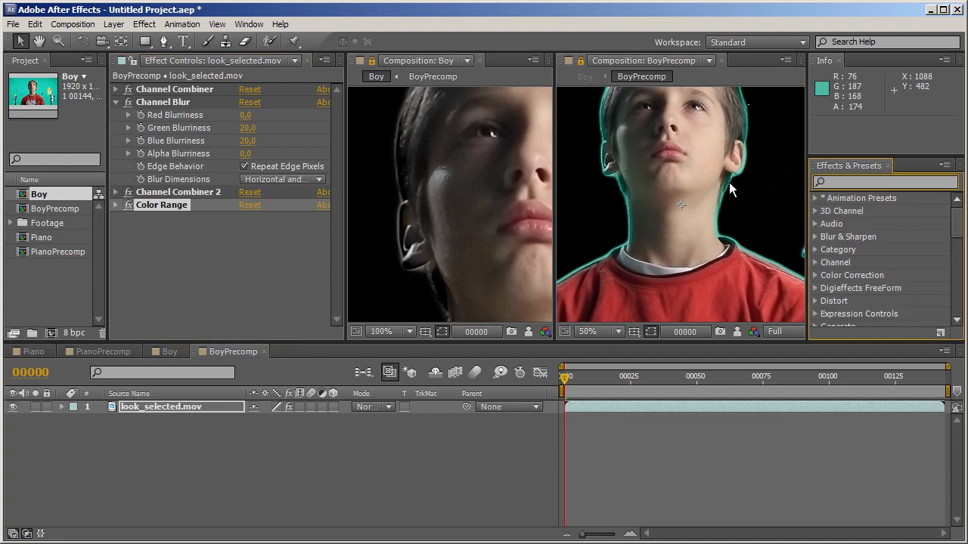
text(sim)
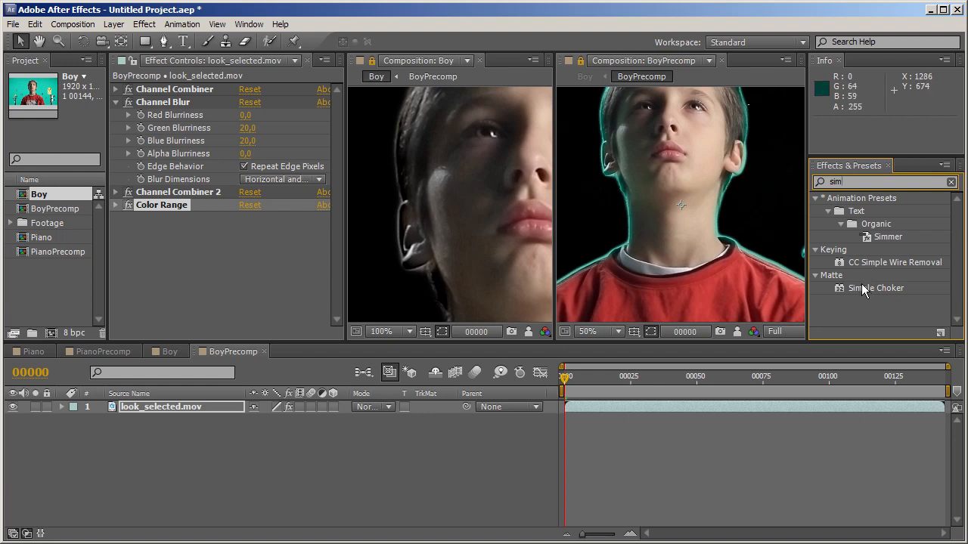
double_click(876, 288)
text(cc c)
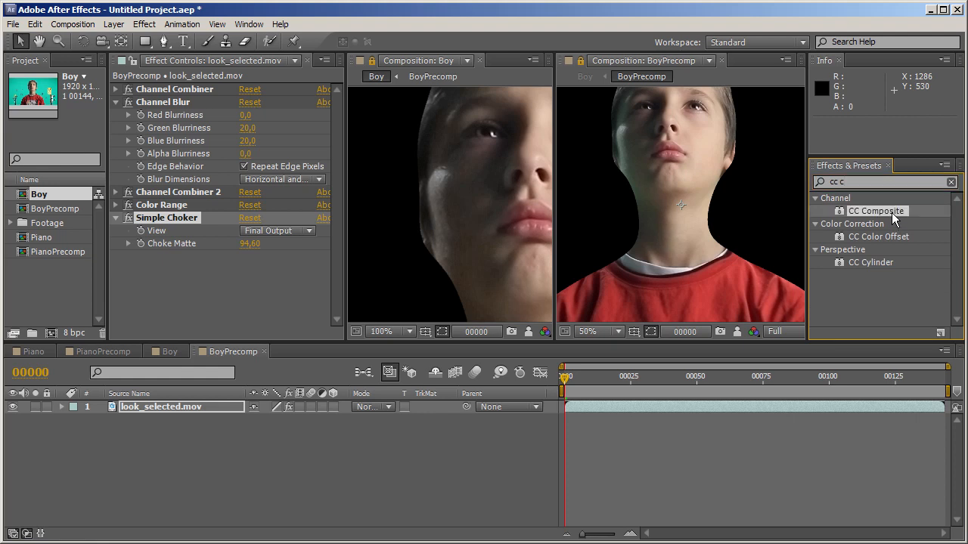
Step: Add CC Composite set to Behind with RGB Only unchecked, restoring the teal backdrop
click(257, 282)
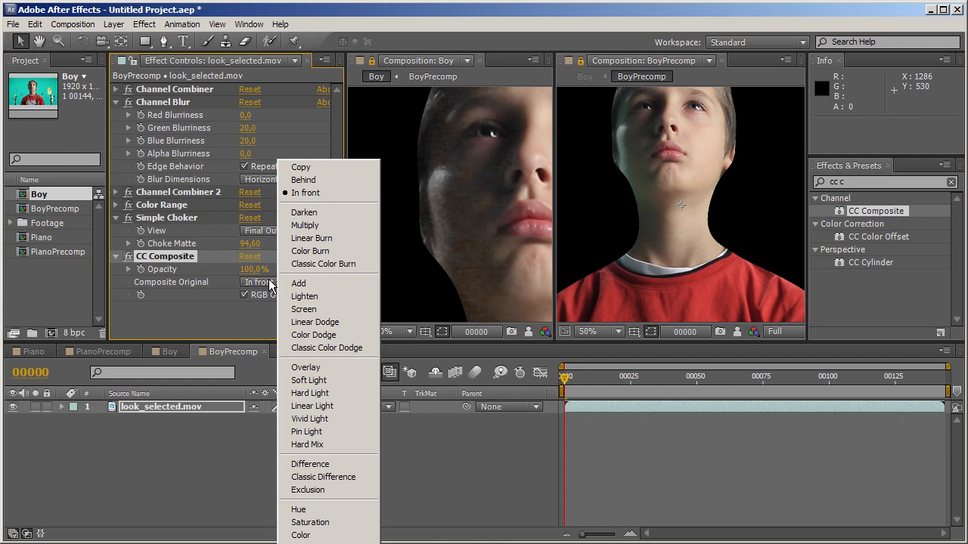
mouse_move(306, 193)
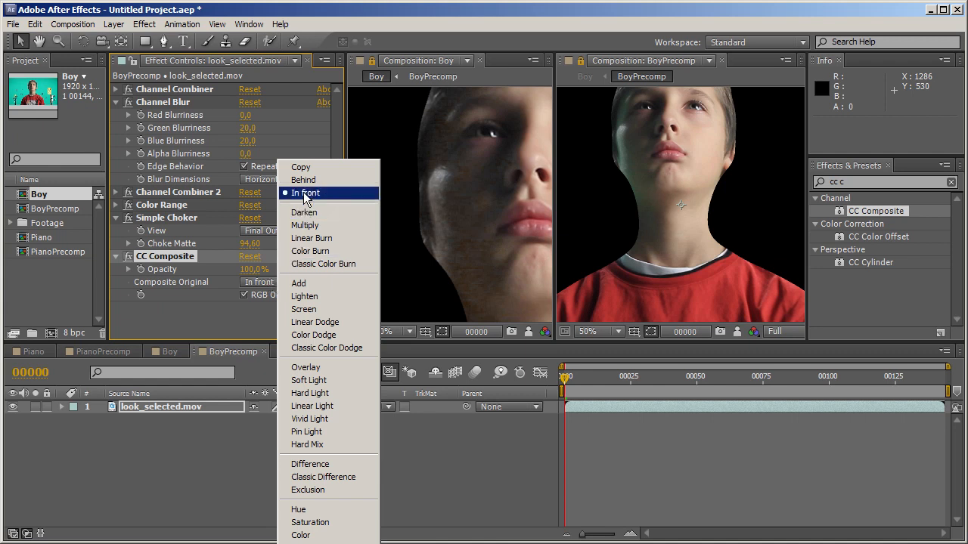
click(303, 180)
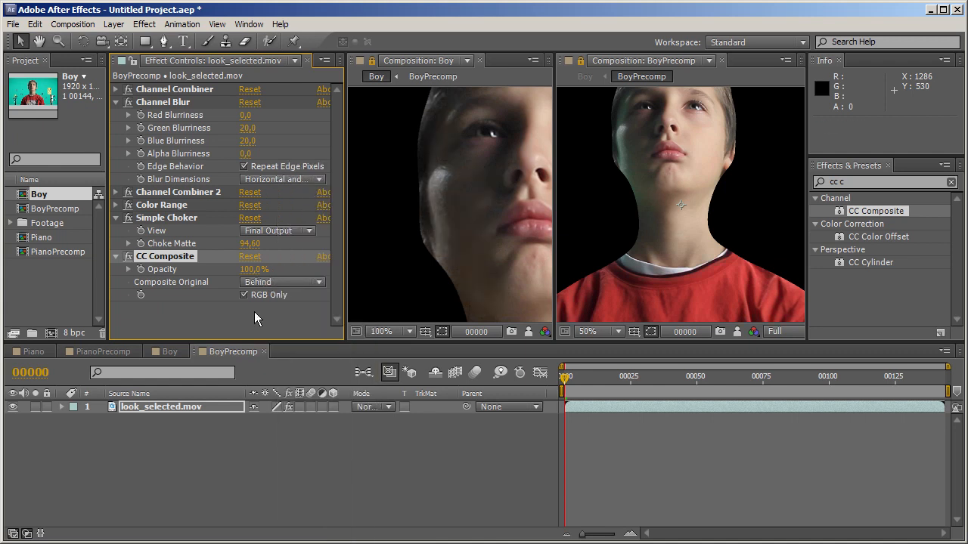
click(243, 295)
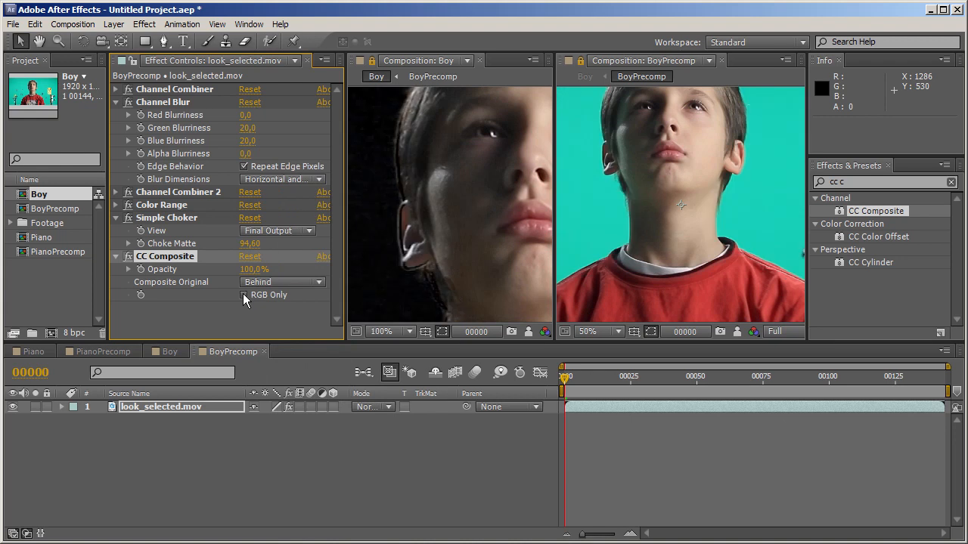
mouse_move(444, 295)
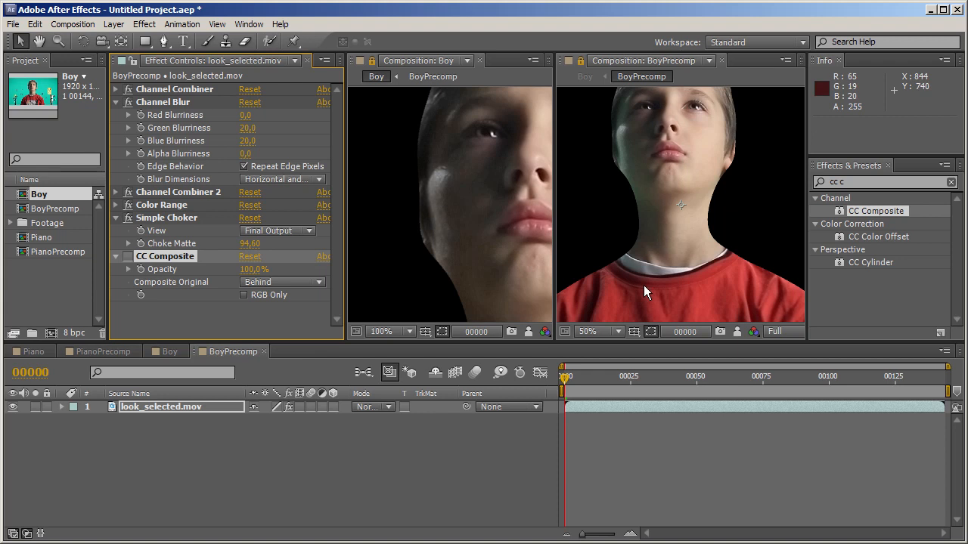
mouse_move(167, 102)
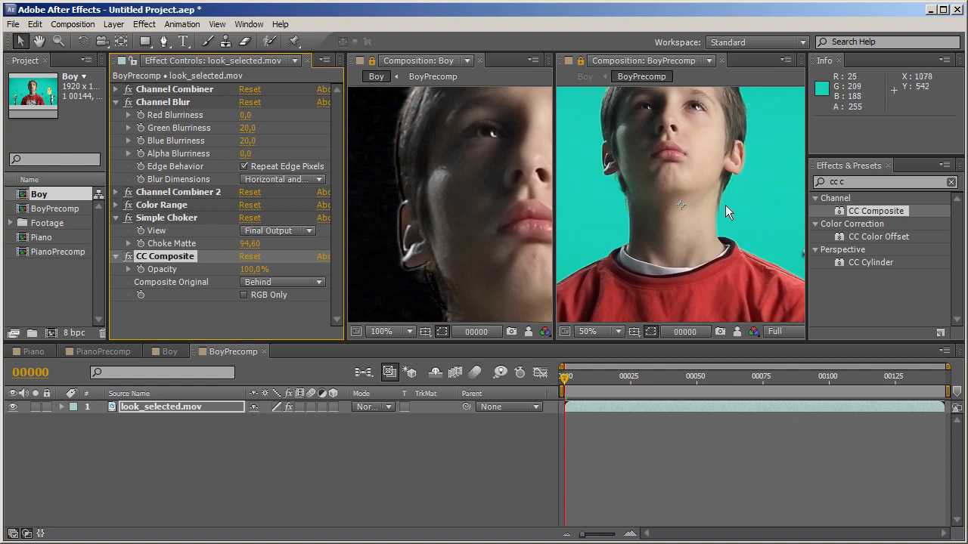
mouse_move(597, 194)
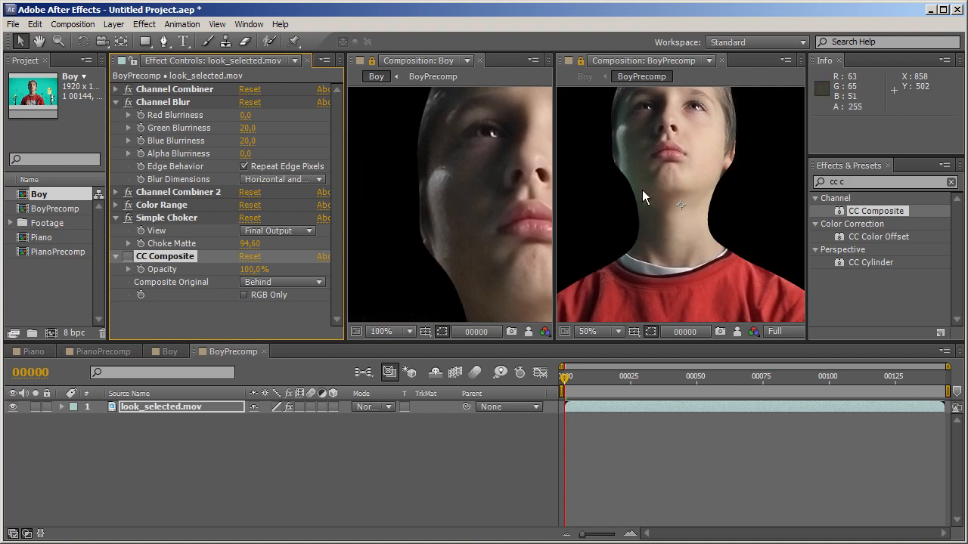
mouse_move(760, 273)
text(channel)
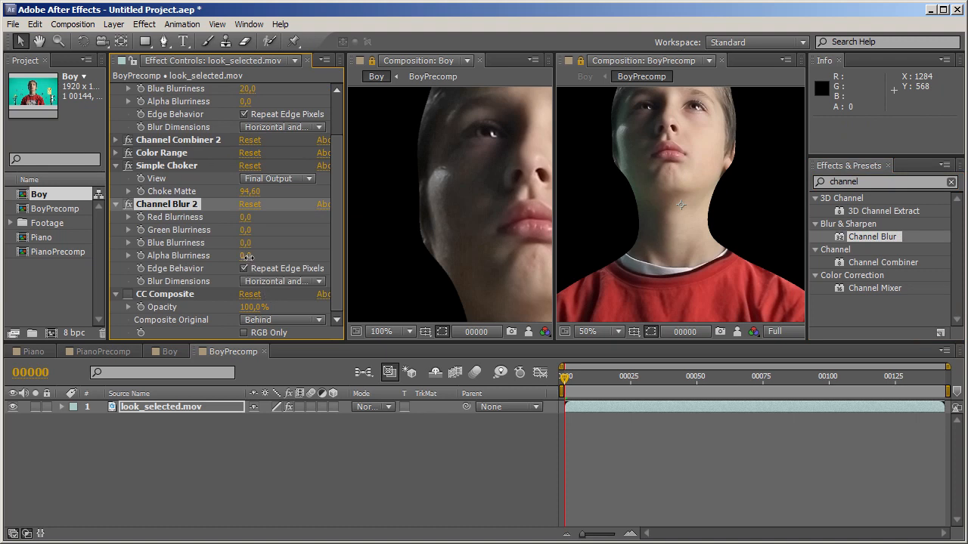
Step: Set Channel Blur 2's Alpha Blurriness to 18 and collapse the effect groups
drag(247, 256, 264, 255)
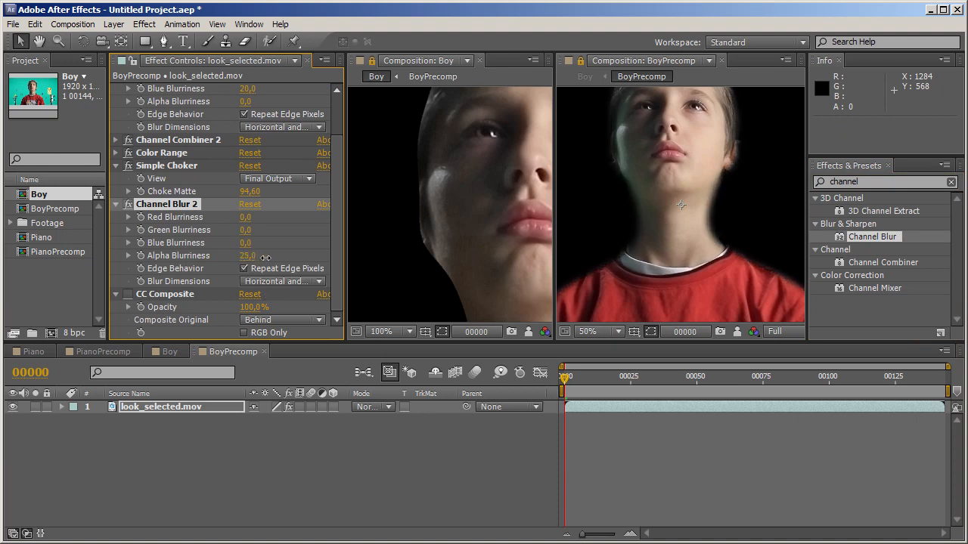
drag(257, 256, 241, 256)
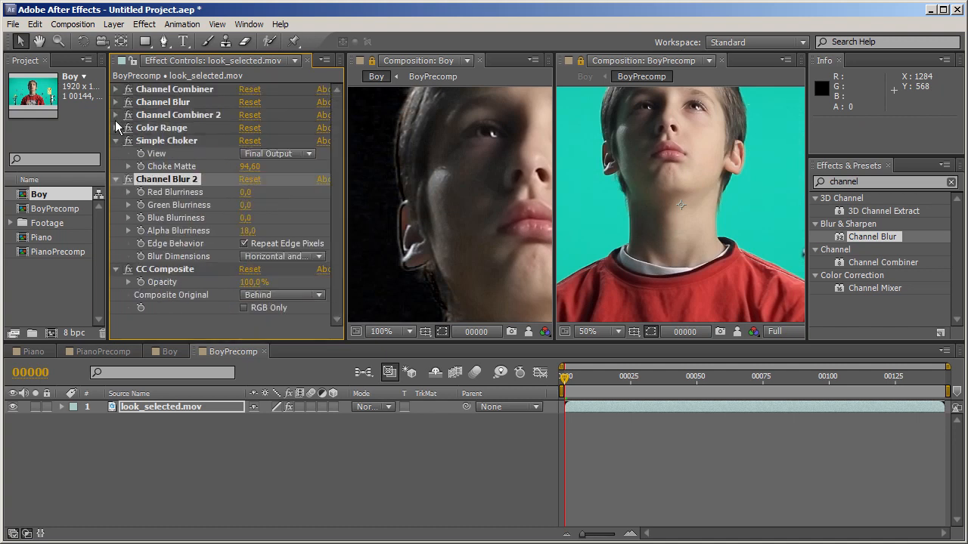
click(115, 140)
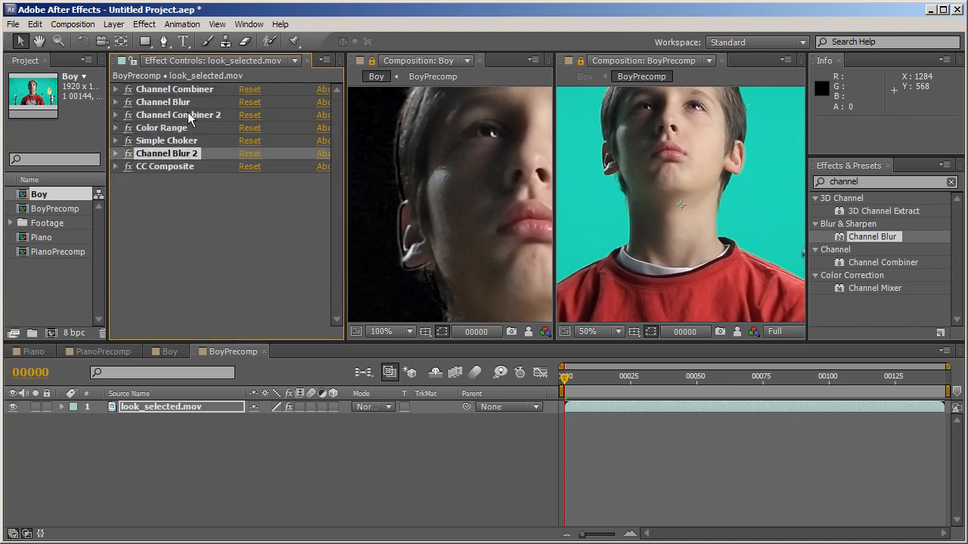
Step: Duplicate the channel combiner and blur effects below CC Composite, Channel Blur 3 green/blue at 1.0
click(175, 89)
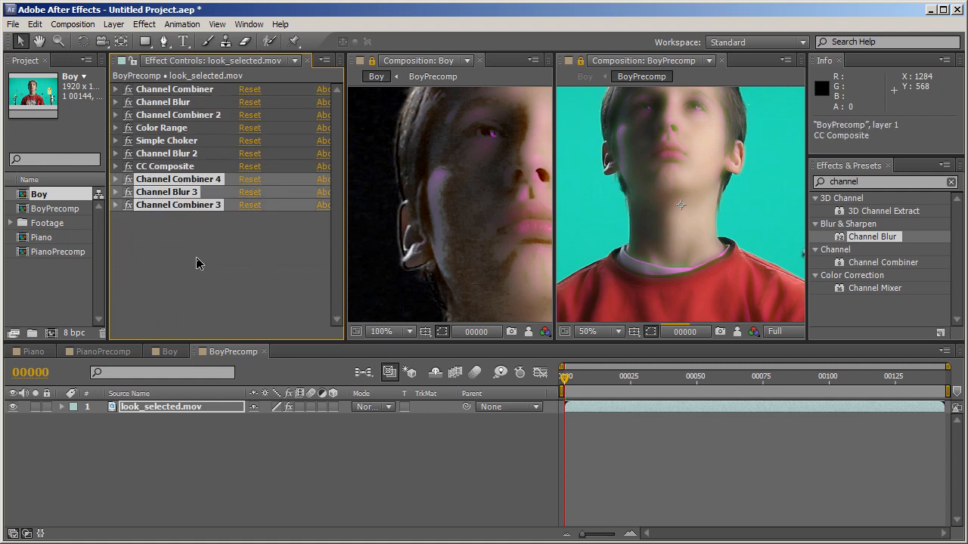
click(116, 192)
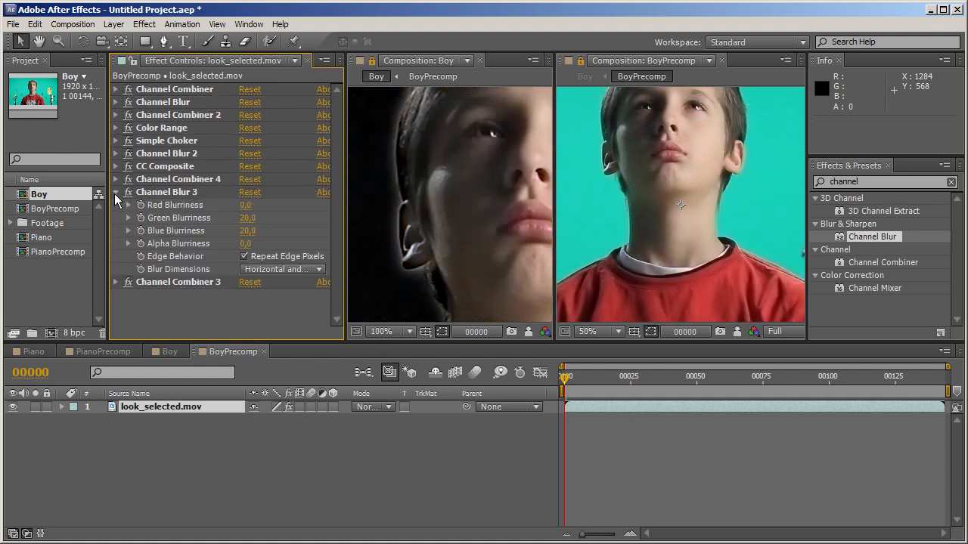
double_click(247, 218)
text(1)
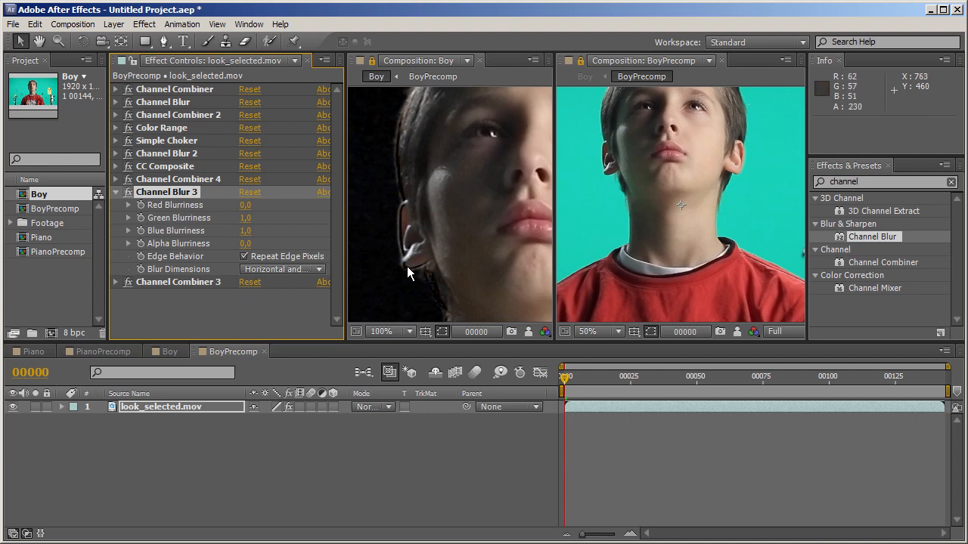
mouse_move(408, 272)
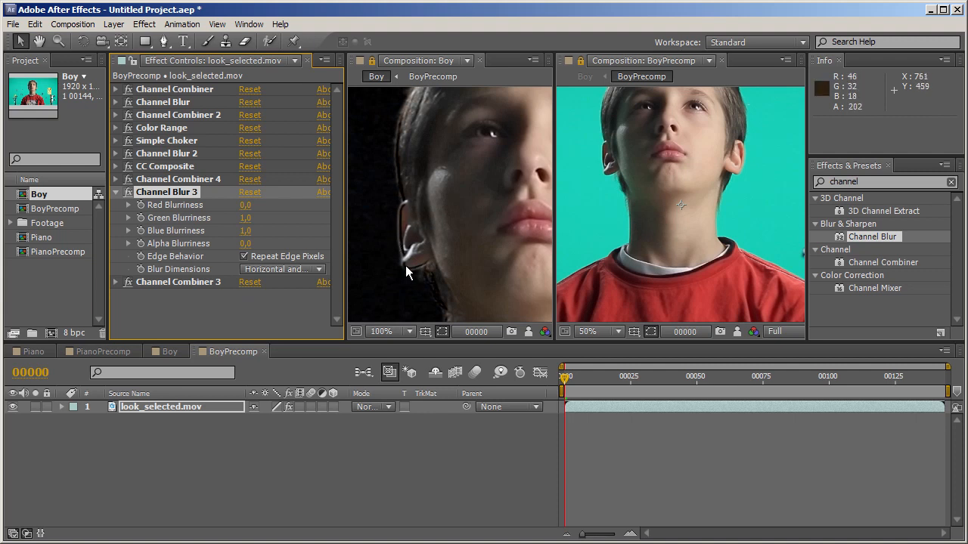
mouse_move(484, 250)
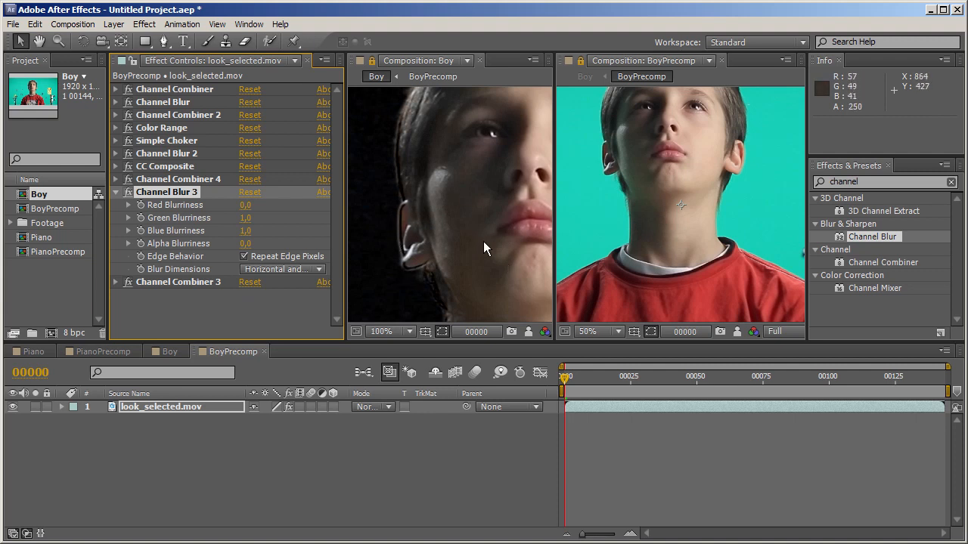
mouse_move(459, 303)
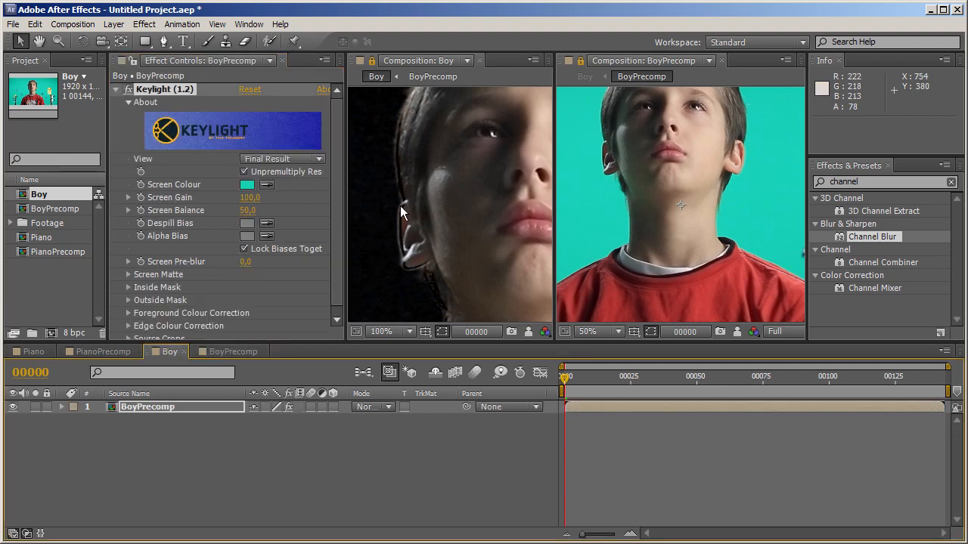
Step: Review the final keyed Boy composition, then view the Making It Look Great 5 product page
click(391, 331)
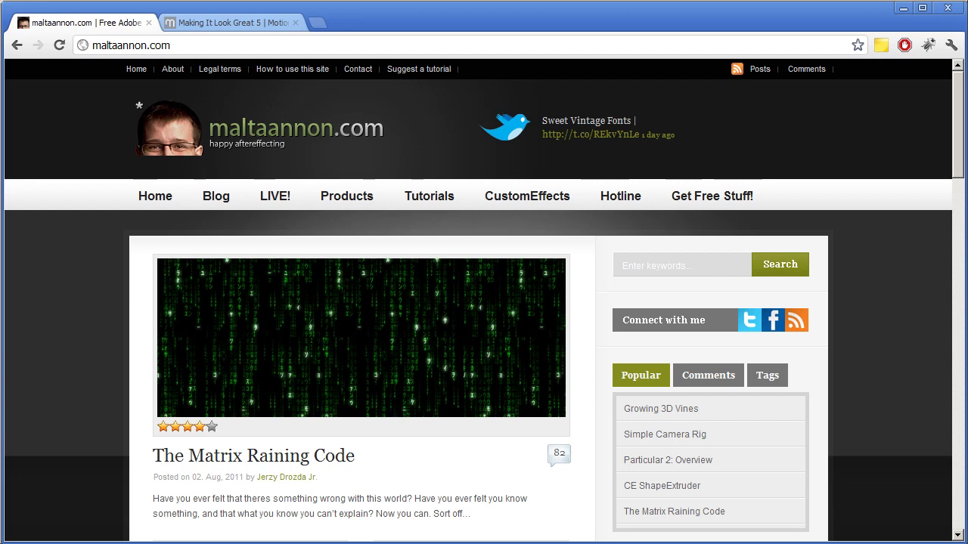
mouse_move(235, 22)
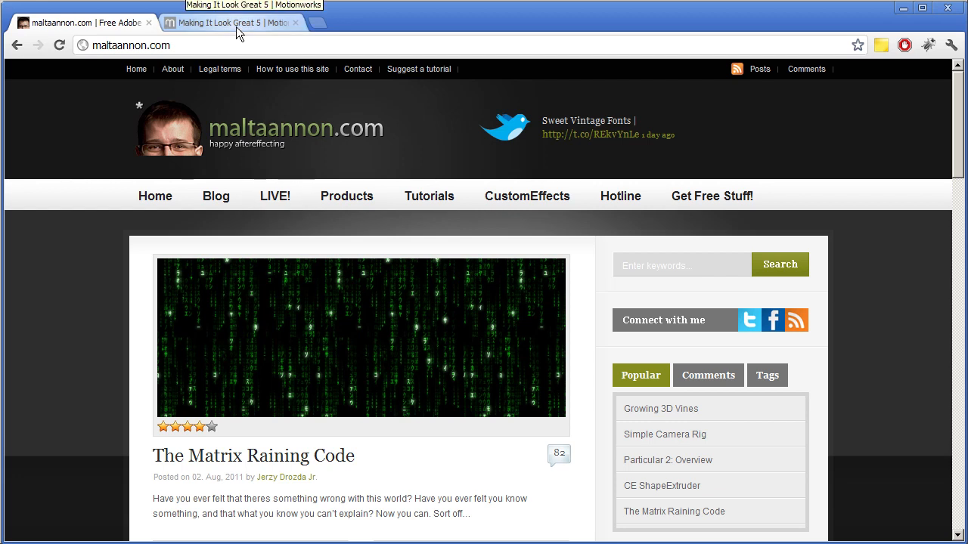
click(226, 23)
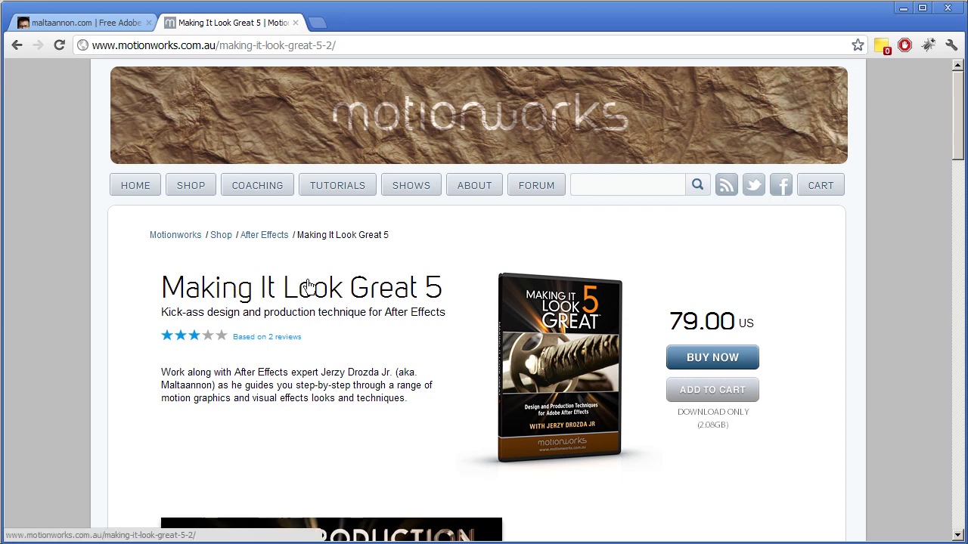
mouse_move(421, 339)
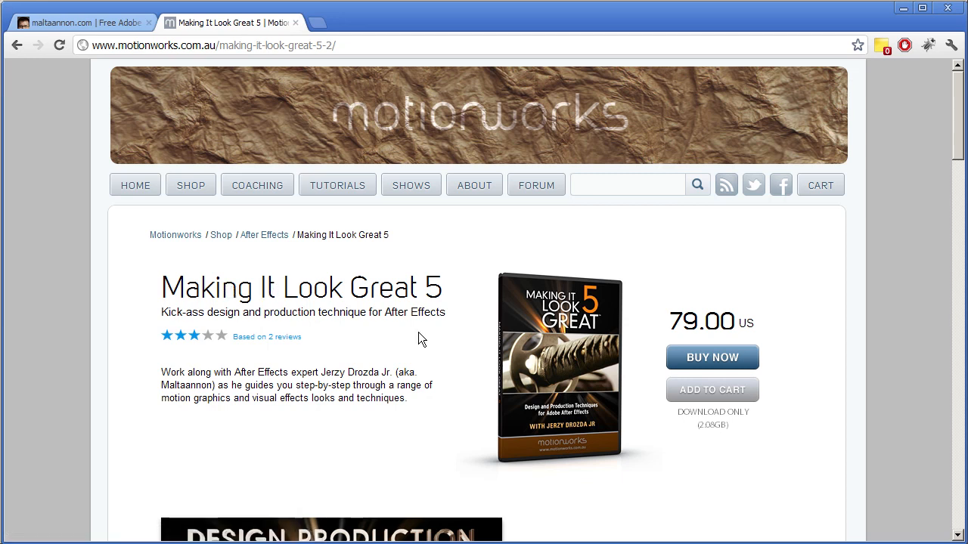